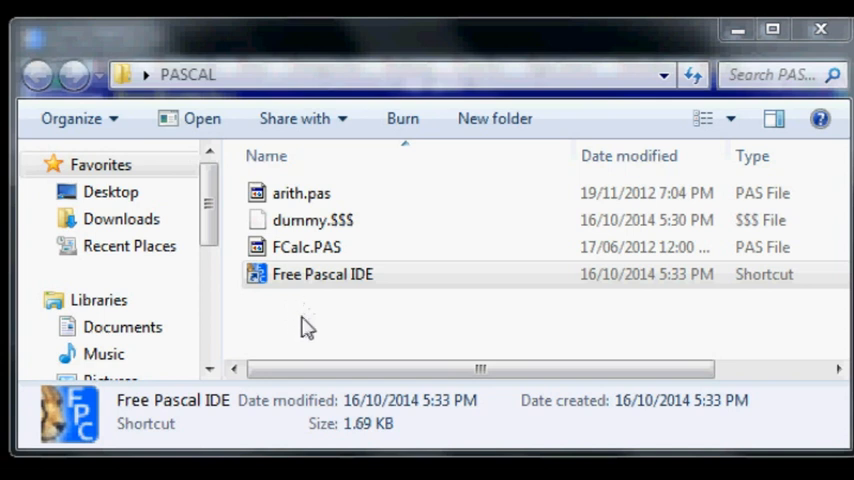
mouse_move(300, 330)
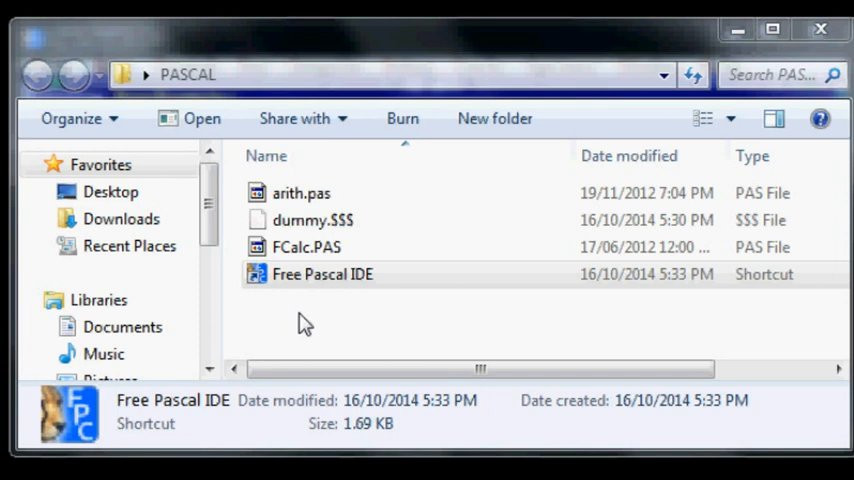
Launch Free Pascal IDE from its shortcut and start a new empty file noname01.pas via File > New
left_click(322, 274)
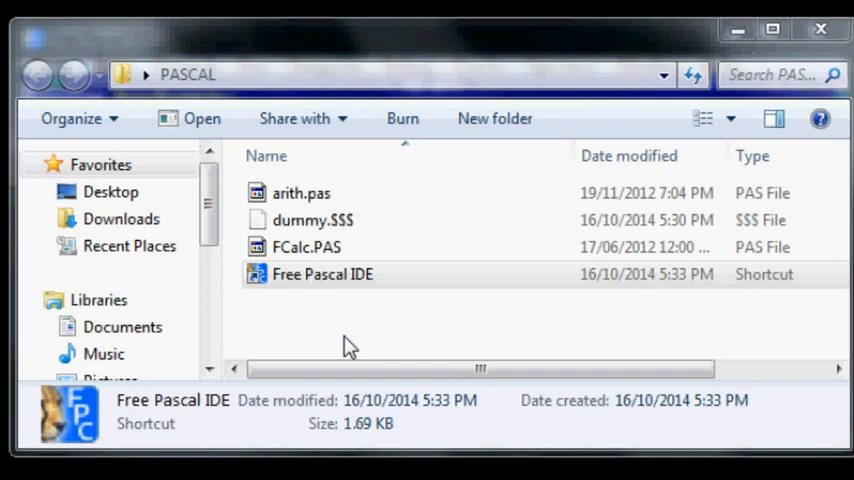
mouse_move(344, 336)
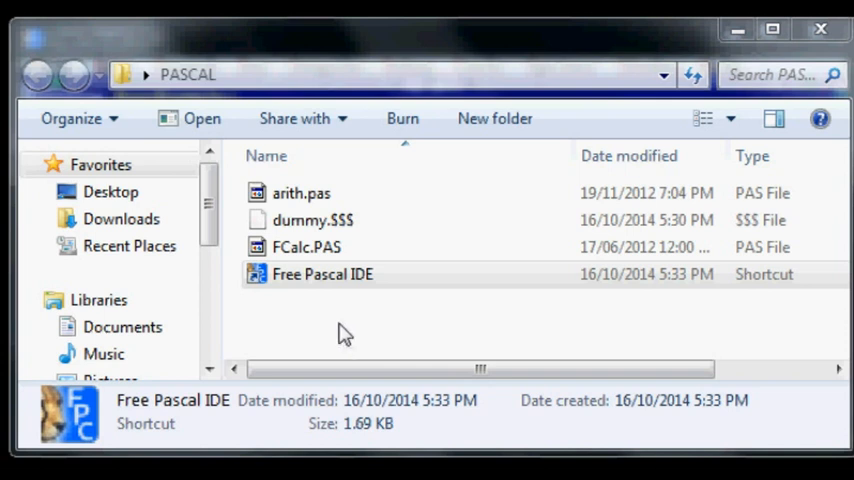
mouse_move(350, 324)
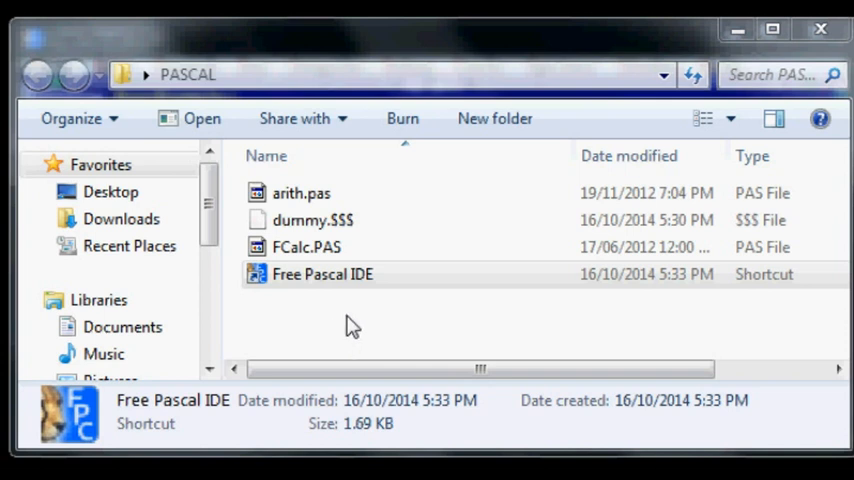
left_click(322, 274)
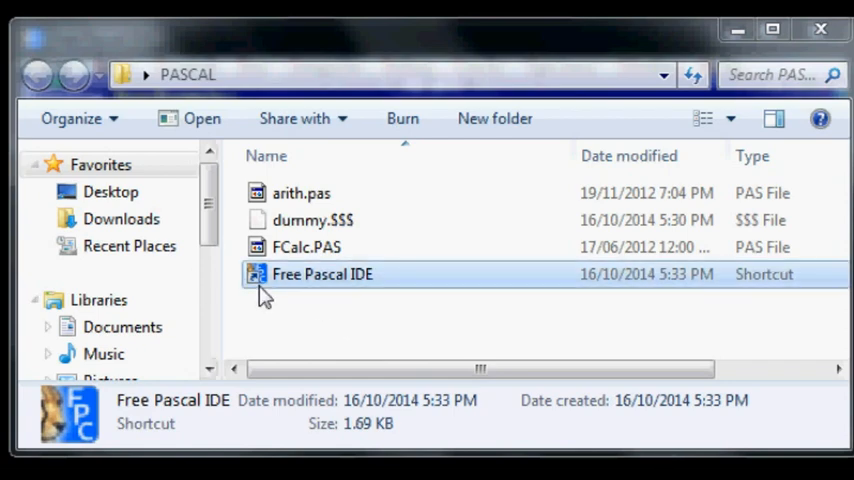
double_click(322, 272)
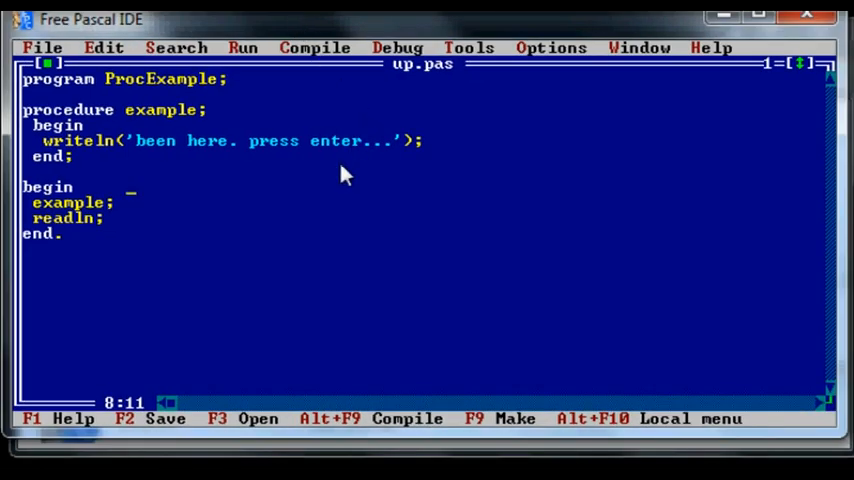
mouse_move(258, 232)
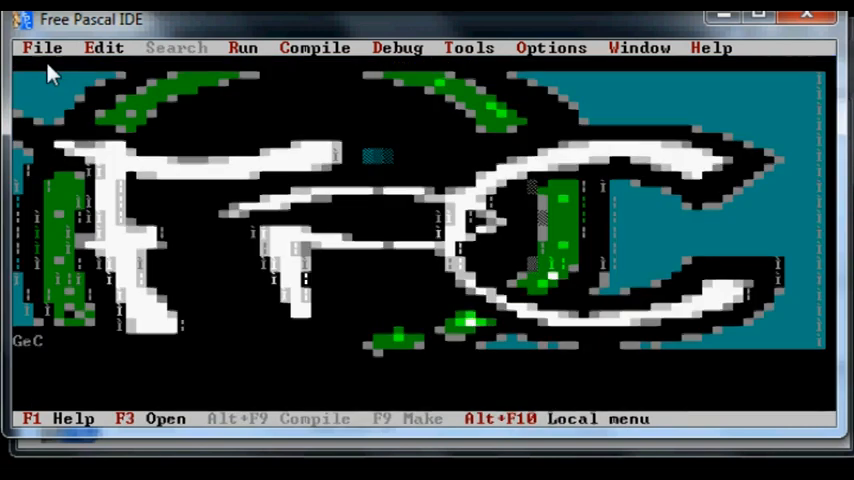
left_click(44, 48)
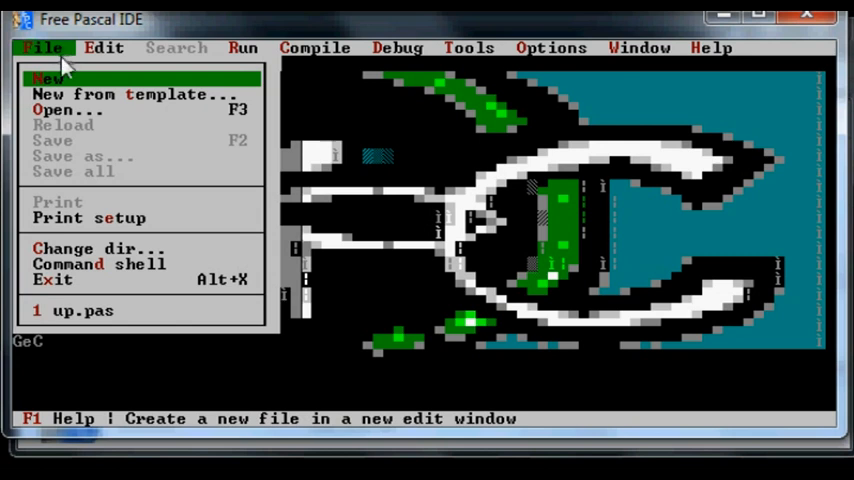
left_click(48, 78)
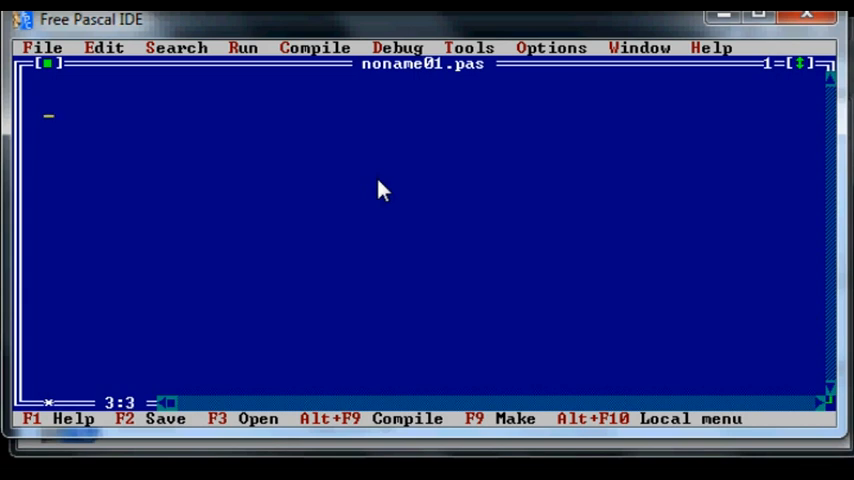
type("http:")
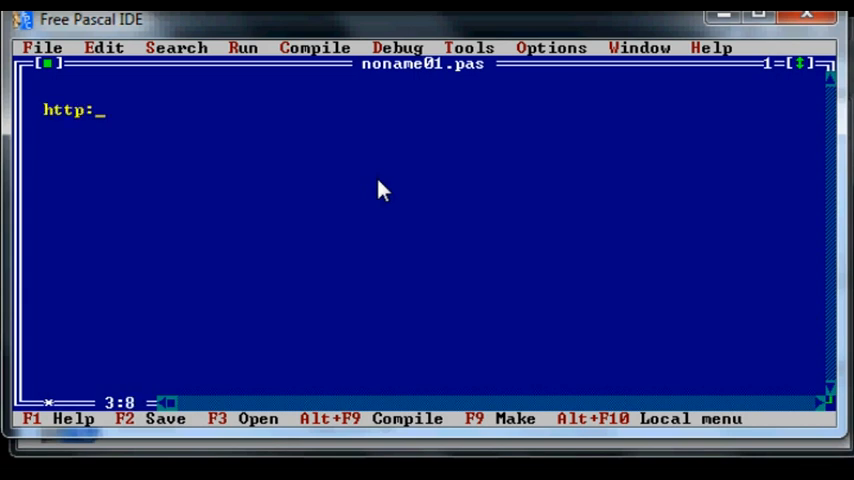
type("//www.f")
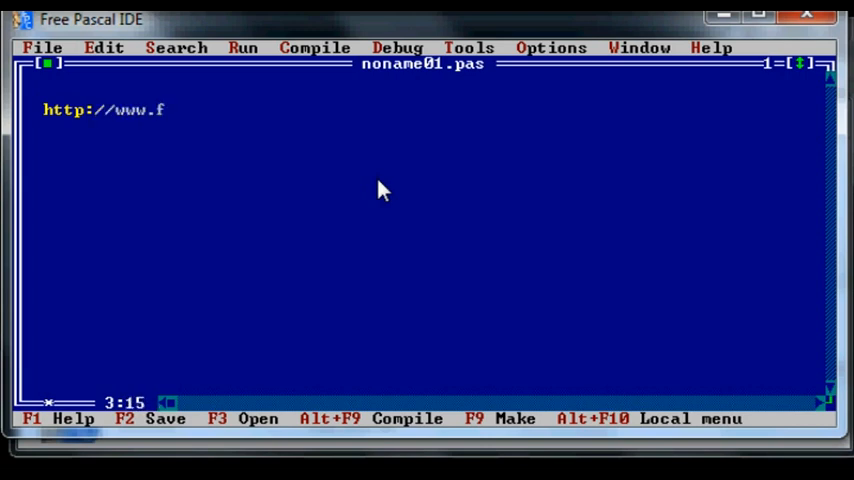
type("reepasca")
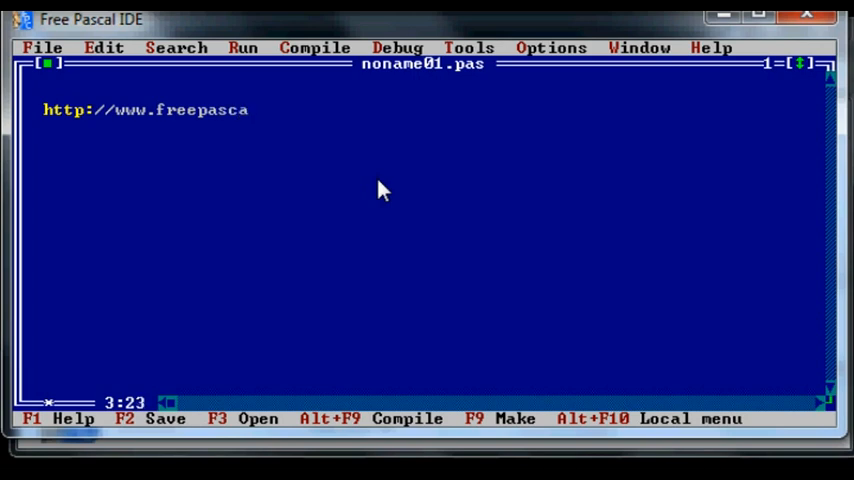
type("l.")
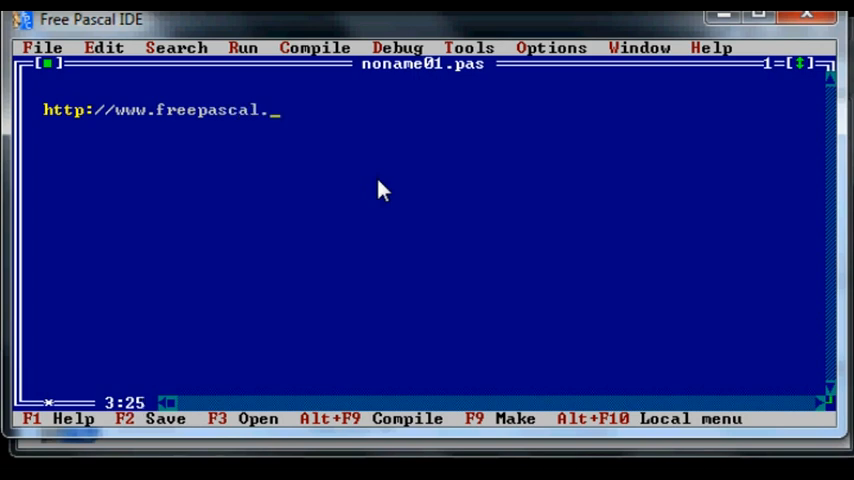
type("org")
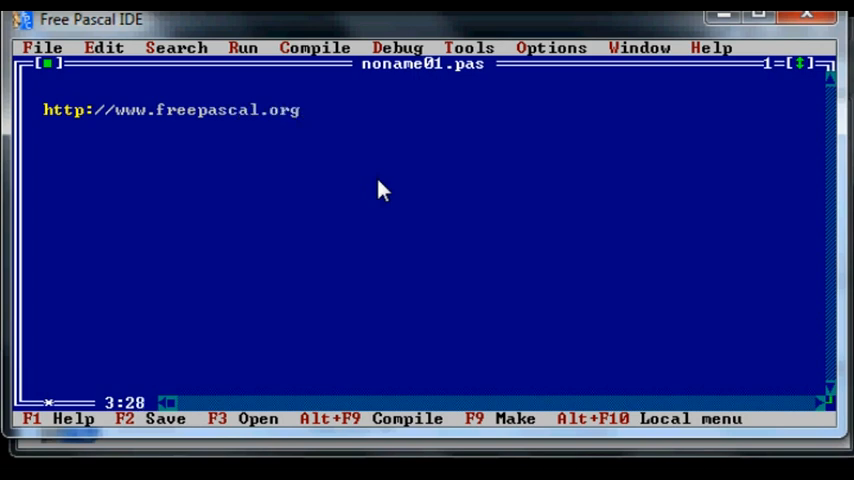
type("/")
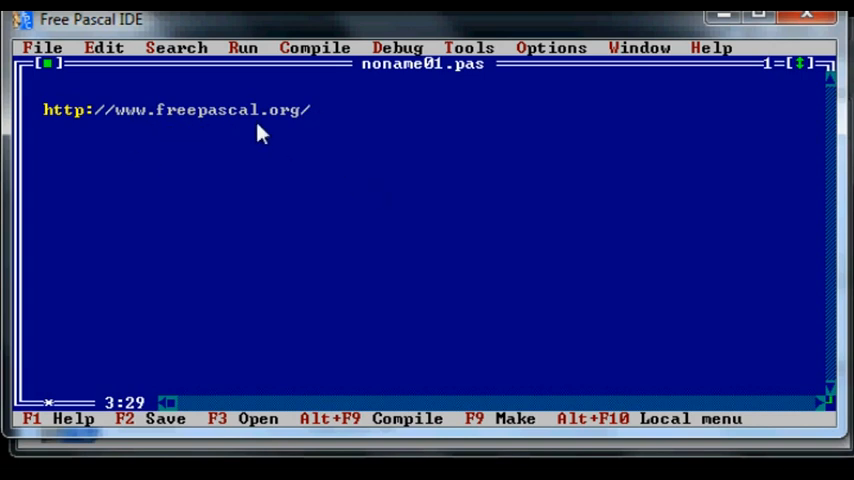
mouse_move(384, 140)
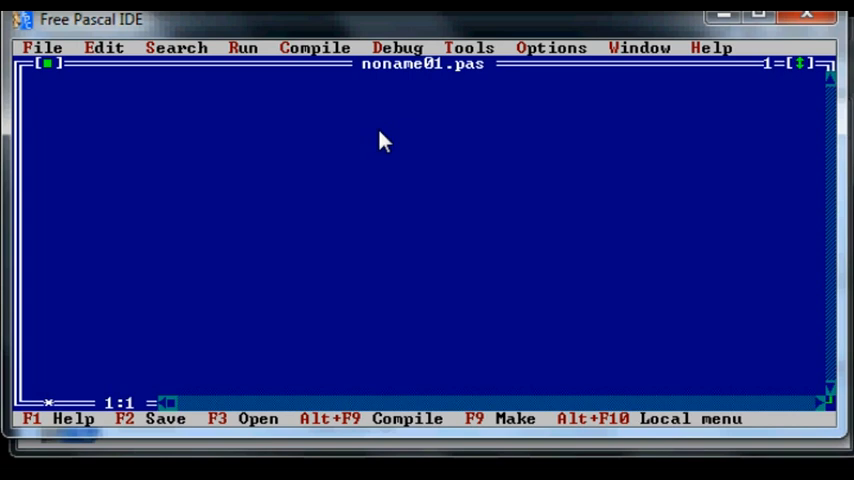
mouse_move(482, 144)
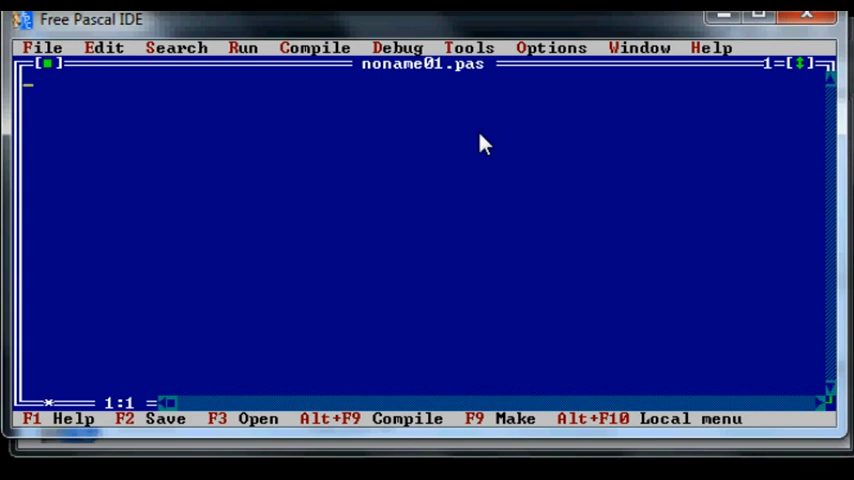
Write the program outp; header and the writeln('hello world') statement
type("program")
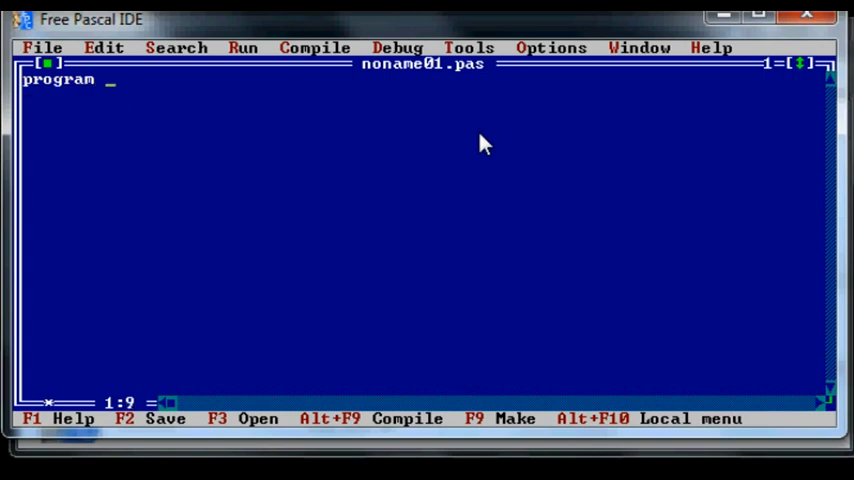
type("outp")
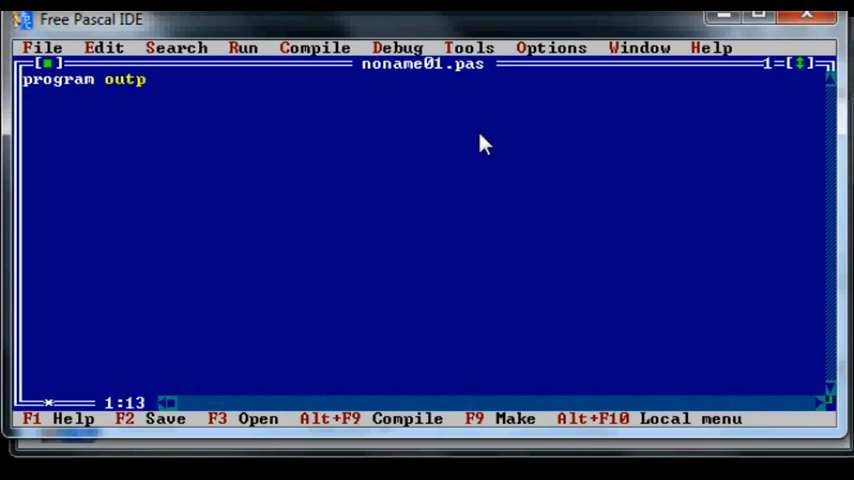
type(";")
left_click(424, 110)
type("begin")
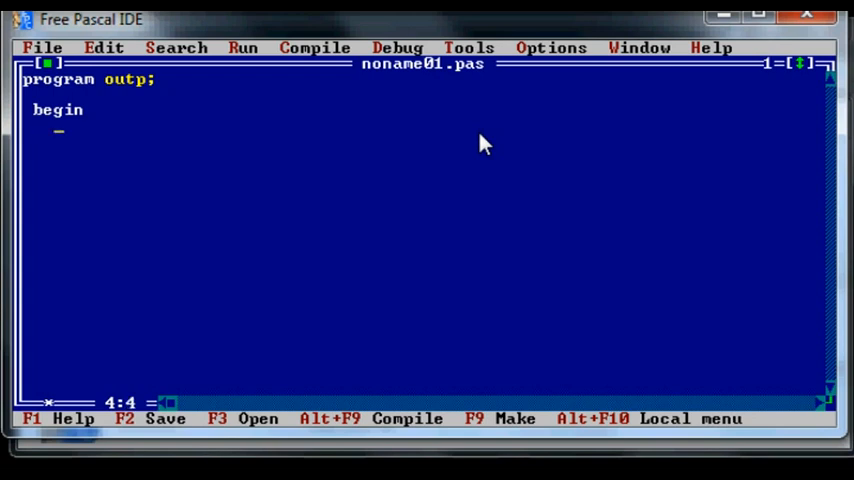
type("writ")
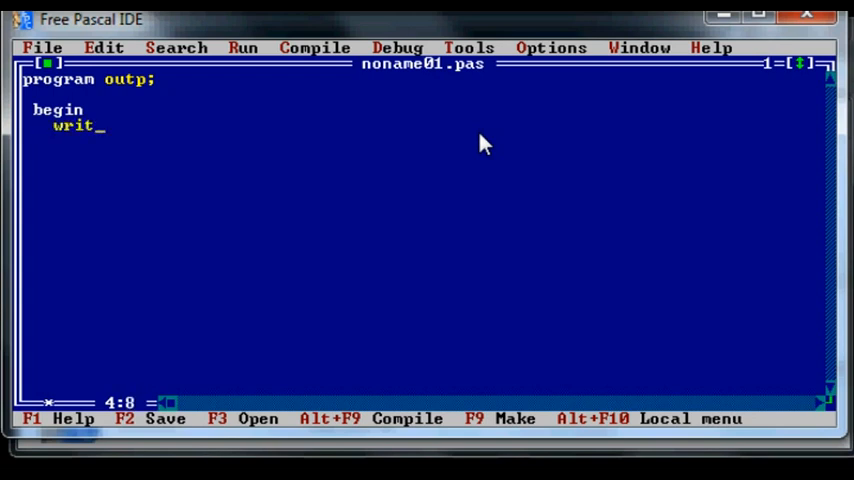
type("ln")
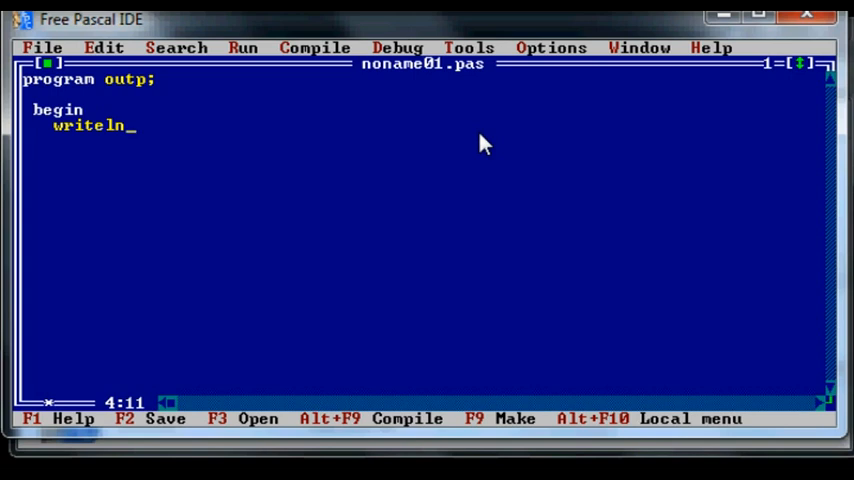
type("('hel")
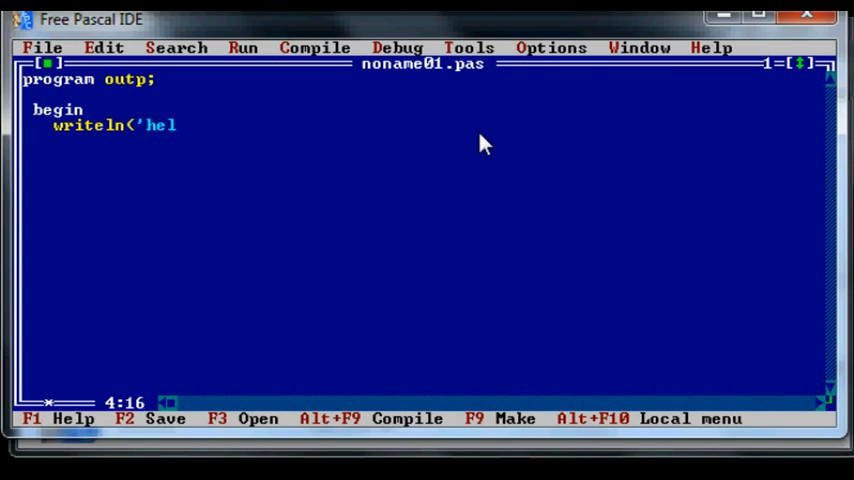
type("lo world")
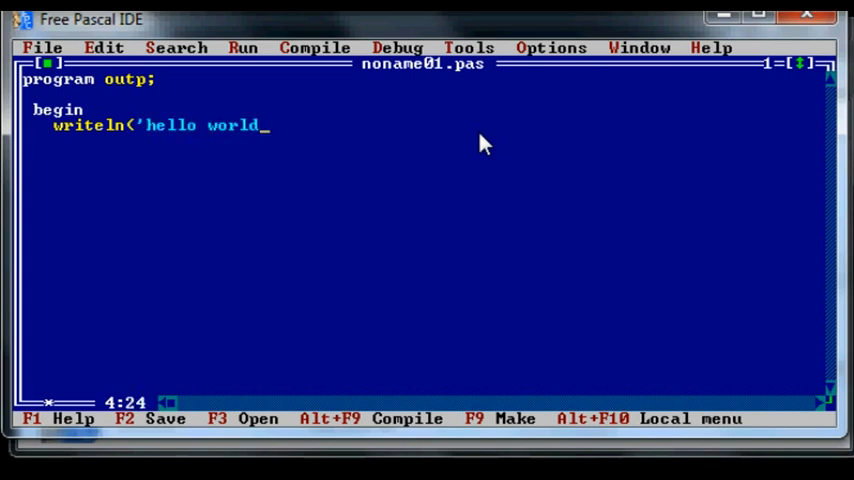
type("')")
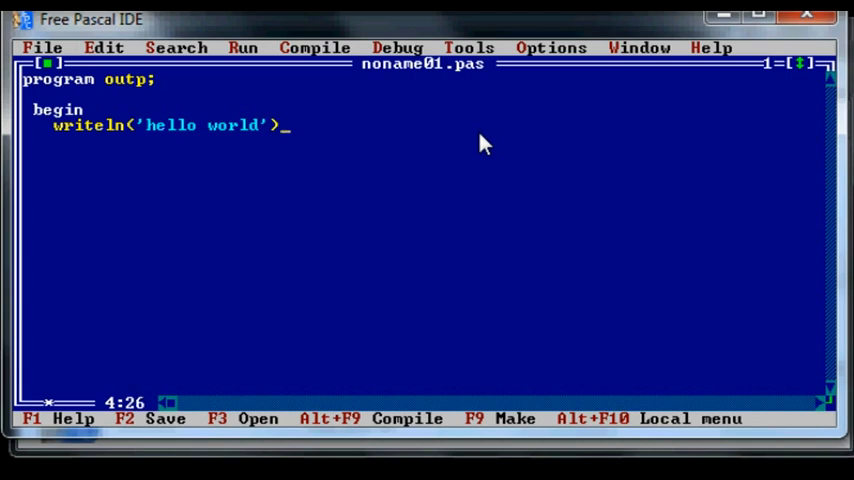
Finish the program with readln; and the closing end
key("Enter")
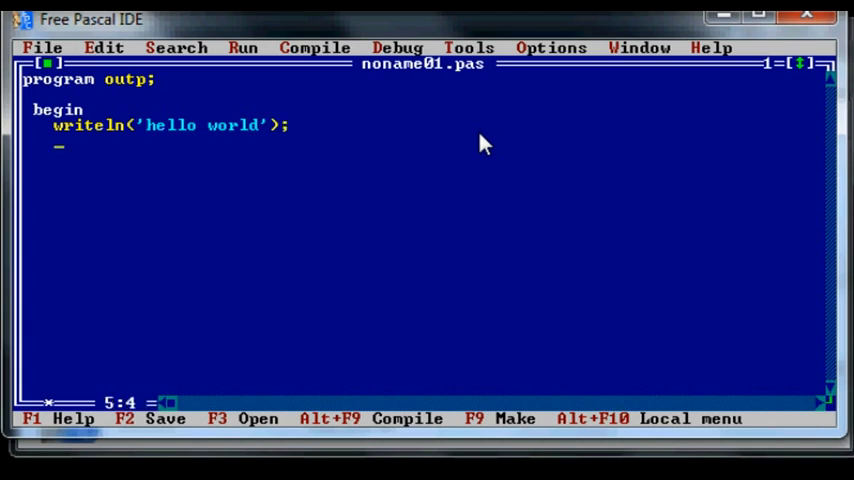
type("rea")
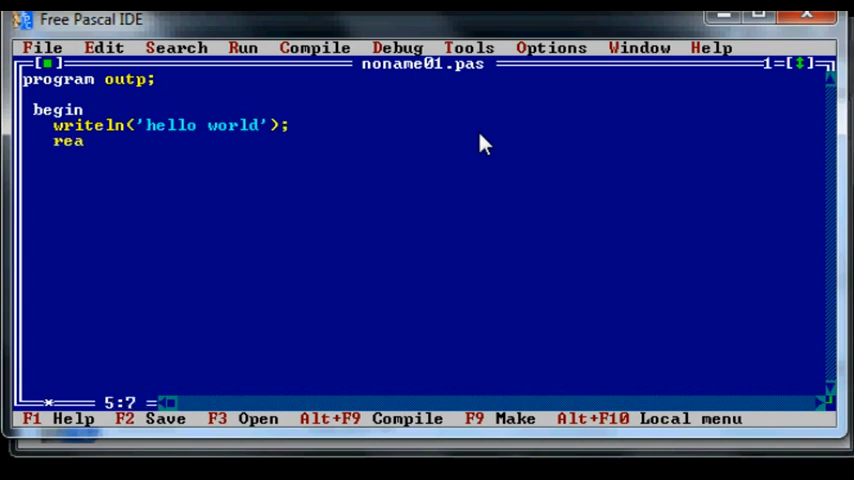
type("dln;")
left_click(424, 156)
type("end")
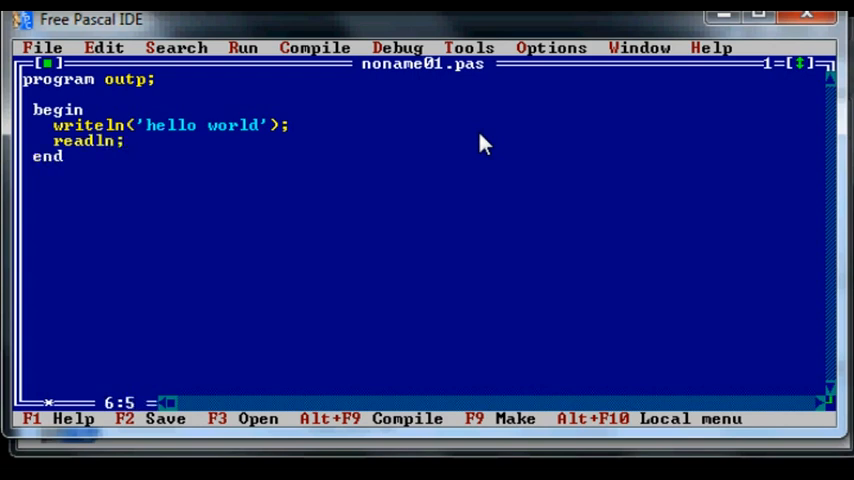
type(".")
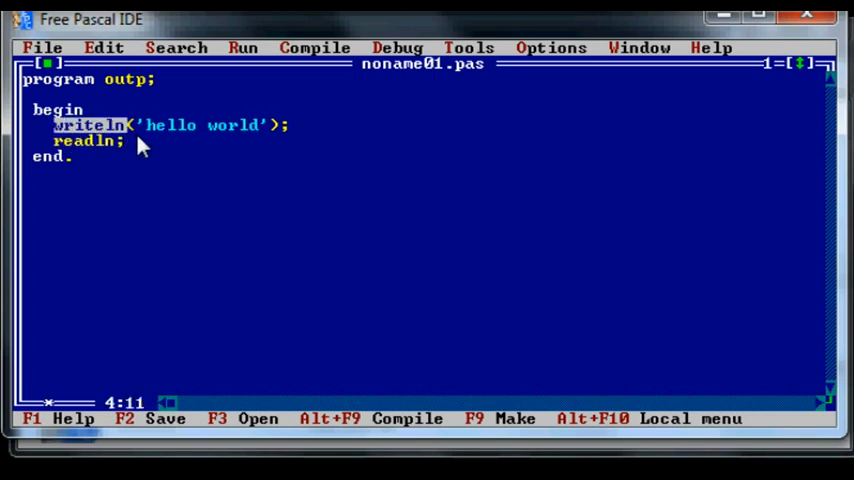
mouse_move(88, 152)
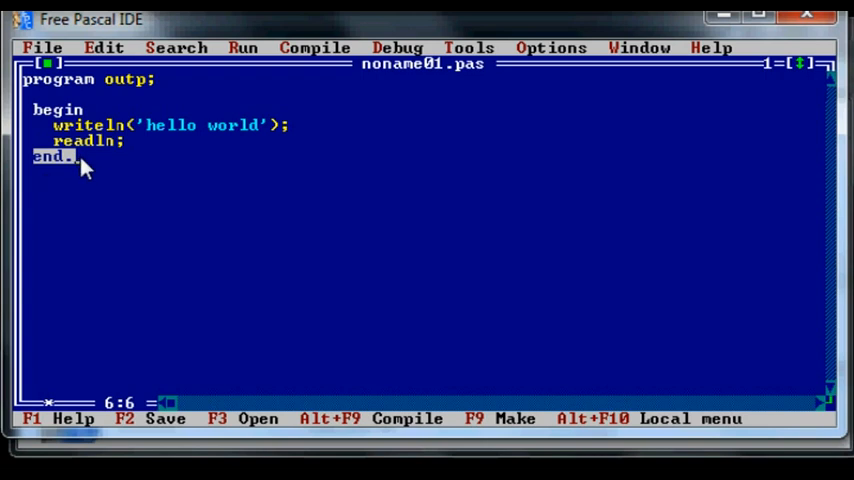
mouse_move(216, 220)
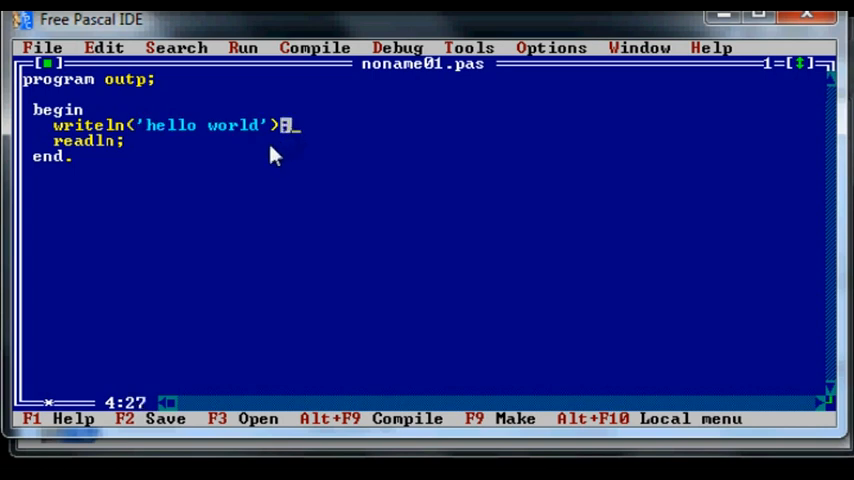
mouse_move(220, 148)
type(";")
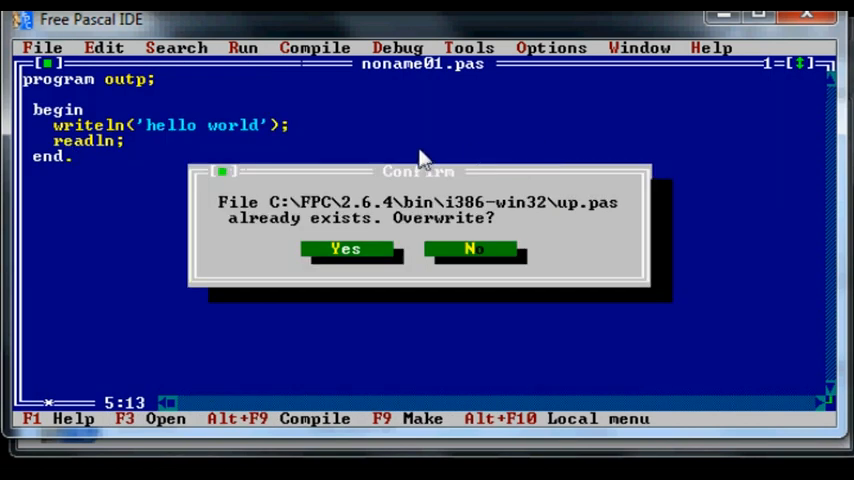
Overwrite the existing up.pas with the hello-world program and compile it with zero errors
left_click(344, 248)
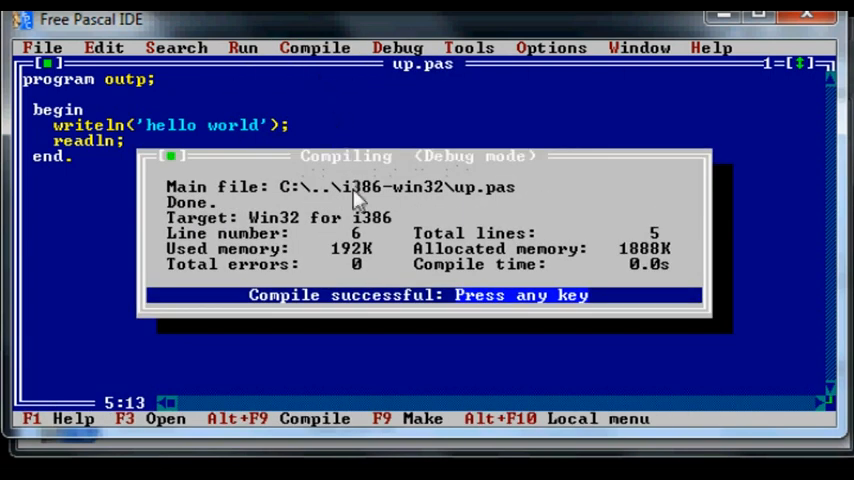
key("enter")
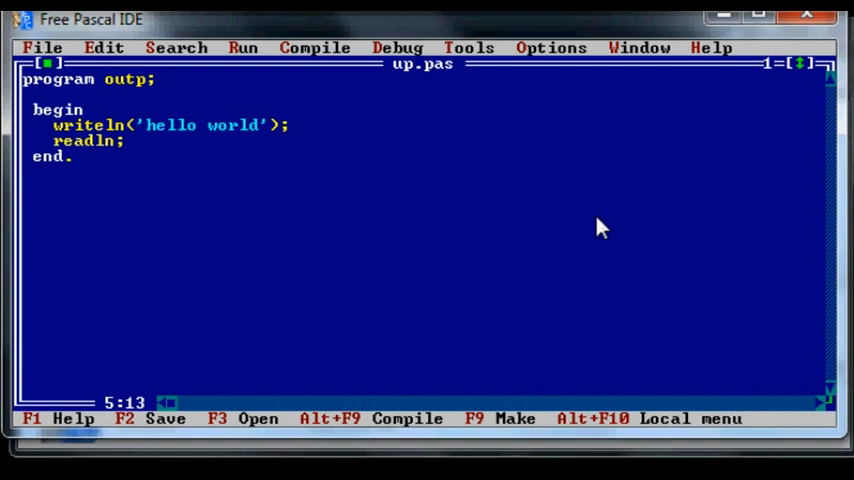
mouse_move(560, 136)
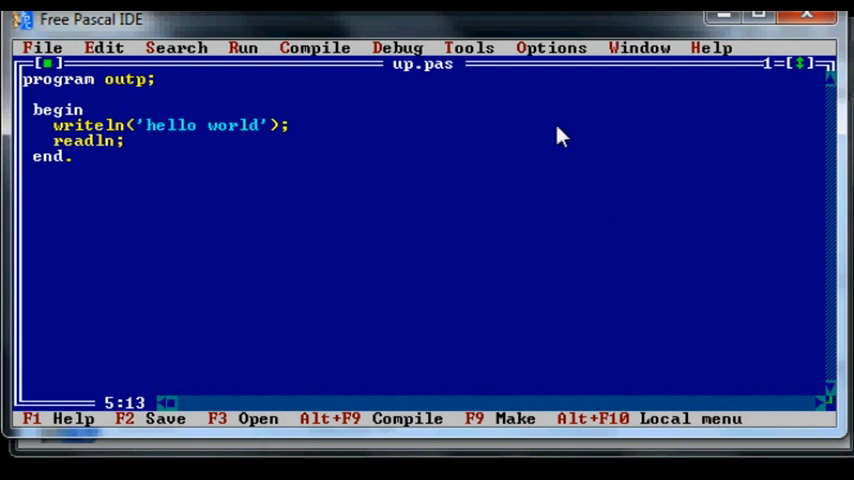
mouse_move(250, 62)
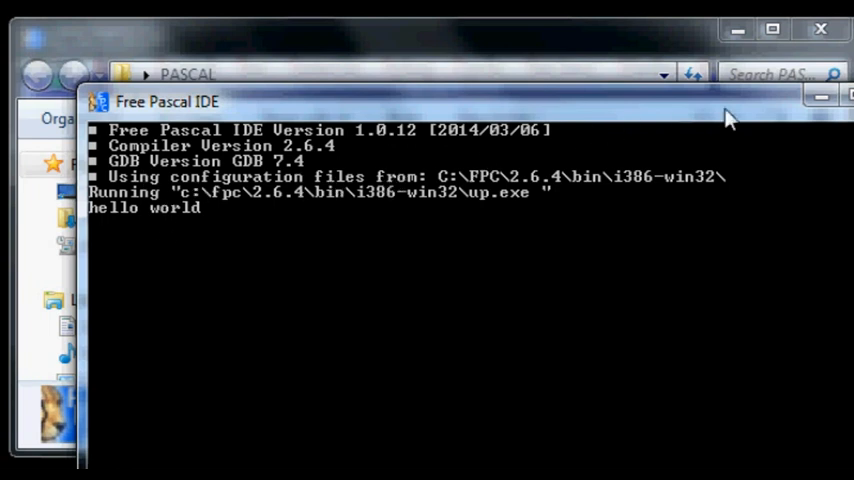
mouse_move(318, 228)
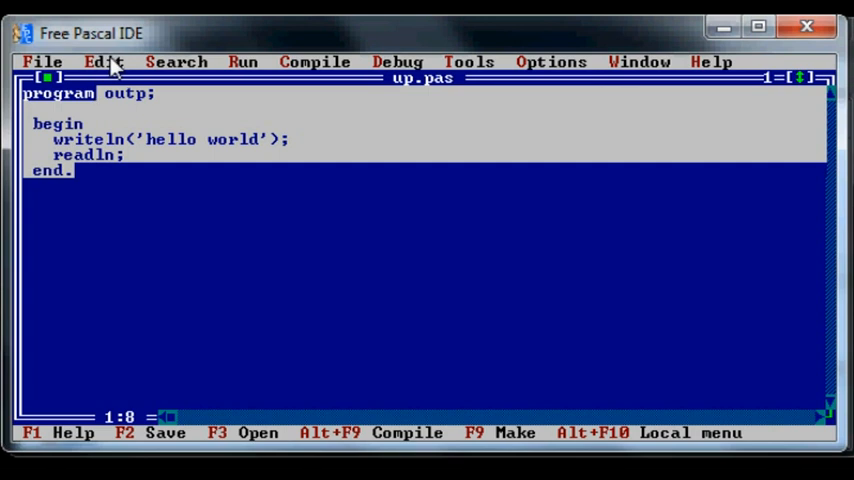
Replace the hello-world code with program square; and a var x: integer declaration
left_click(104, 60)
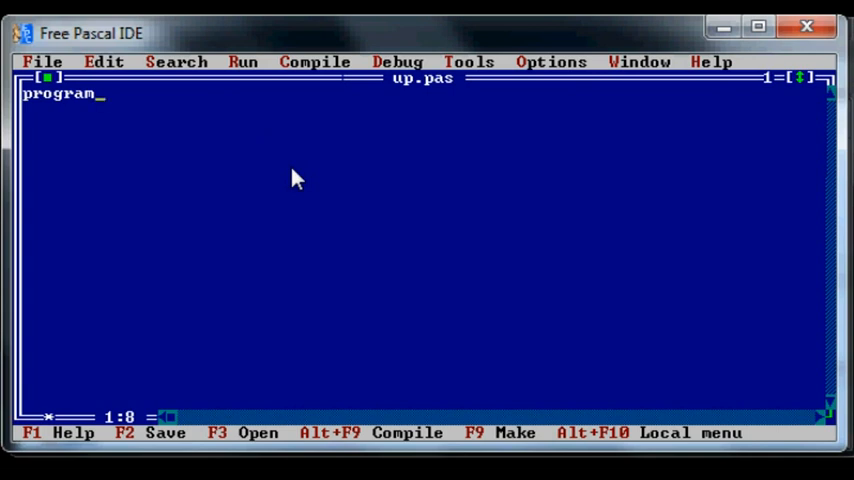
type("sq")
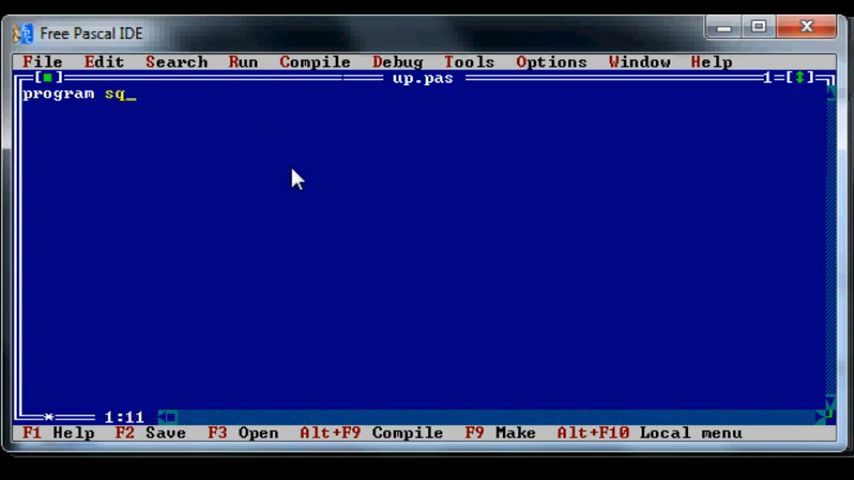
type("uare")
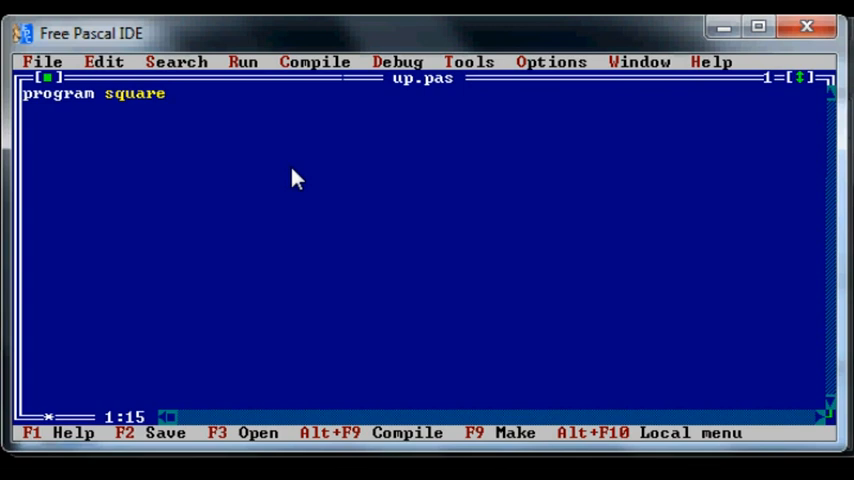
type(";")
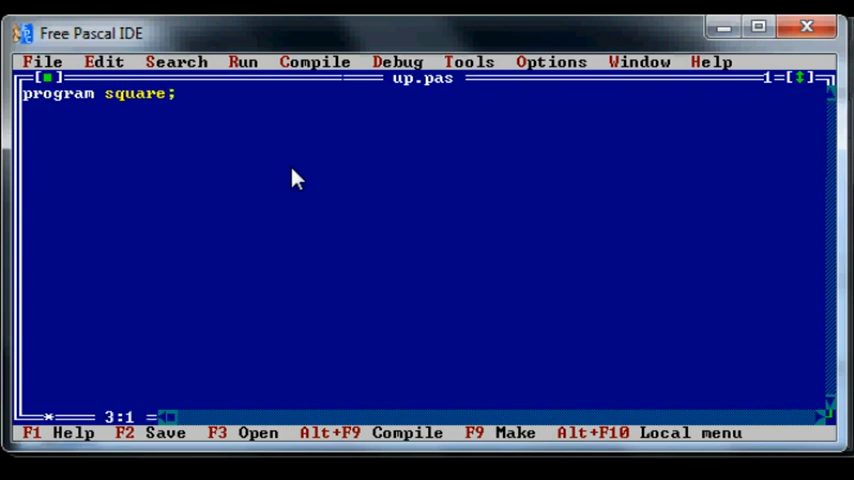
type("va")
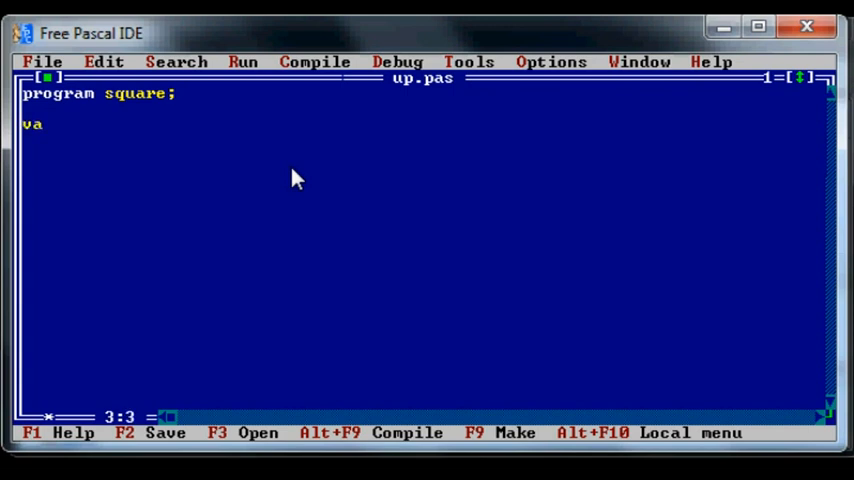
type("r")
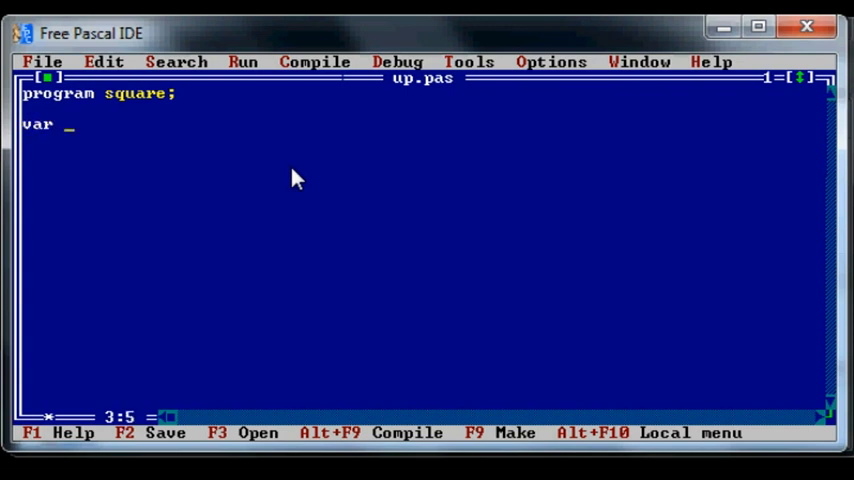
type("x:")
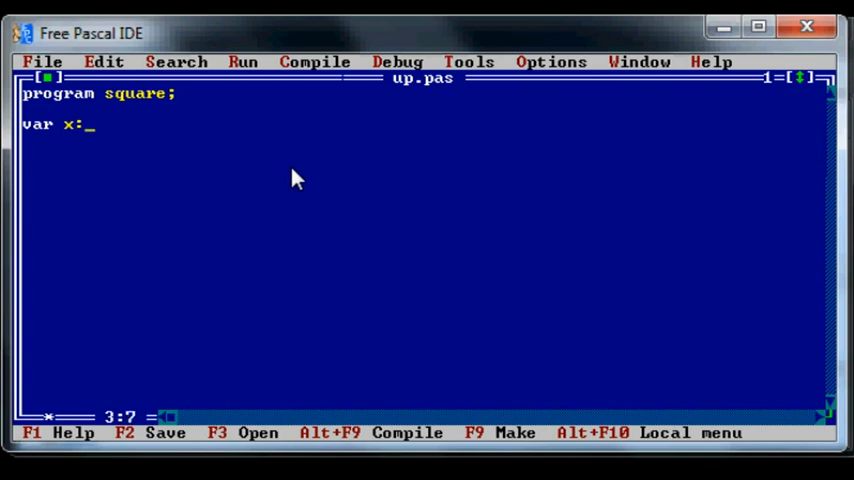
type("integer;")
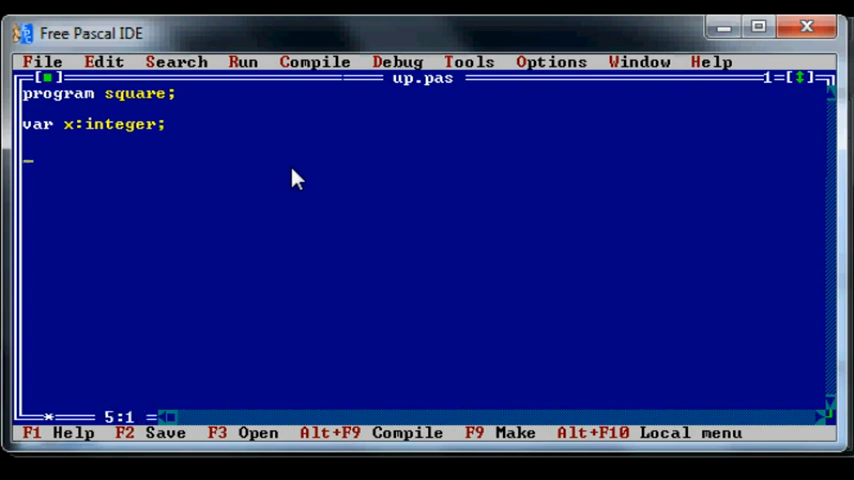
Begin the main block with a write prompt asking for a number and readln(x)
type("begin")
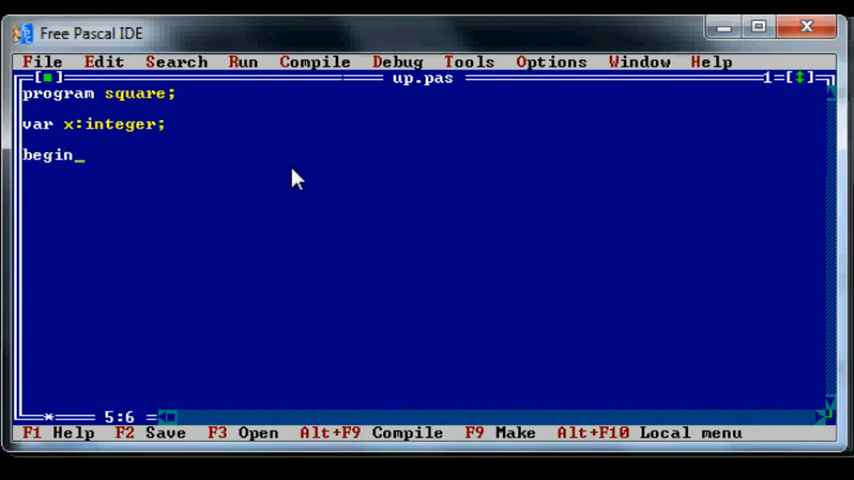
key("enter")
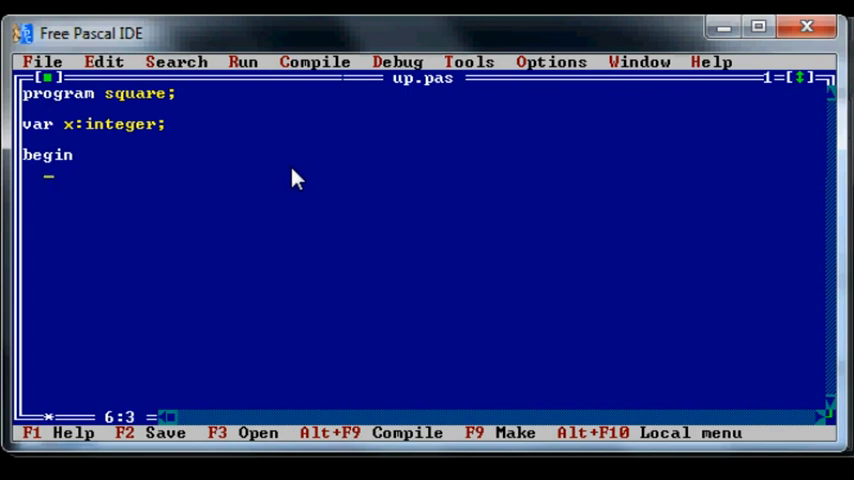
type("write('n")
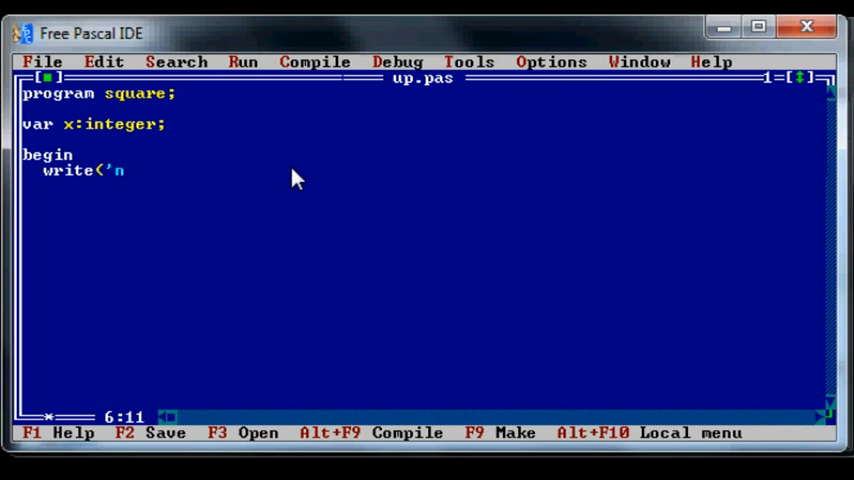
type("ember")
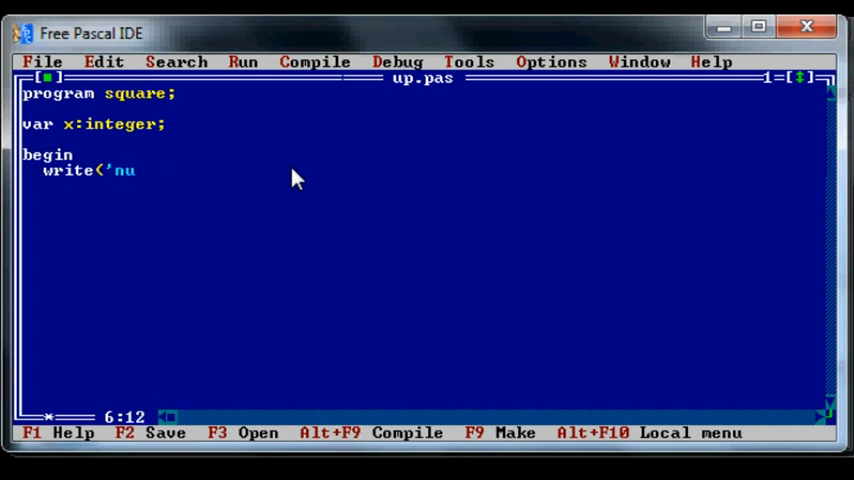
type("mber to sq")
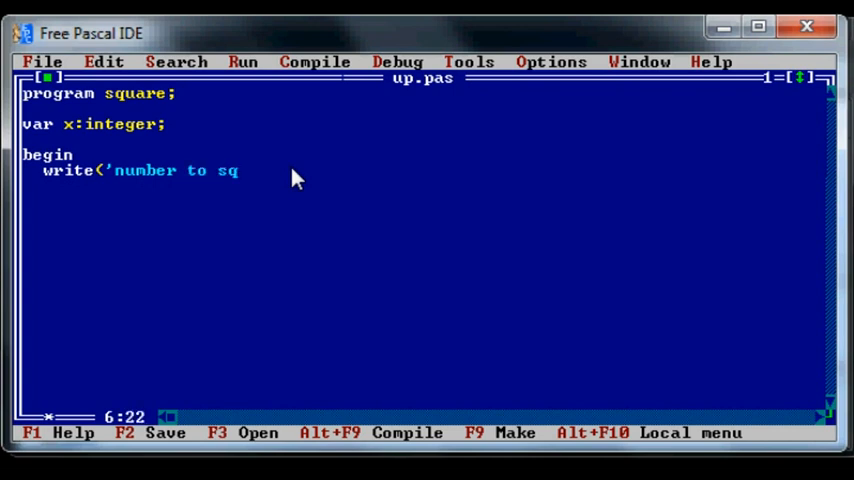
type("uare:")
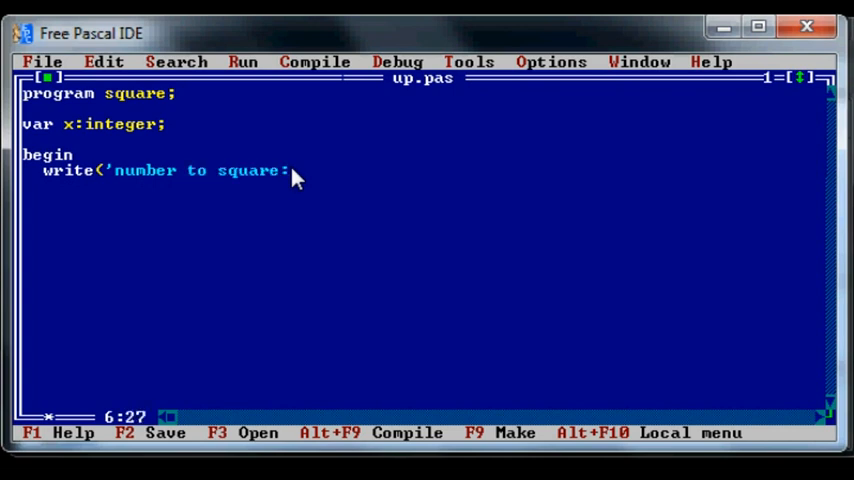
type("');")
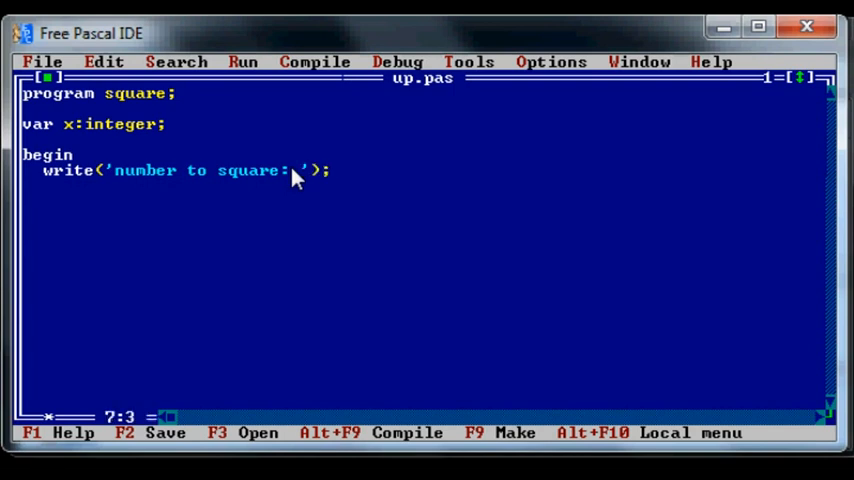
type("readln(")
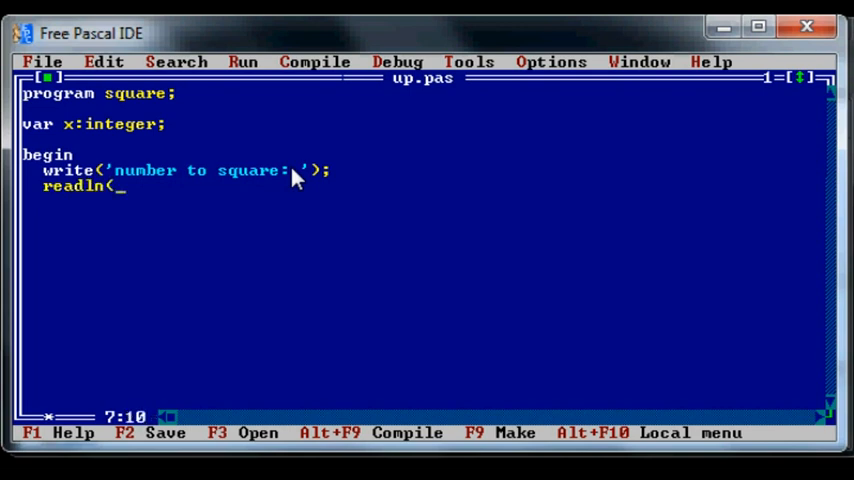
type("x)")
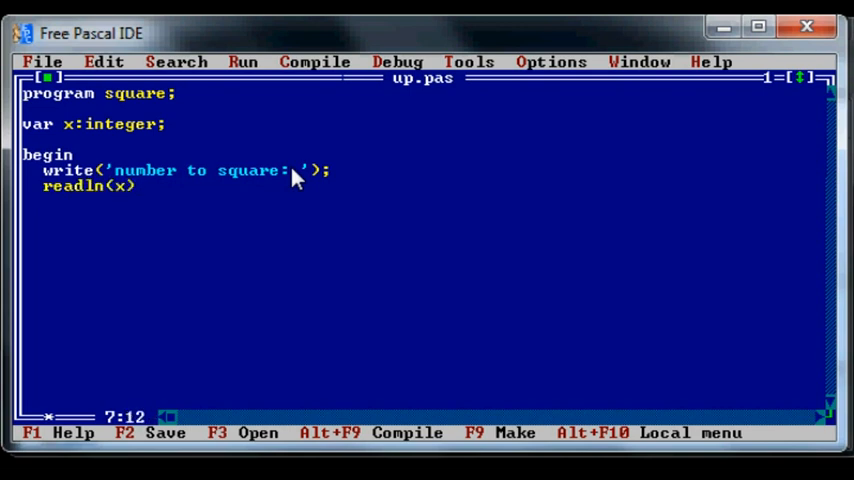
Print x*x with a ' press enter...' prompt, then readln; and end. to close the program
type("writeln")
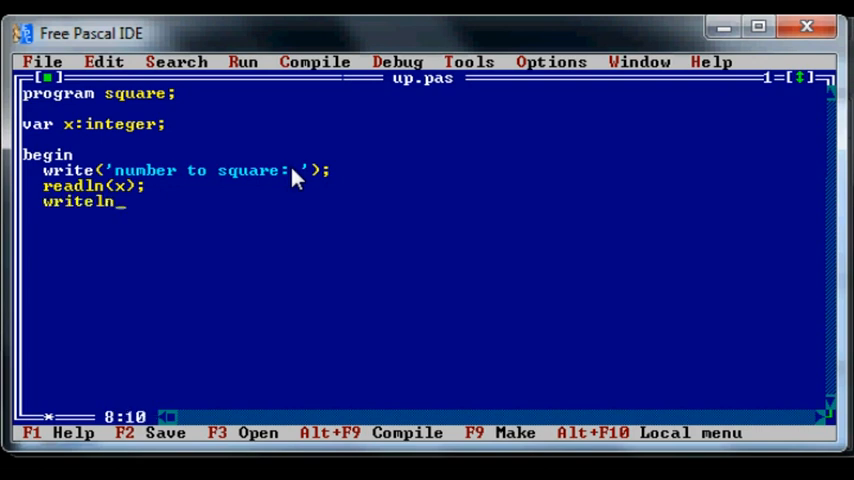
type("(x")
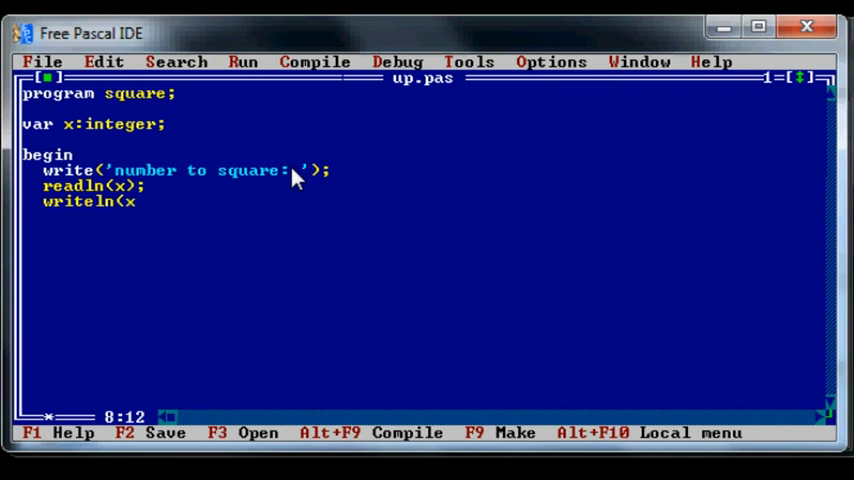
type("*x")
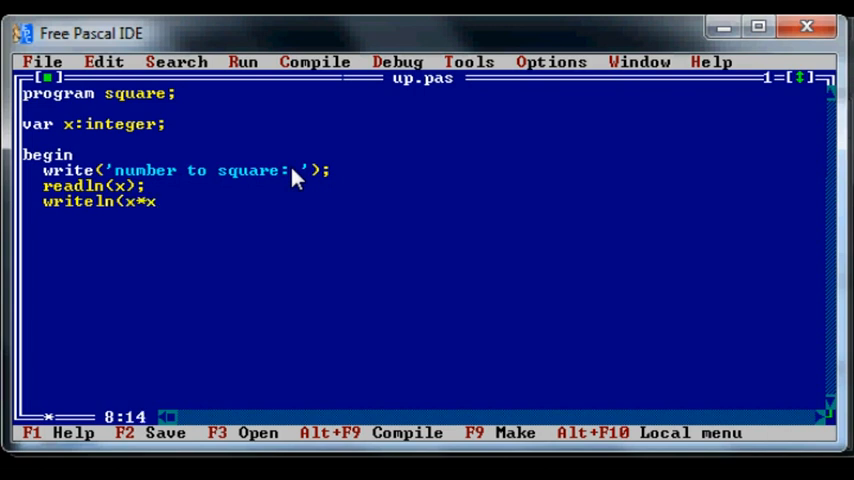
type(",' press ente")
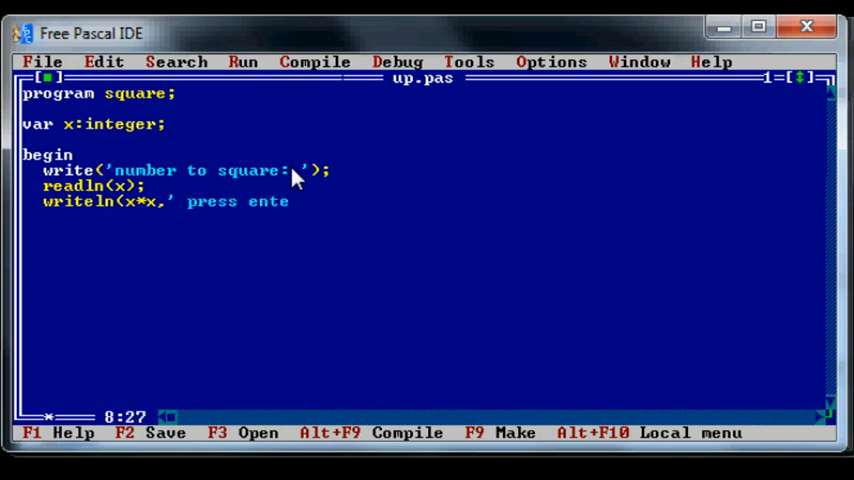
type("r...")
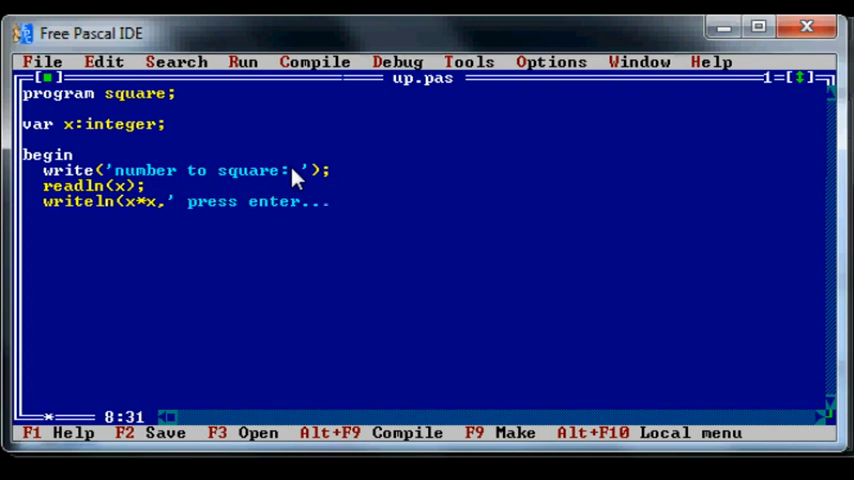
type(");")
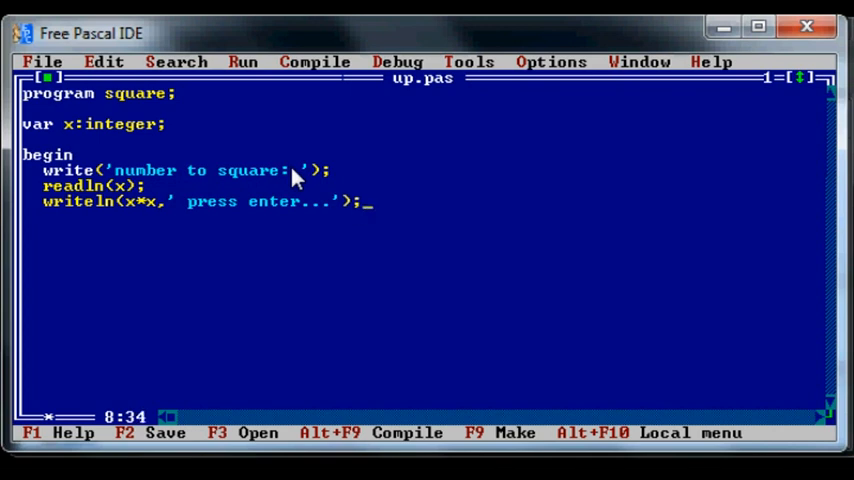
type("re")
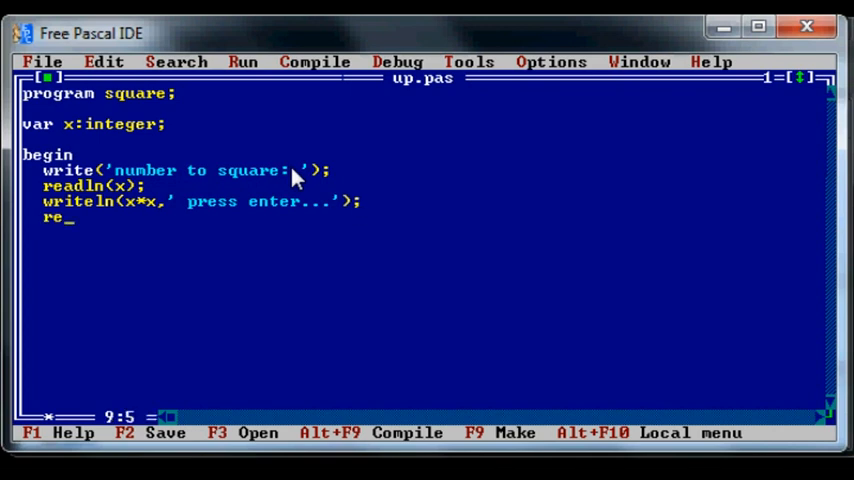
type("adln")
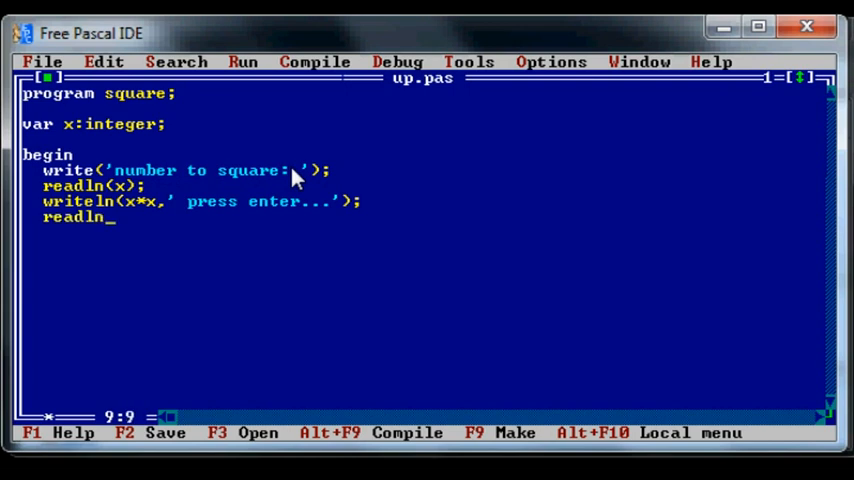
type(";")
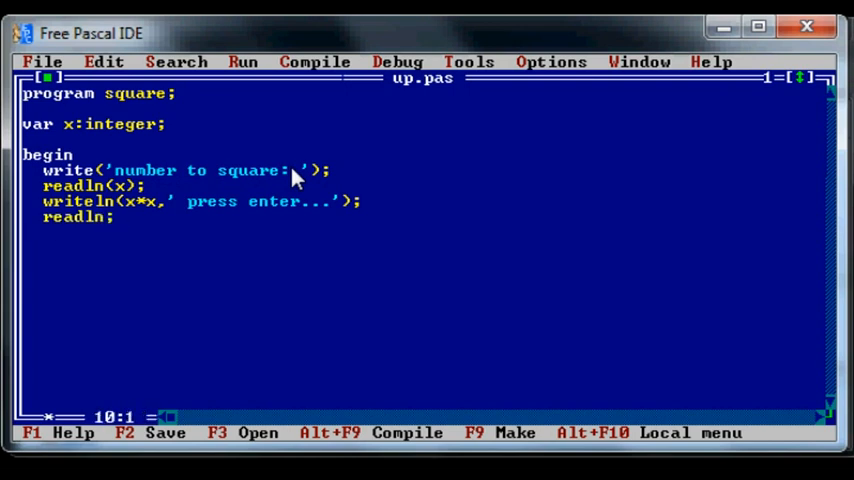
type("end.")
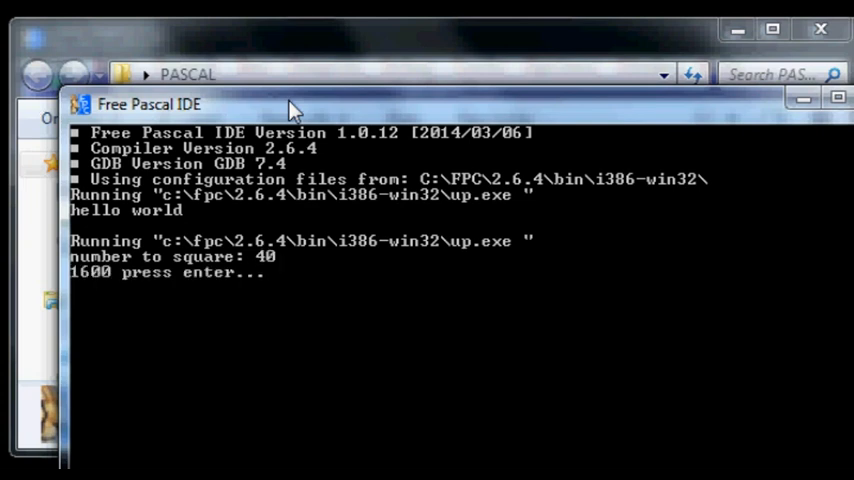
Return to the editor and run the square program again, entering 32
key("enter")
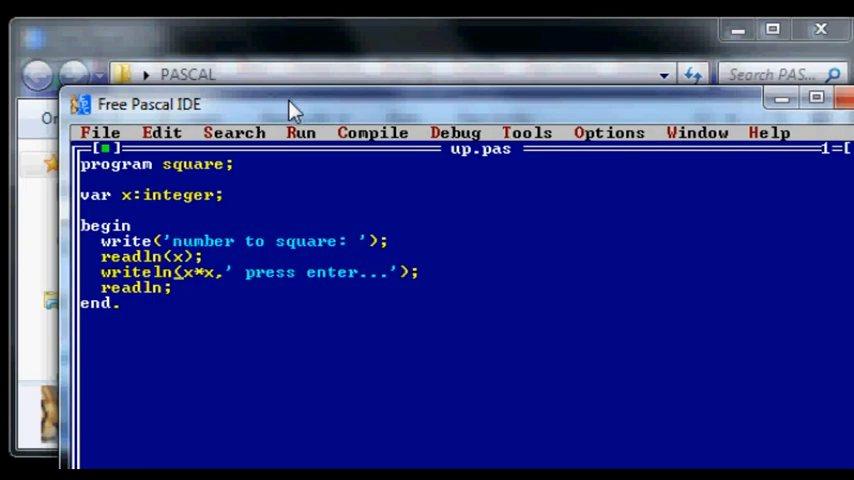
left_click(300, 132)
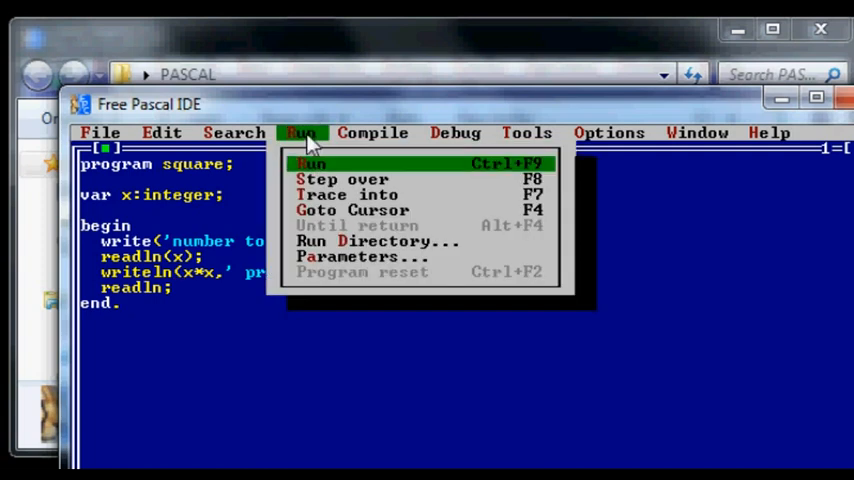
mouse_move(312, 170)
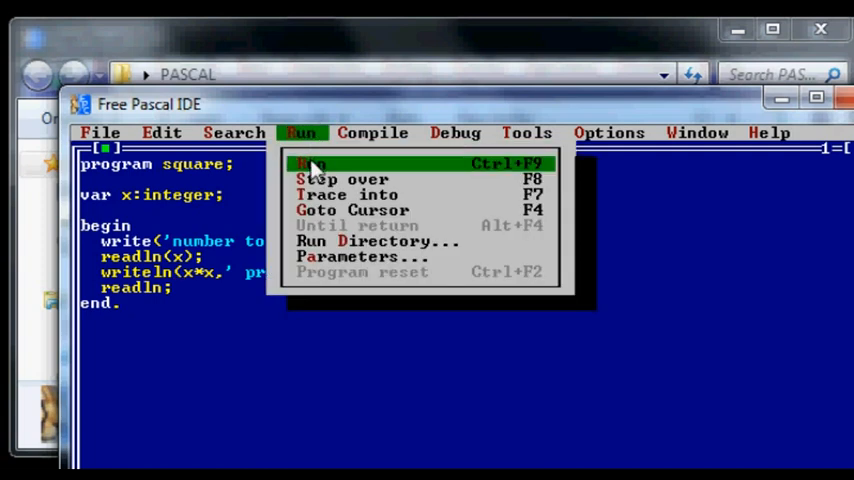
left_click(312, 164)
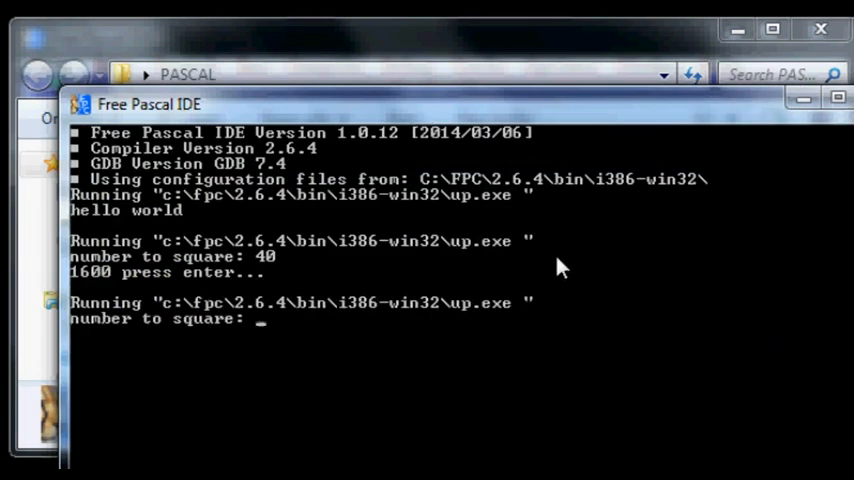
type("32")
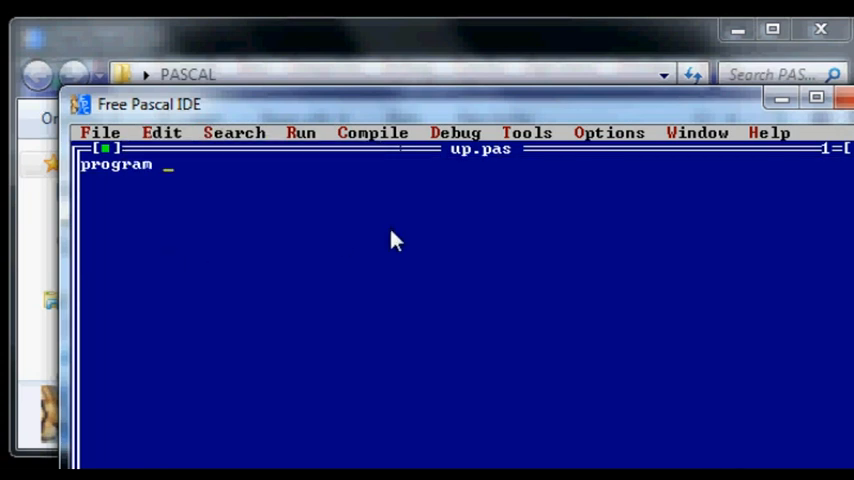
mouse_move(390, 236)
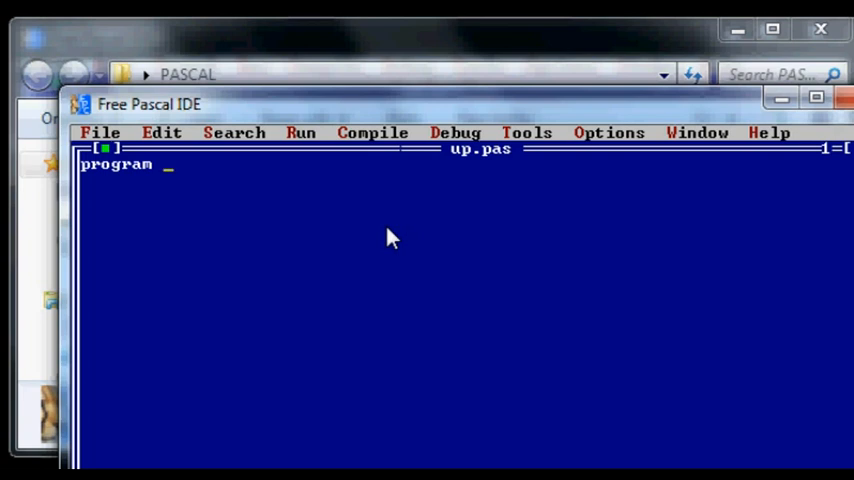
Write the program ProcExample; header and the procedure example heading
type("P")
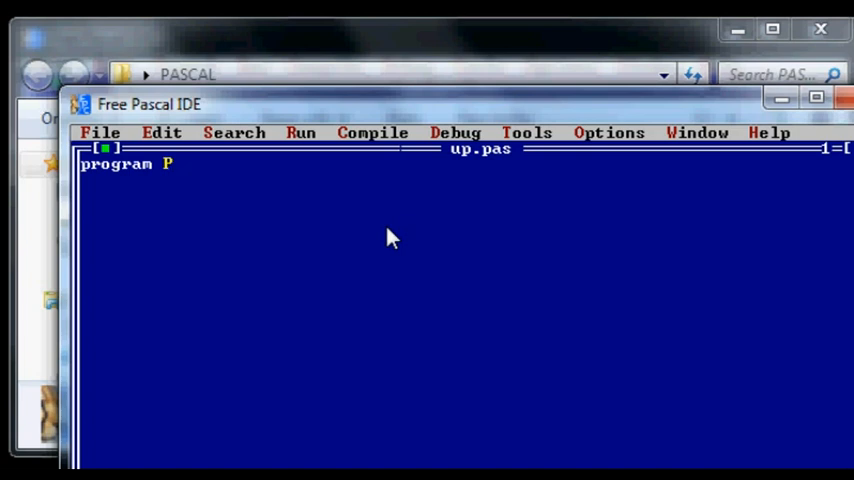
type("r")
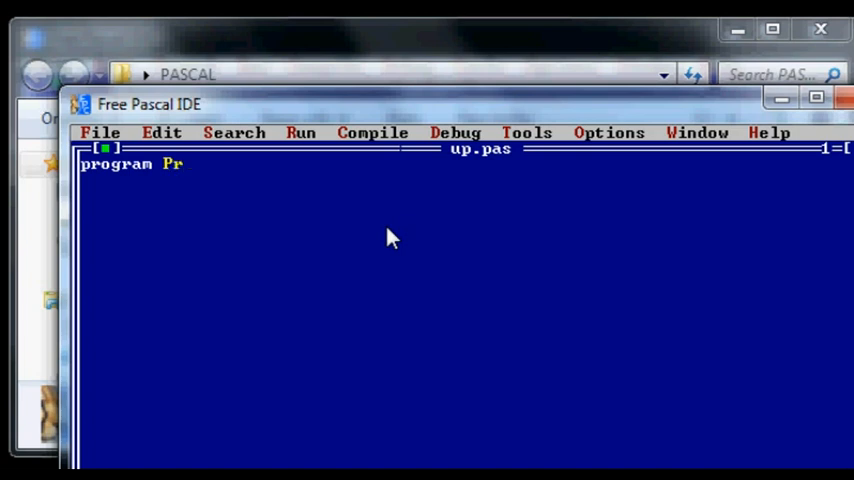
type("oc")
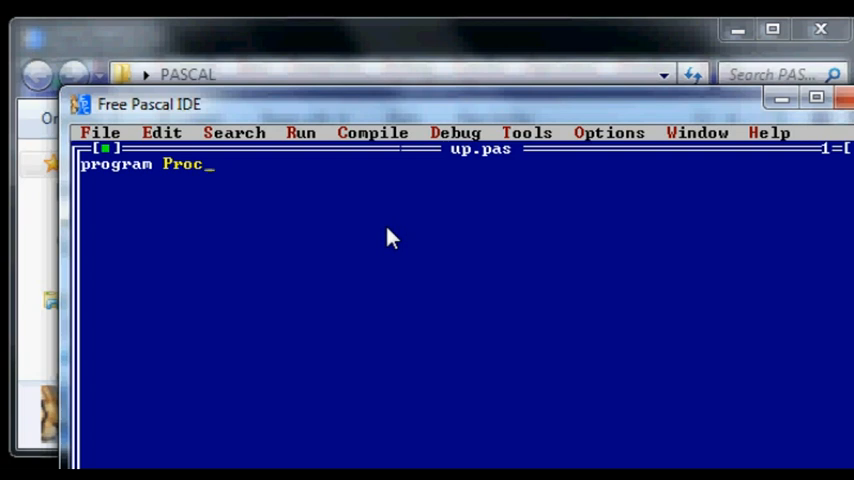
type("Example")
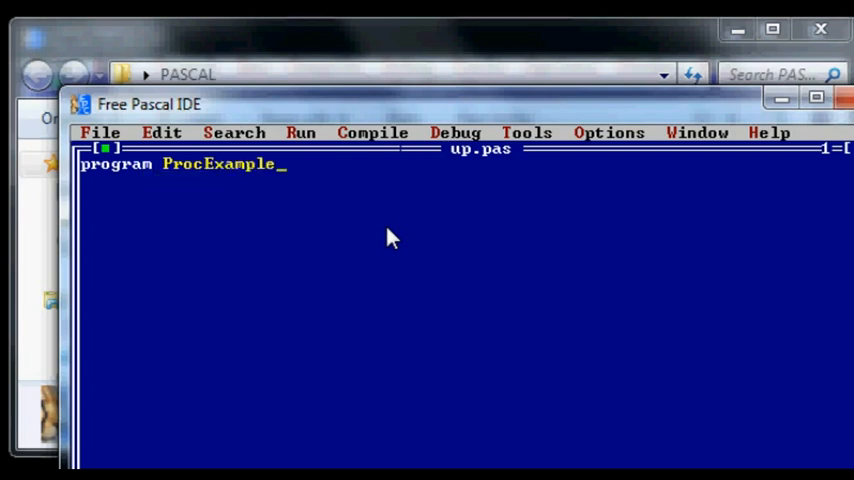
type(";")
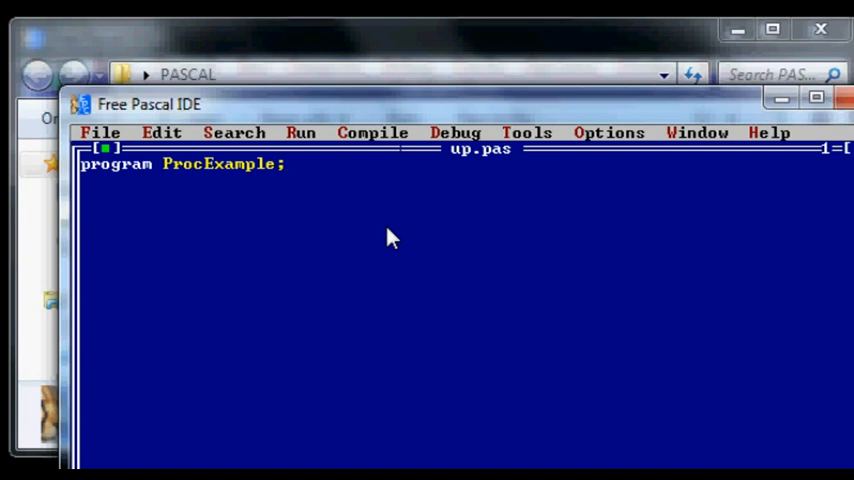
type("pro")
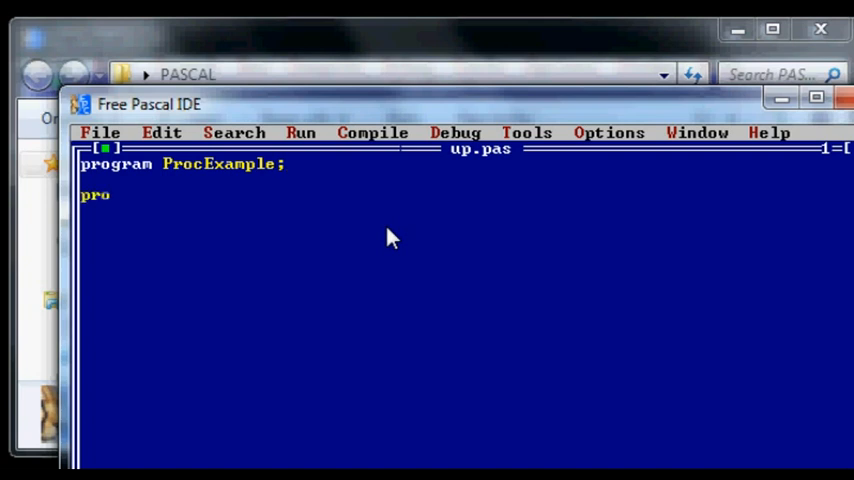
type("cedure")
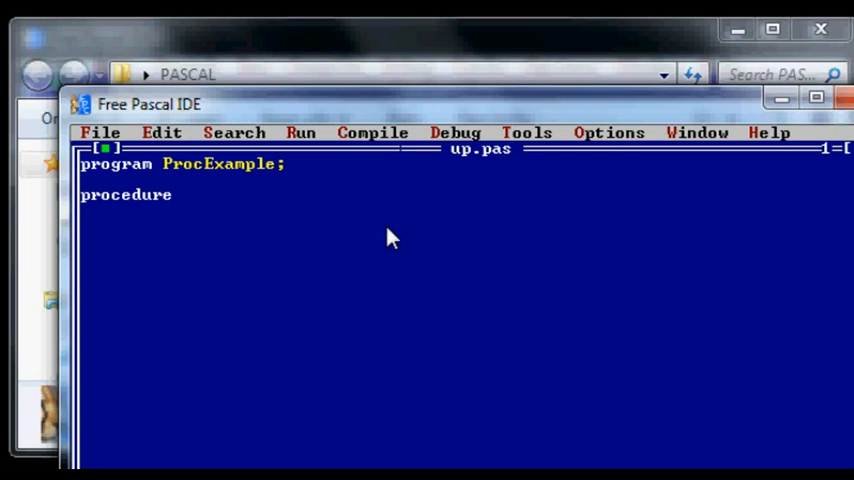
type("example;")
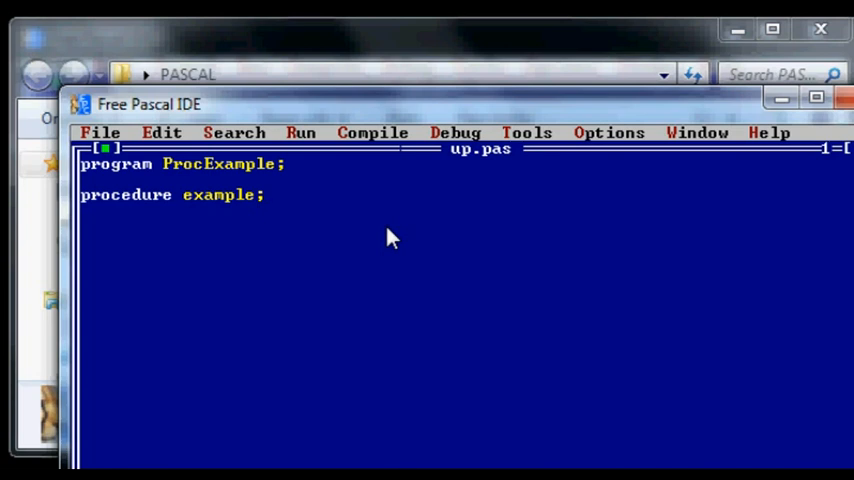
Give the procedure a body that writes 'been here. press enter...' and ends
key("enter")
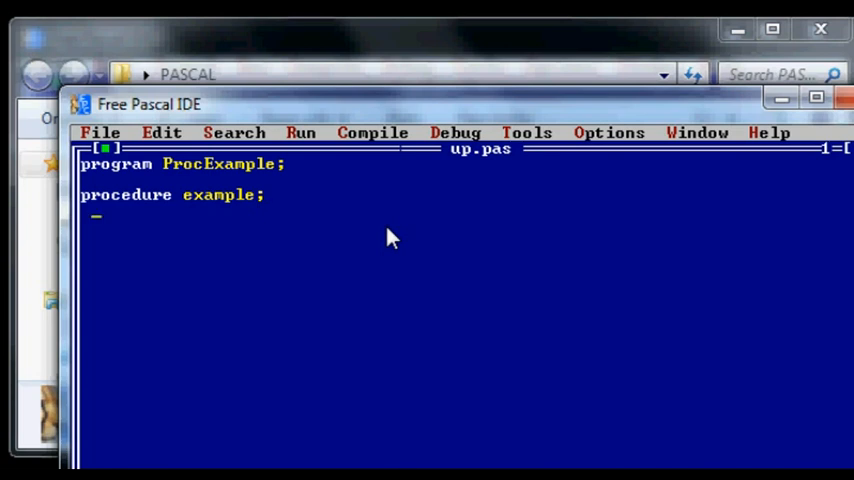
type("begin")
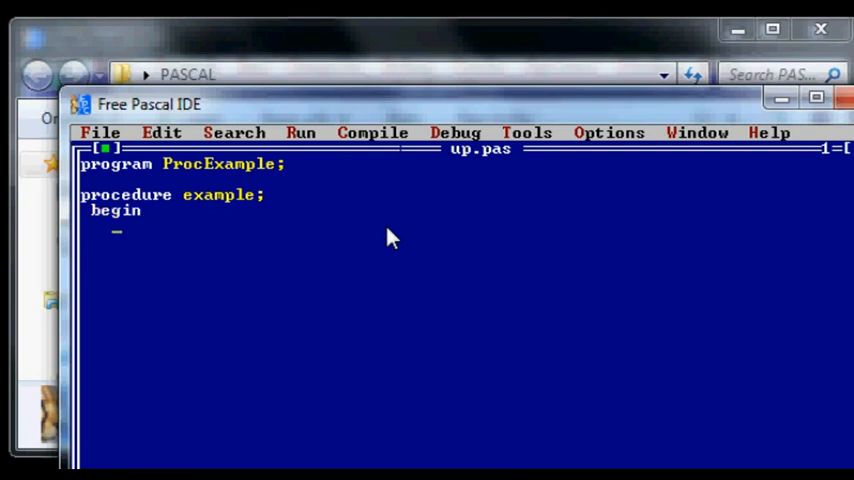
type("writeln")
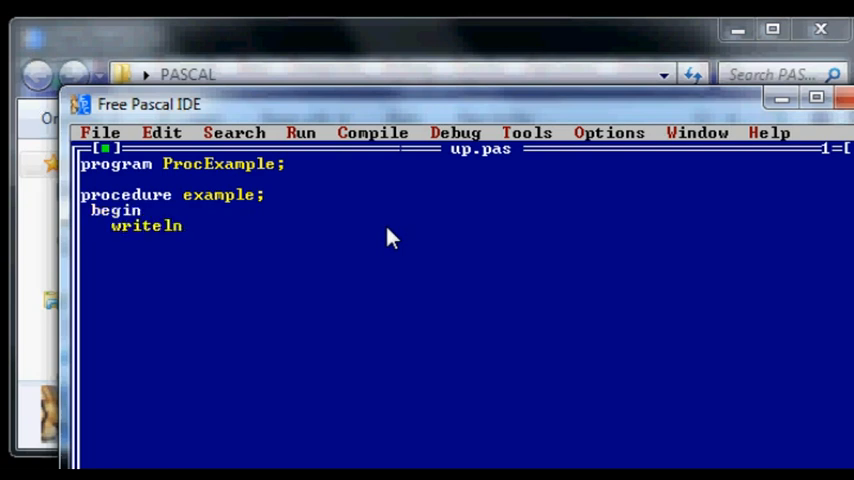
type("('been")
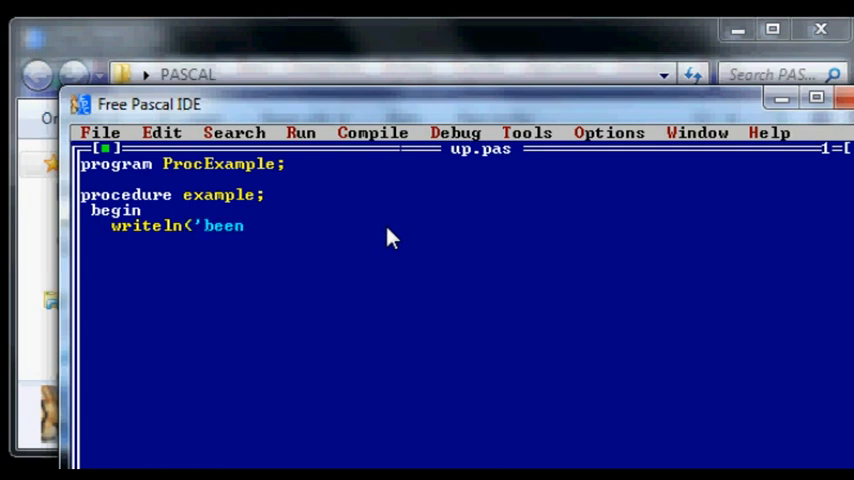
type("here")
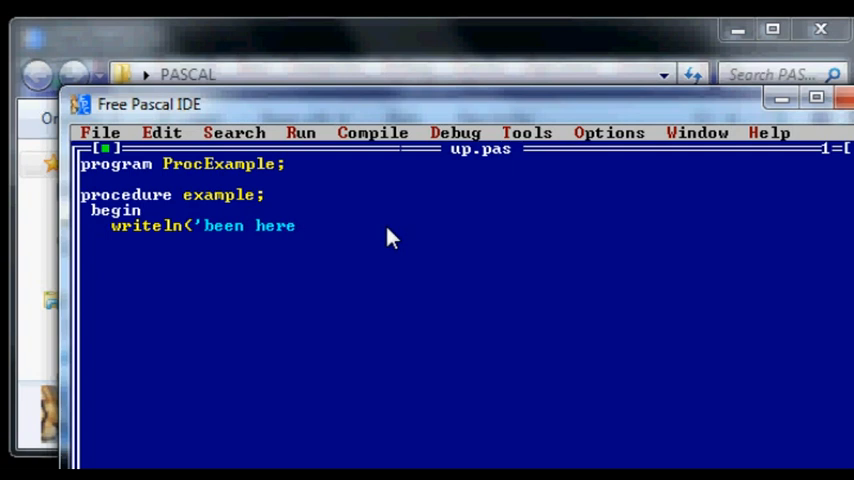
type(". pre")
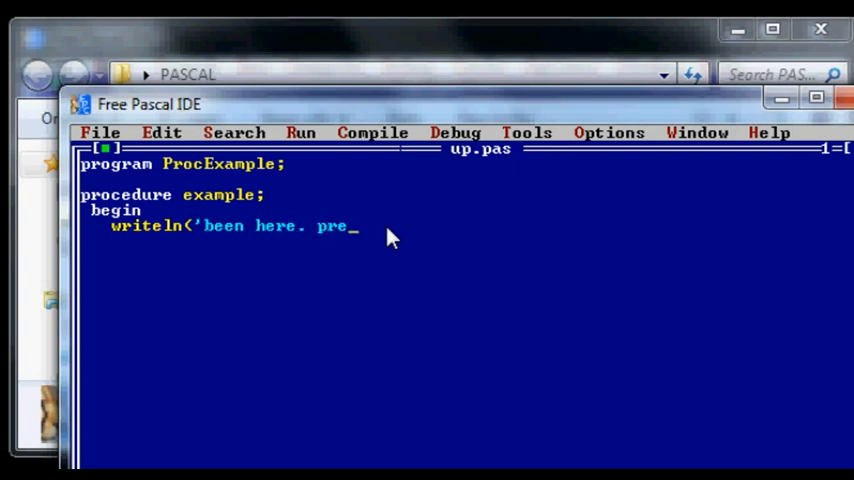
type("ss ente")
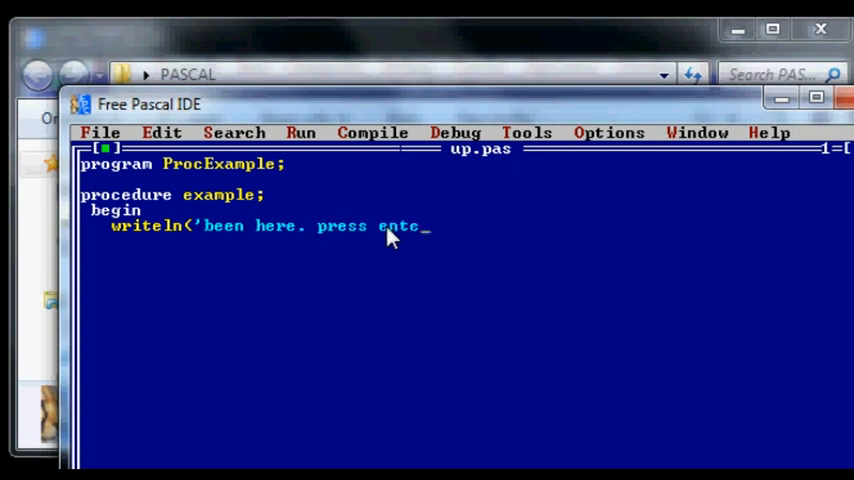
type("r...'")
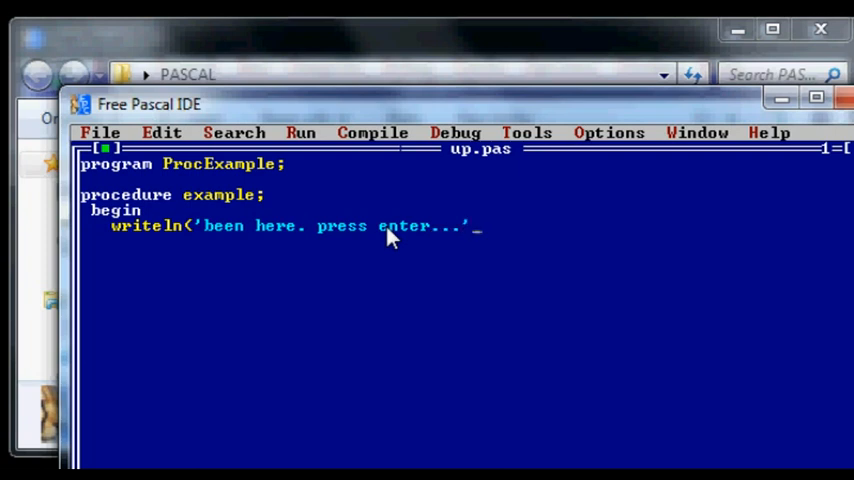
type(");")
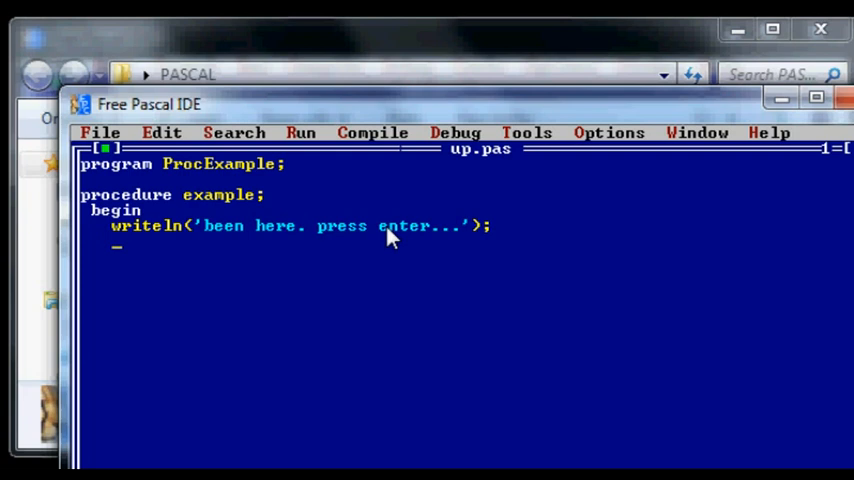
type("end;")
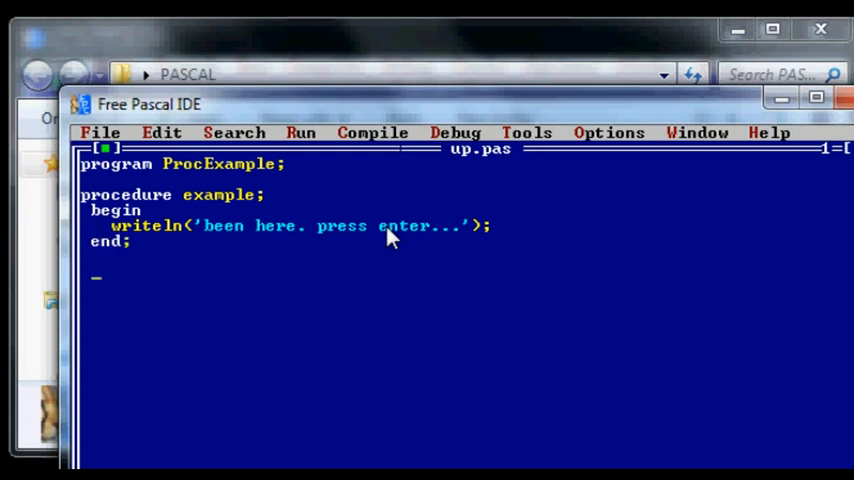
Add the main block calling example; then readln; and the closing end
type("begin")
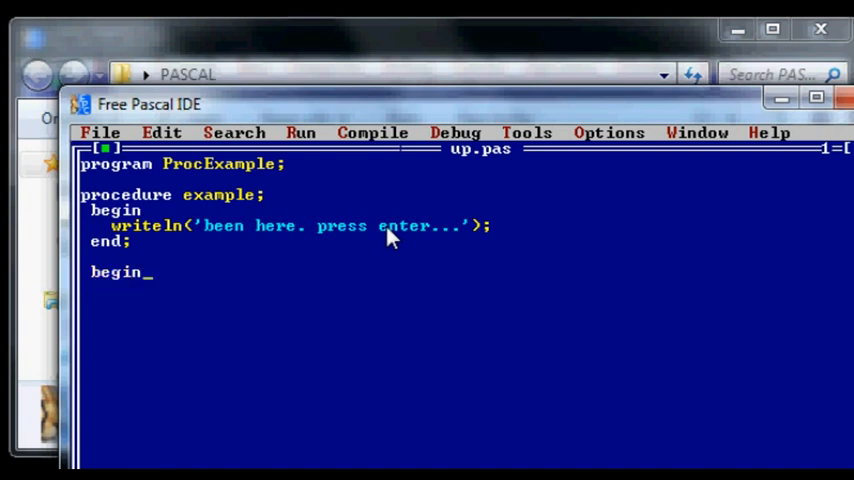
key("enter")
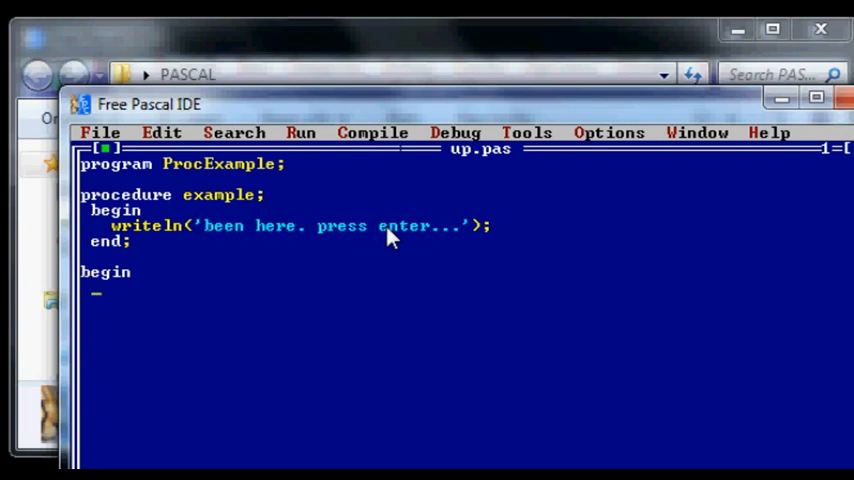
type("example")
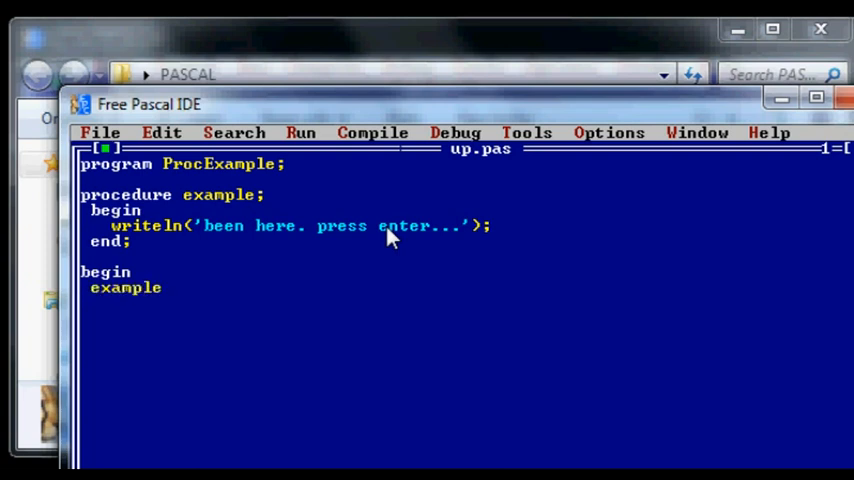
type(";")
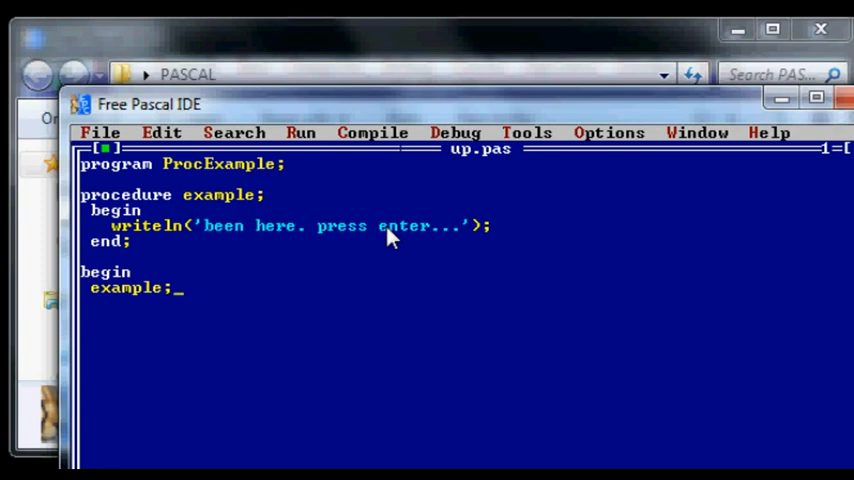
type("re")
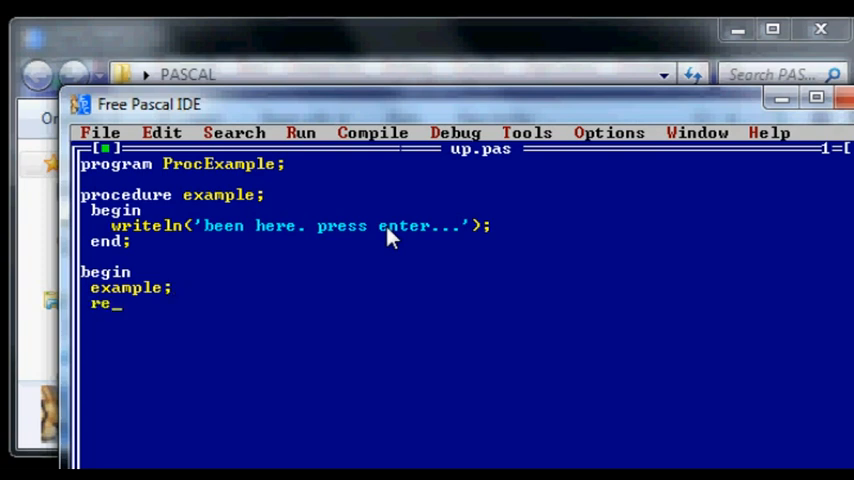
type("adln")
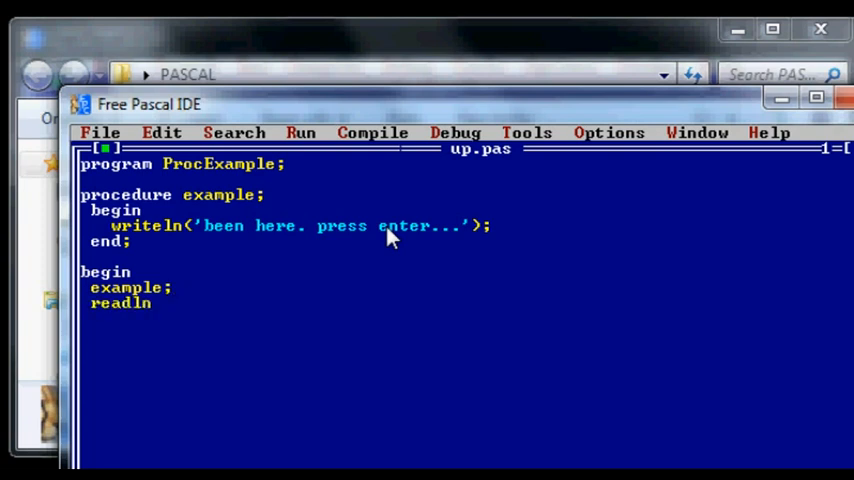
type("end.")
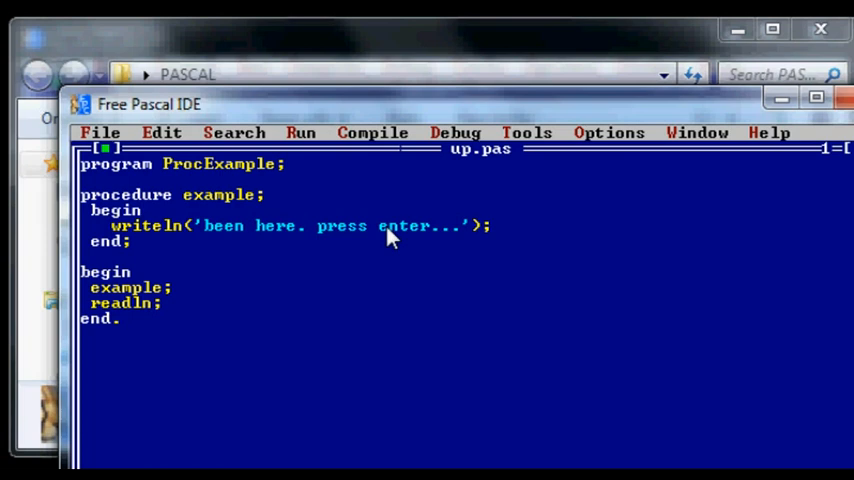
mouse_move(624, 198)
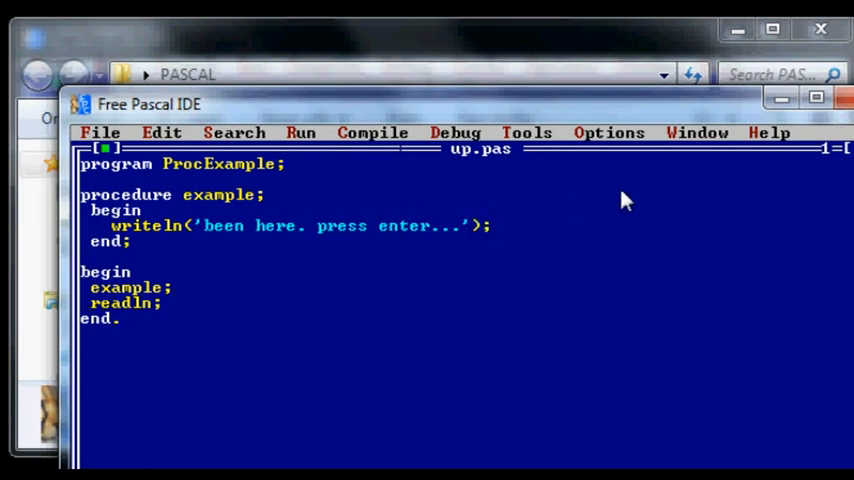
mouse_move(240, 244)
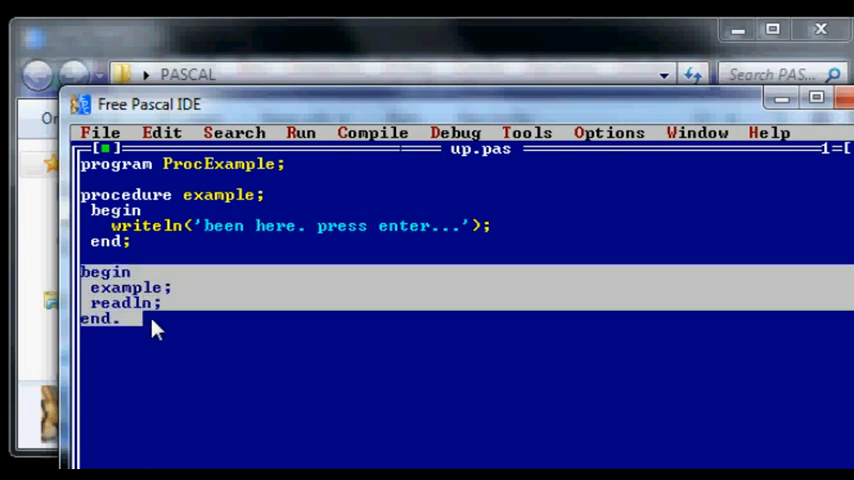
mouse_move(156, 310)
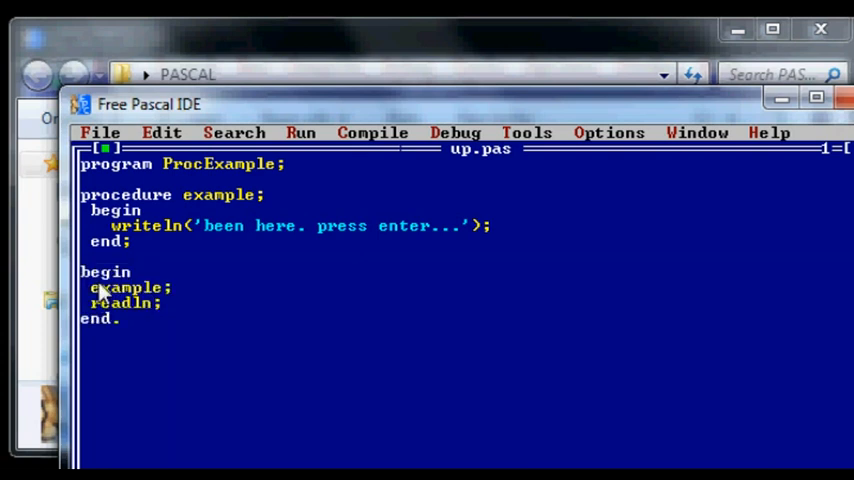
double_click(124, 288)
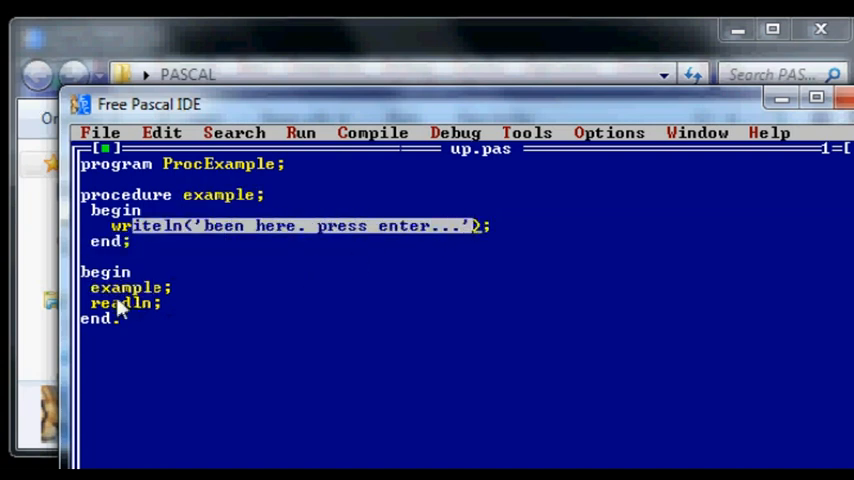
mouse_move(190, 230)
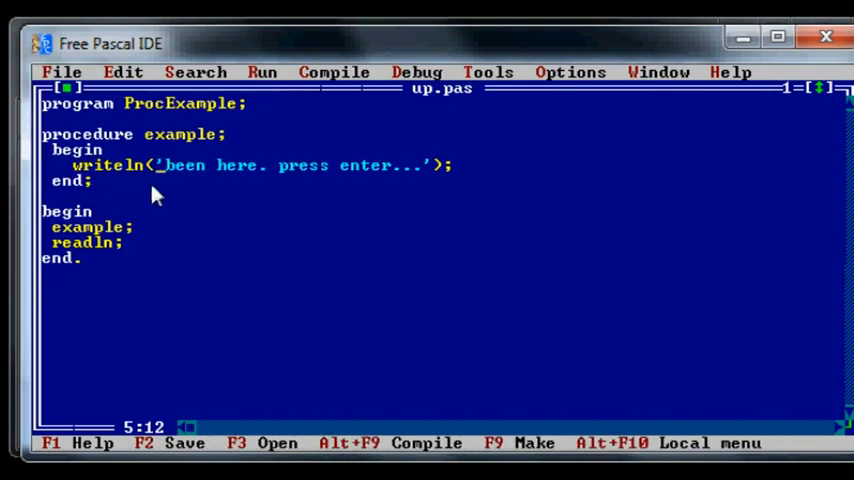
Compile ProcExample and run it so the console prints 'been here. press enter...'
left_click(334, 72)
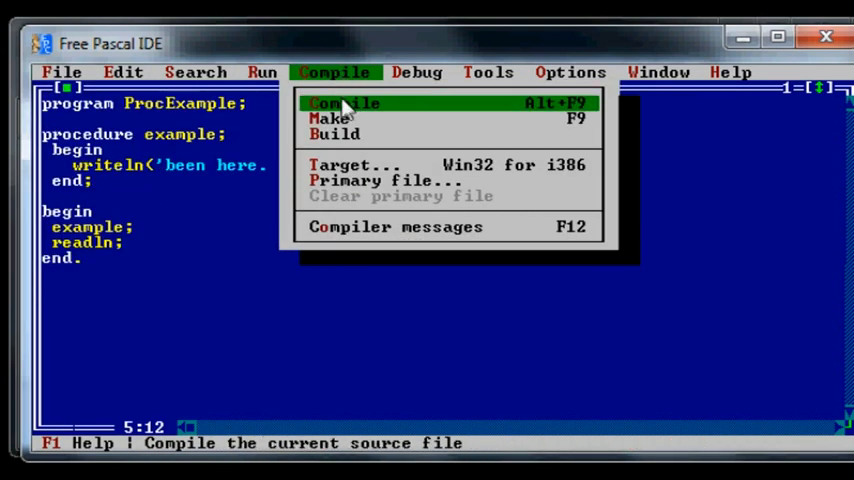
left_click(344, 104)
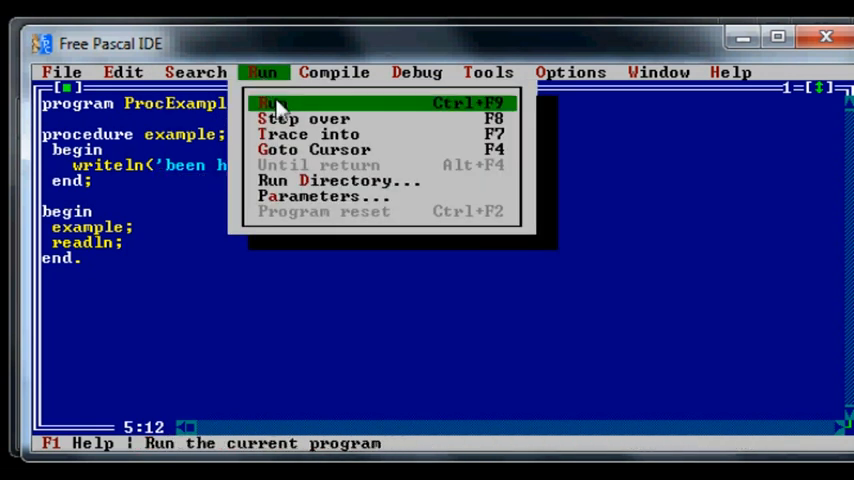
left_click(272, 102)
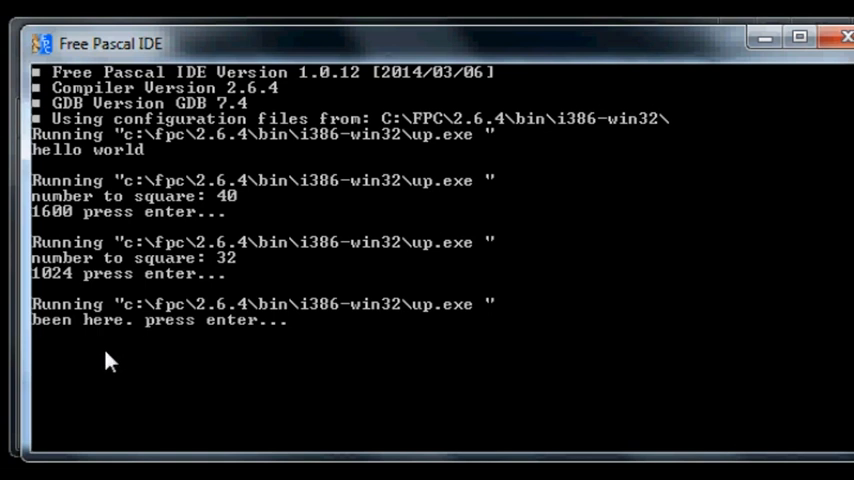
mouse_move(294, 368)
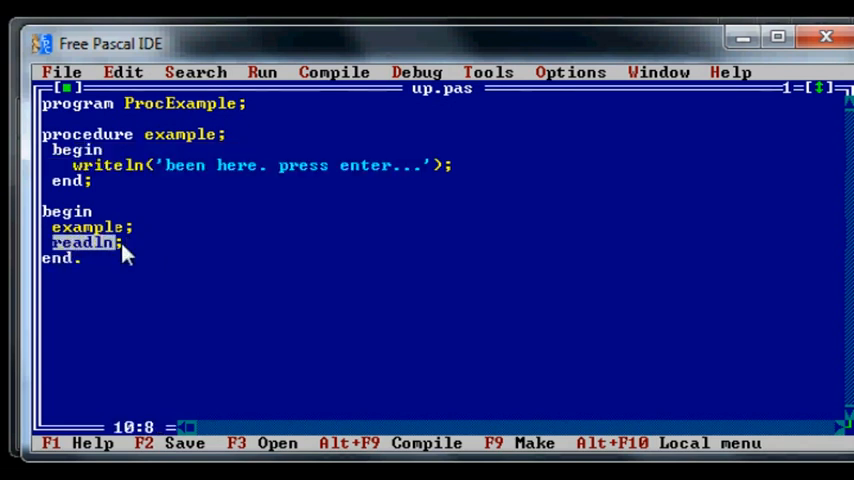
mouse_move(168, 276)
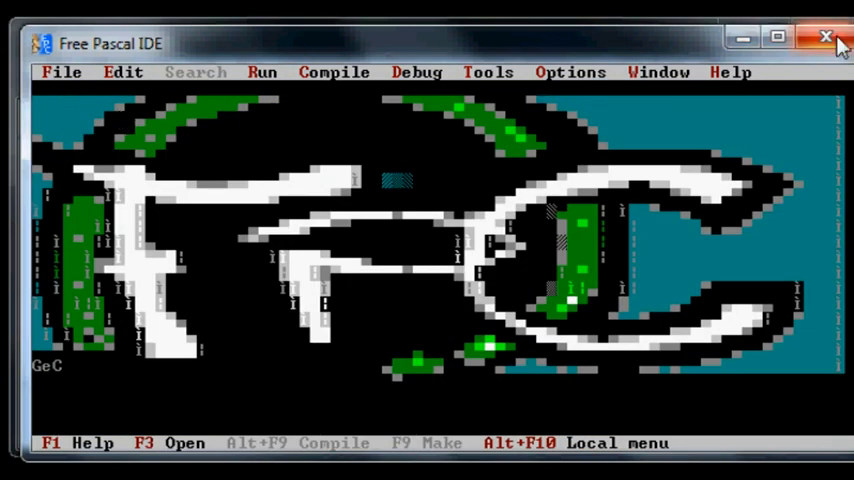
Close Free Pascal IDE and relaunch it from the shortcut in the PASCAL folder
left_click(828, 36)
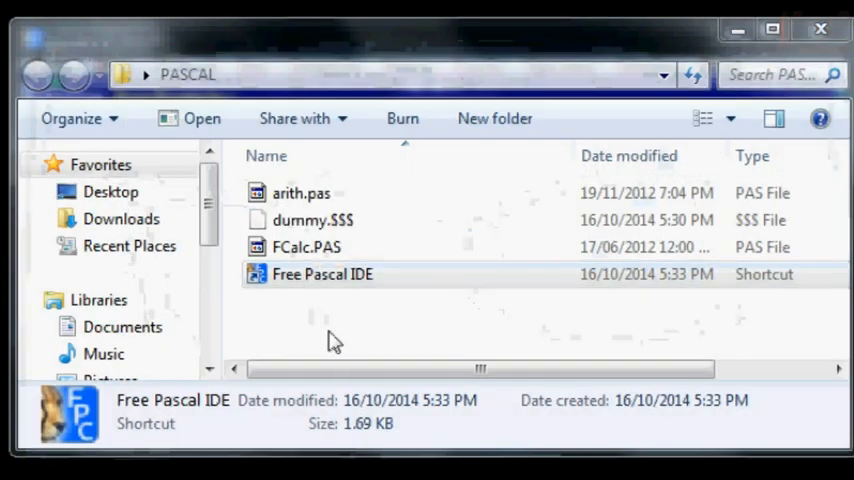
double_click(322, 274)
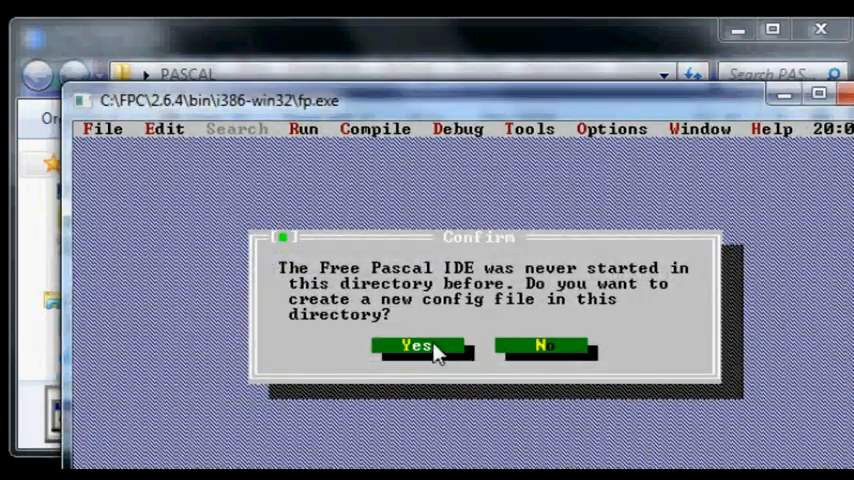
Accept creating a new config file and bring FCalc.PAS up in the editor
left_click(416, 344)
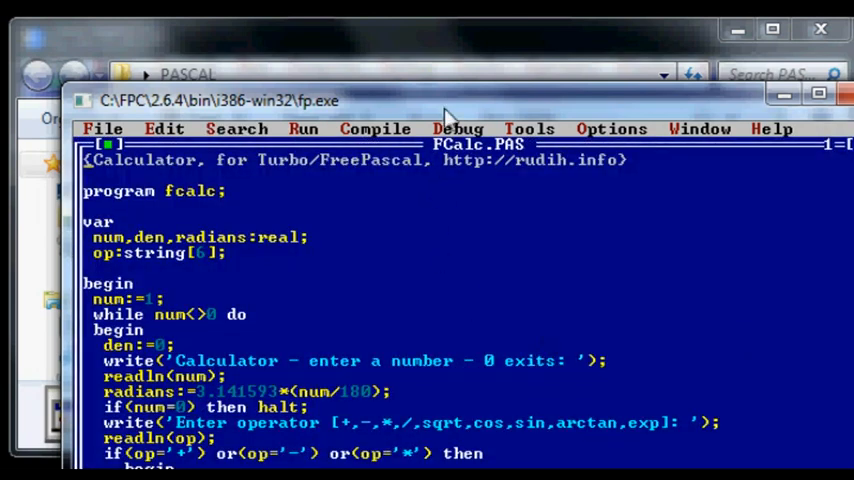
left_click(816, 94)
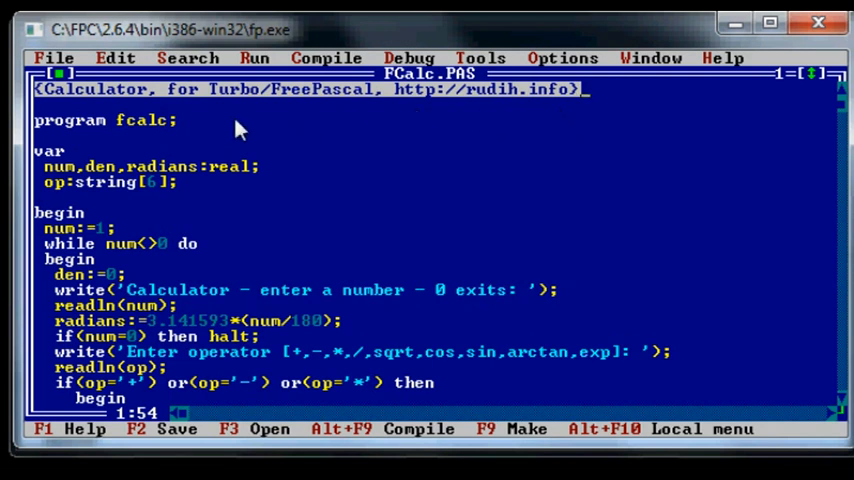
mouse_move(50, 116)
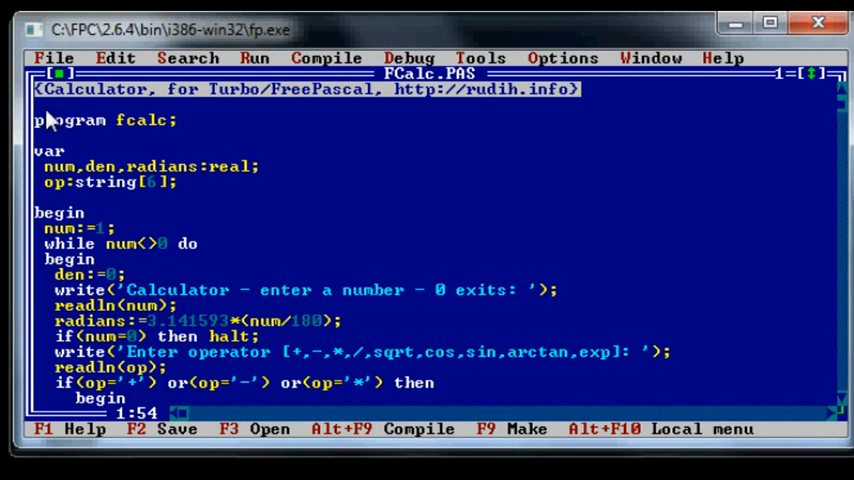
mouse_move(44, 110)
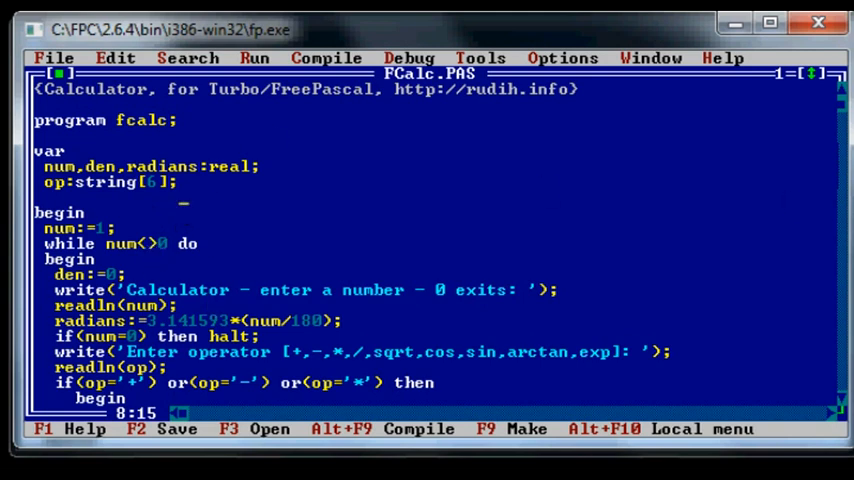
scroll("down", 3)
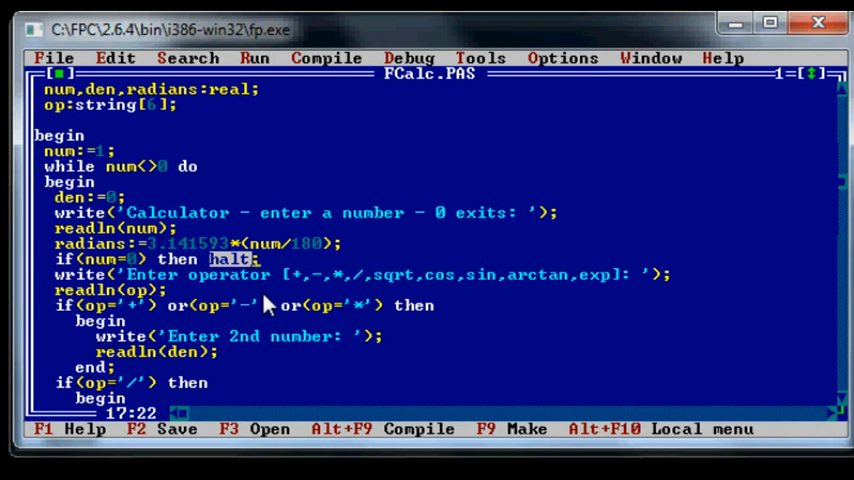
mouse_move(268, 304)
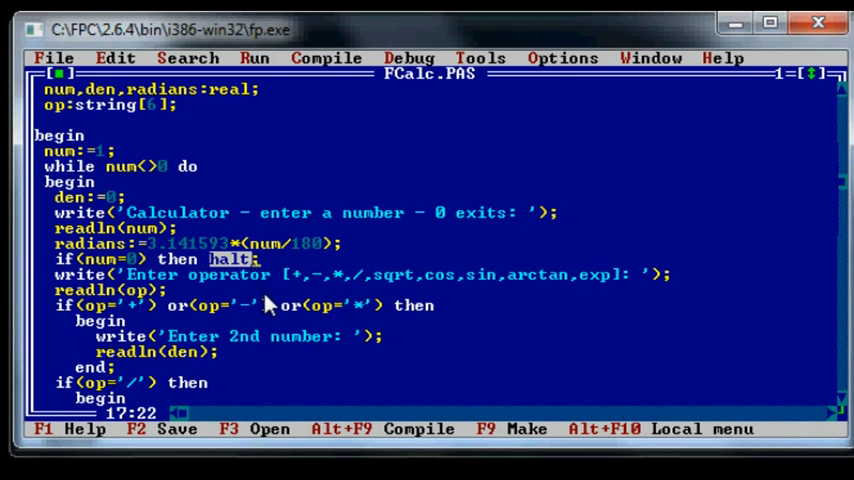
mouse_move(270, 300)
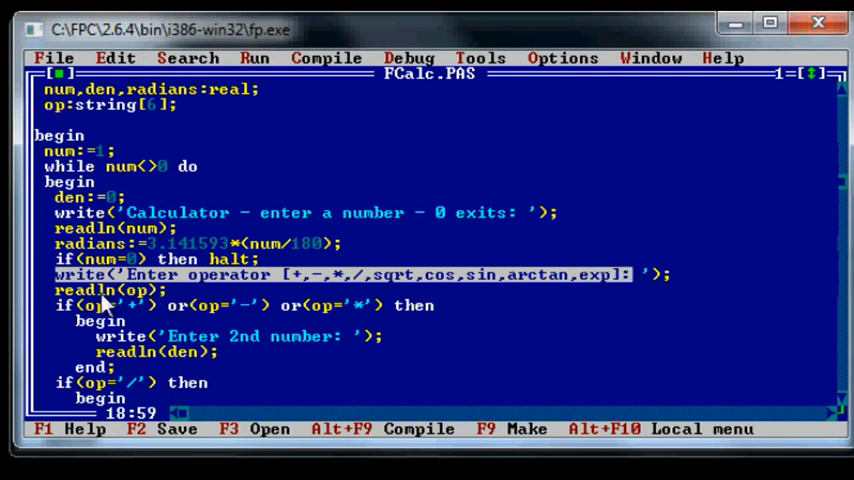
mouse_move(110, 320)
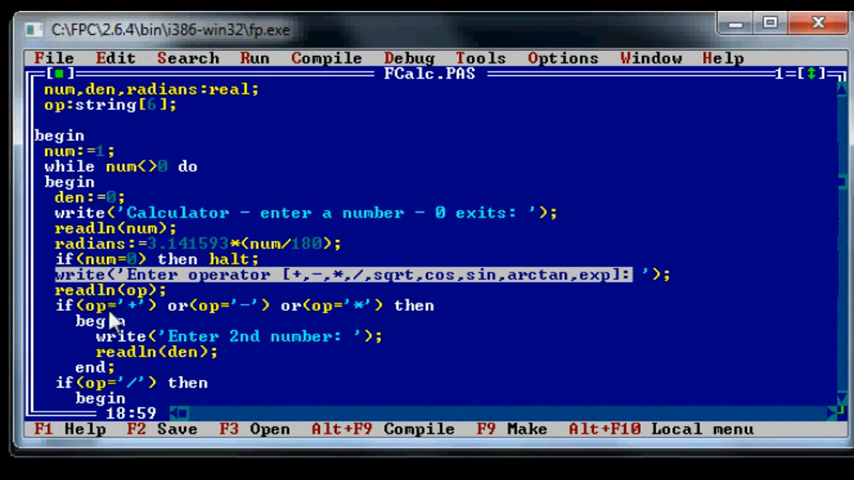
mouse_move(836, 404)
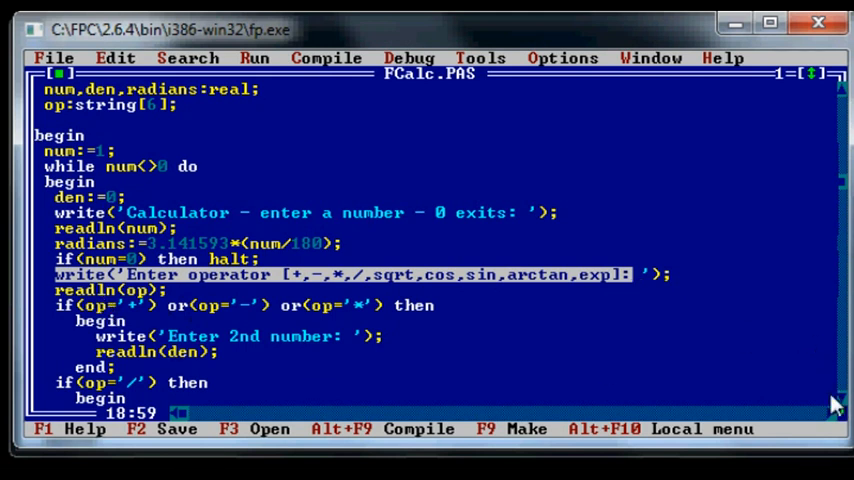
mouse_move(570, 290)
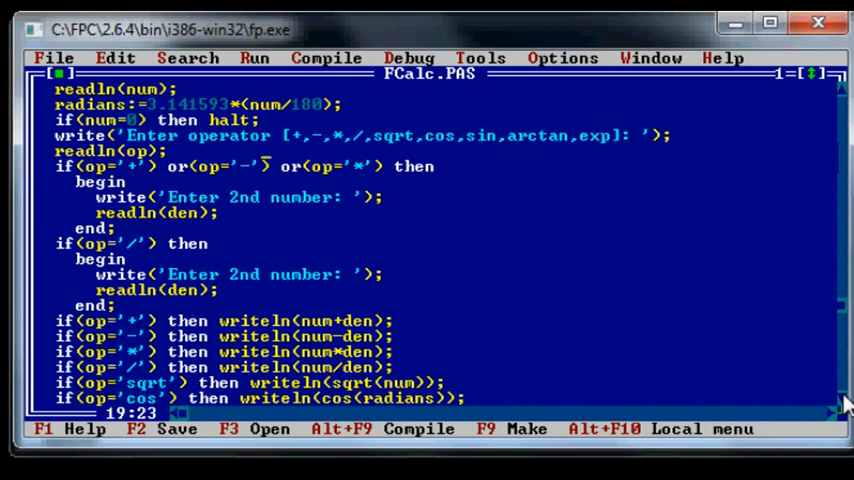
scroll("down", 3)
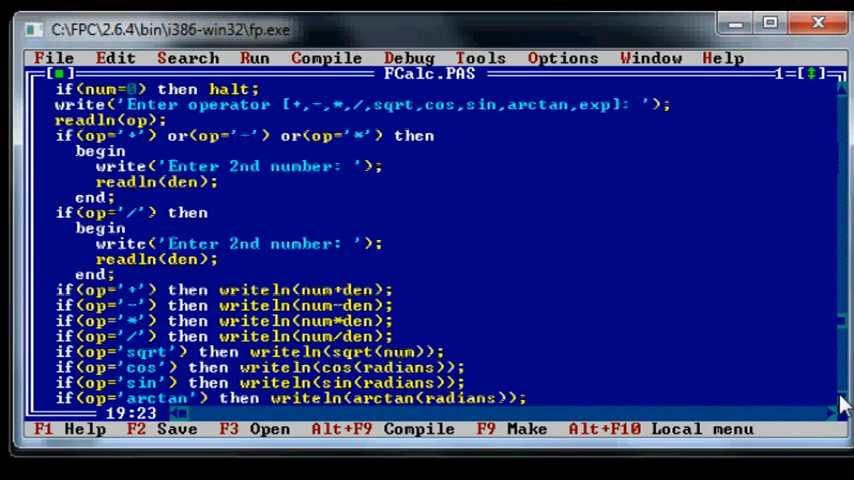
scroll("down", 3)
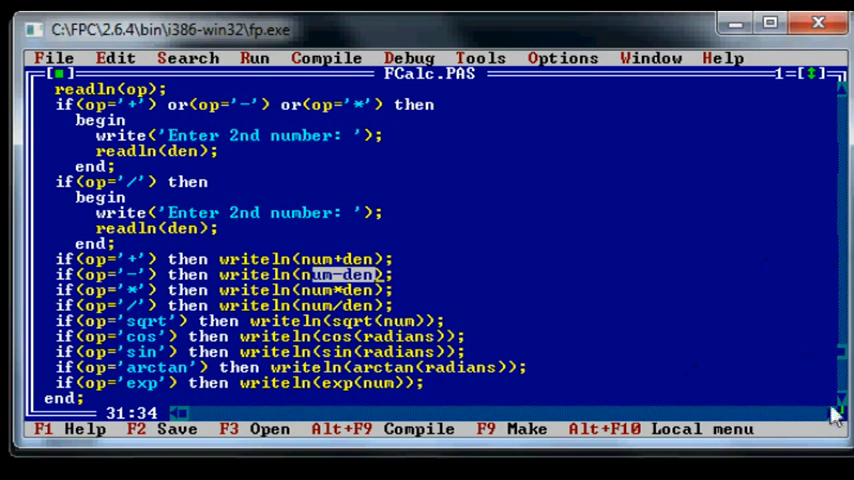
scroll("down", 3)
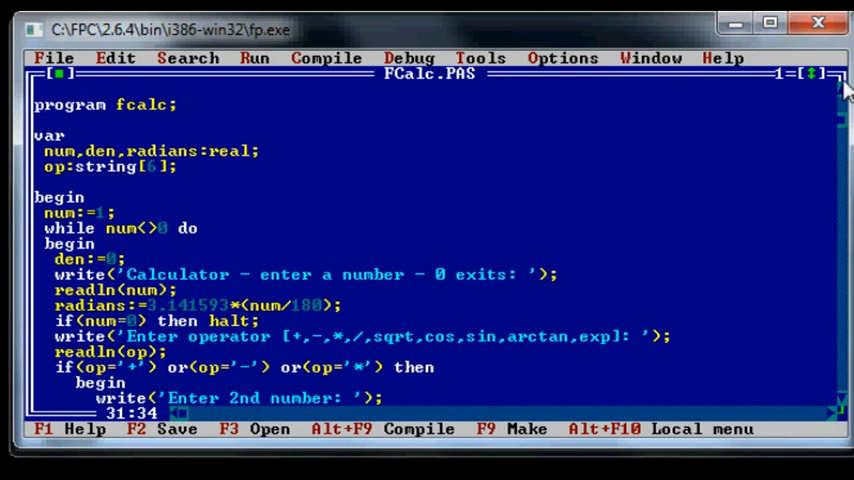
mouse_move(250, 82)
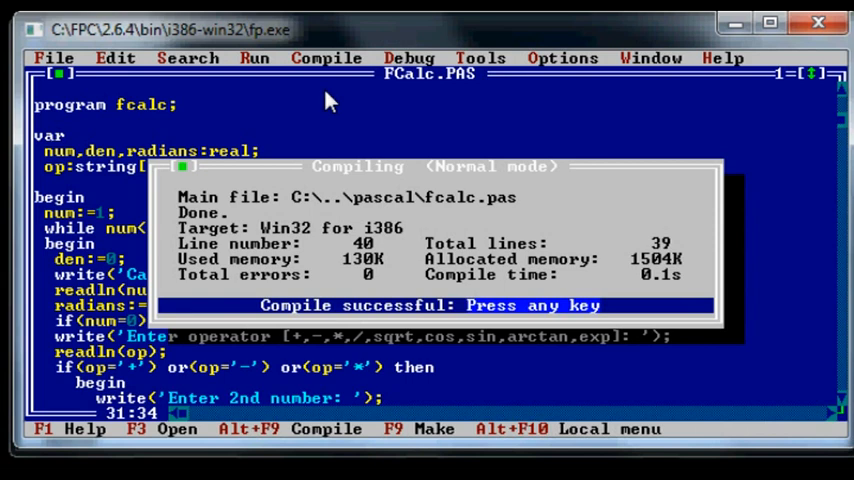
Run the FCalc calculator and compute sqrt of 64
left_click(256, 56)
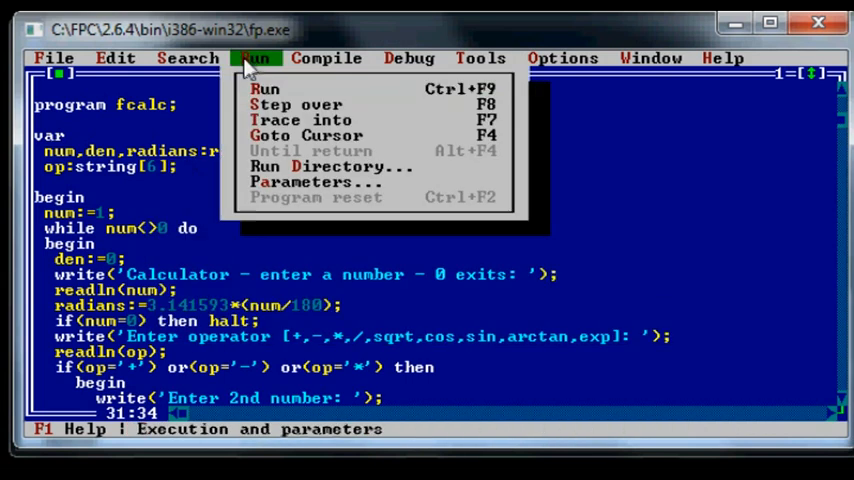
left_click(266, 88)
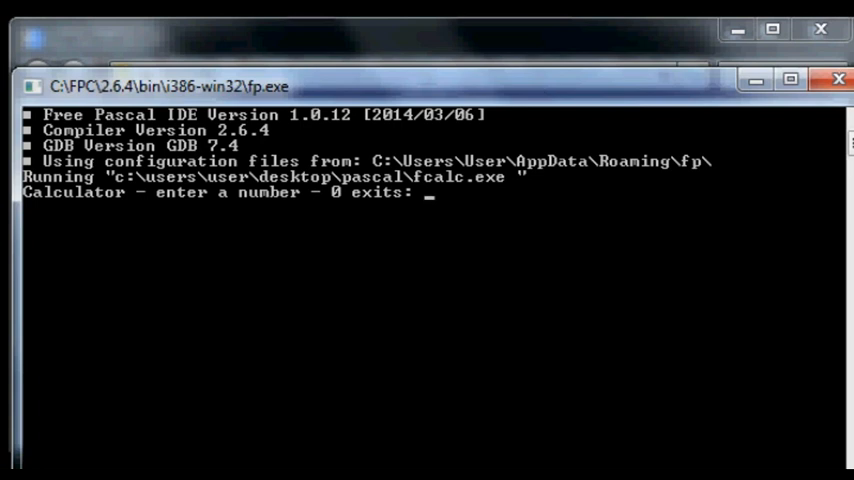
type("64")
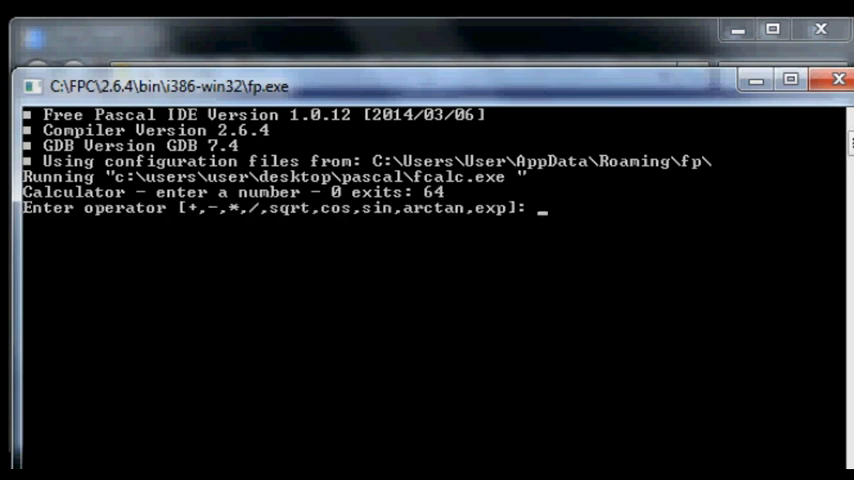
type("sqrt")
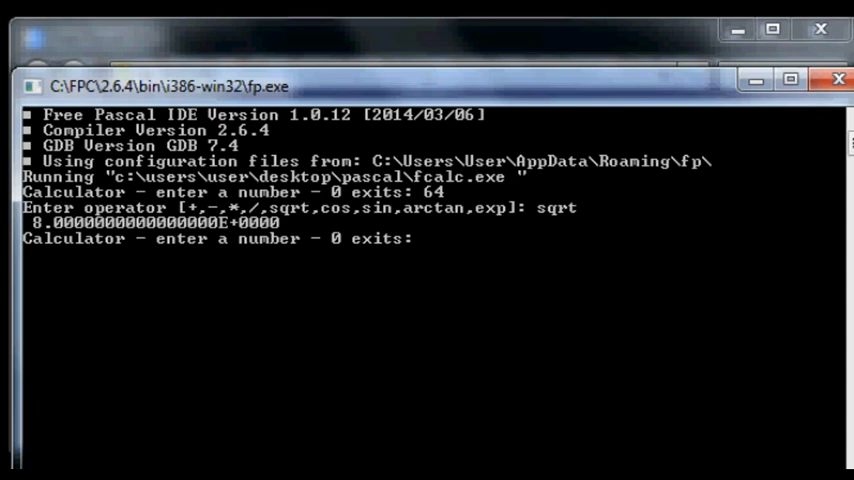
mouse_move(350, 276)
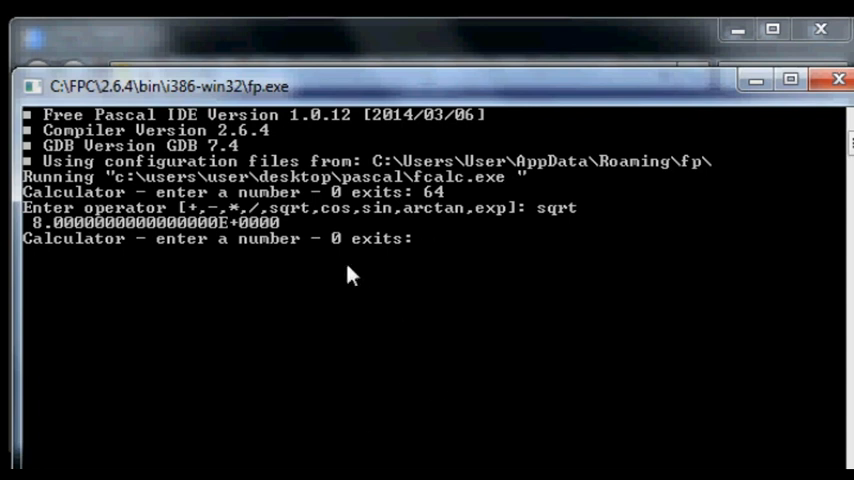
mouse_move(56, 244)
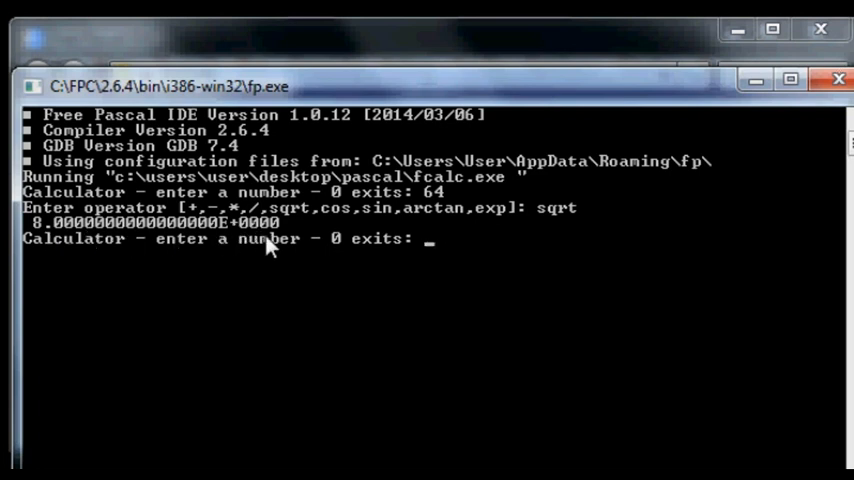
mouse_move(256, 236)
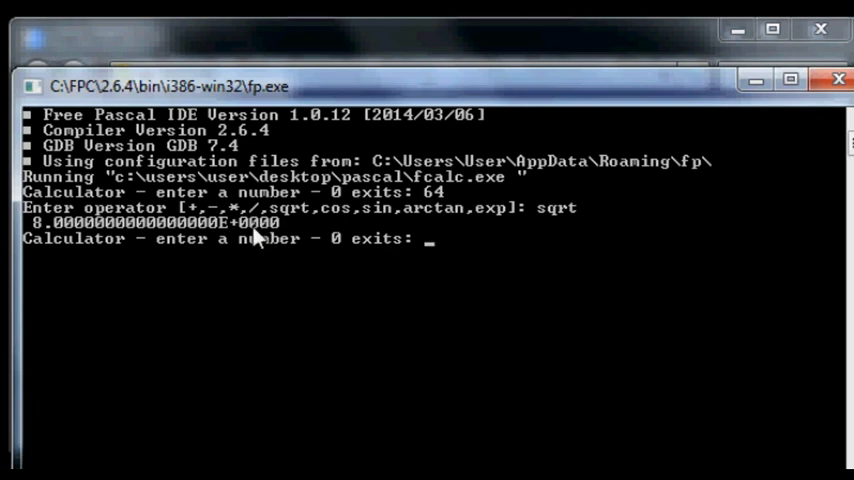
mouse_move(240, 244)
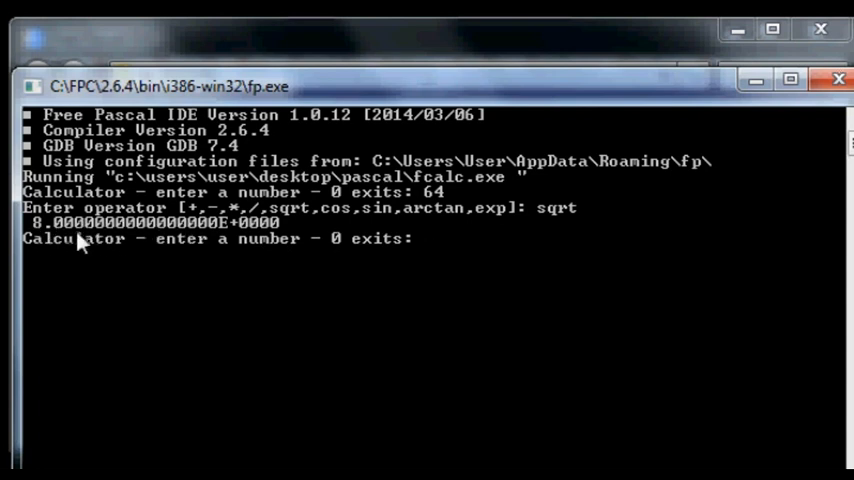
mouse_move(630, 292)
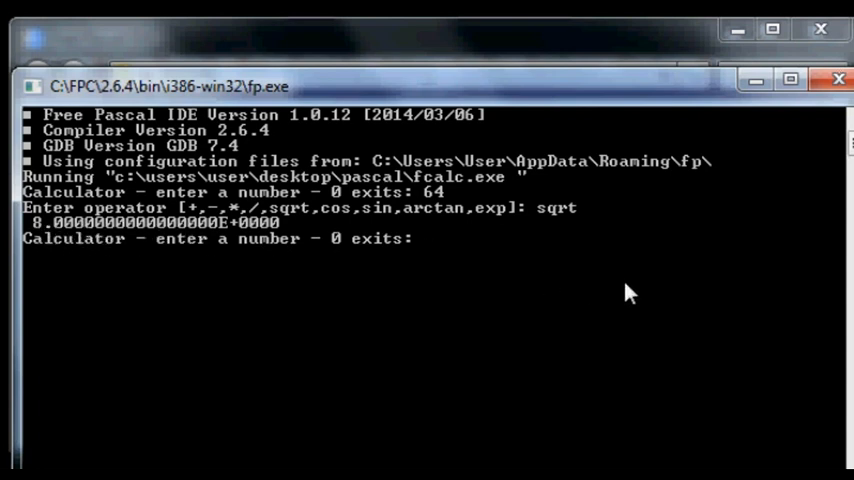
Compute 40 + 40 in the calculator
type("40")
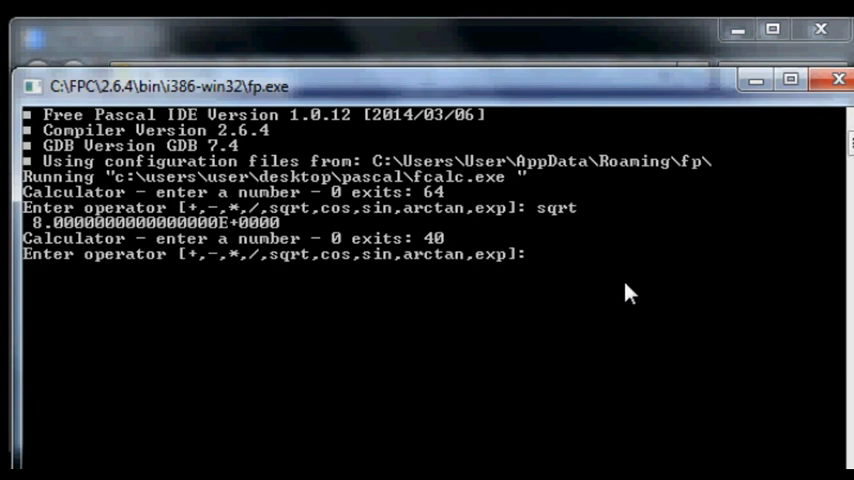
type("+")
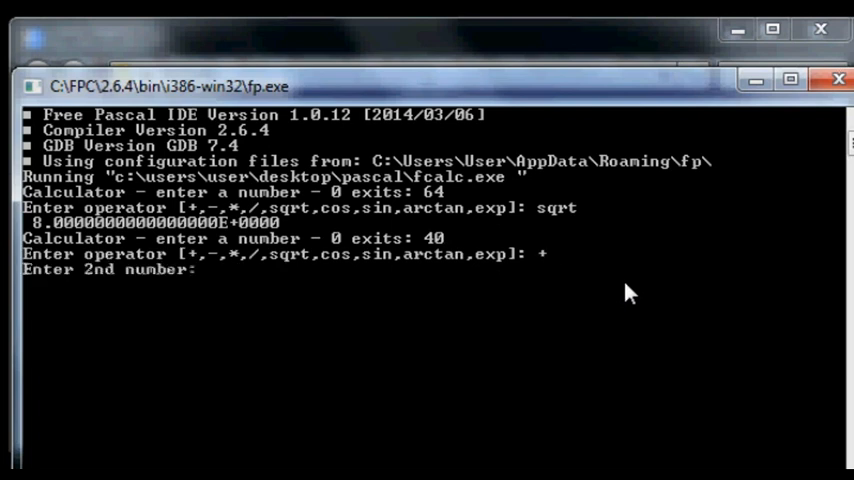
type("40")
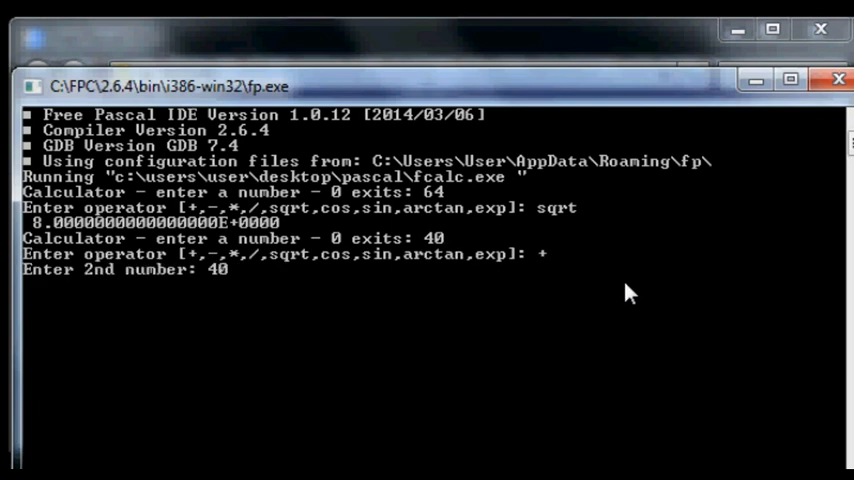
key("enter")
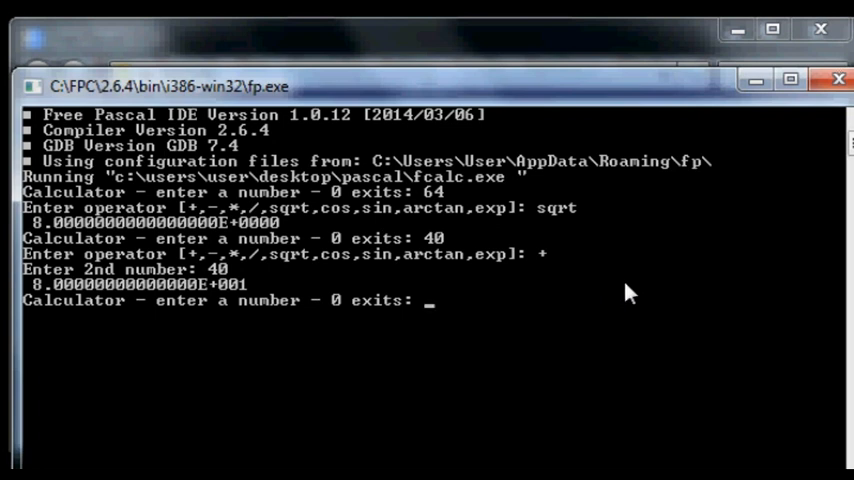
mouse_move(222, 298)
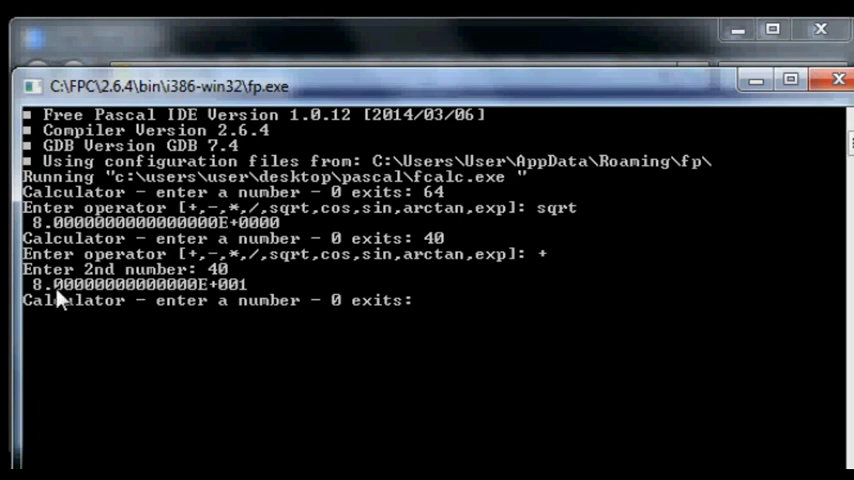
mouse_move(720, 304)
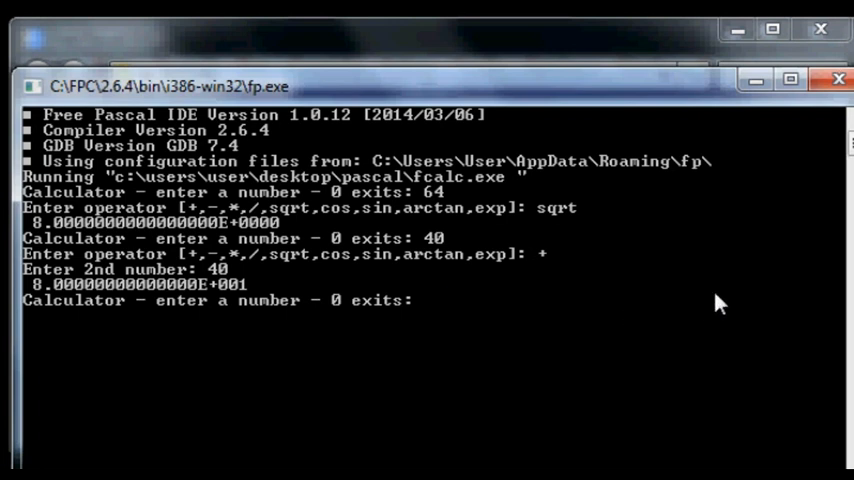
Compute cos 45 and sin 45, then enter 0 to quit back to FCalc.PAS
type("454")
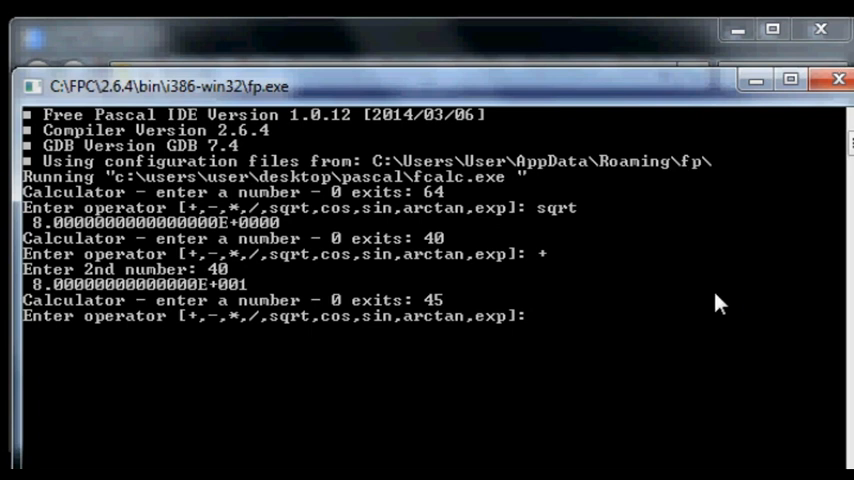
type("cos")
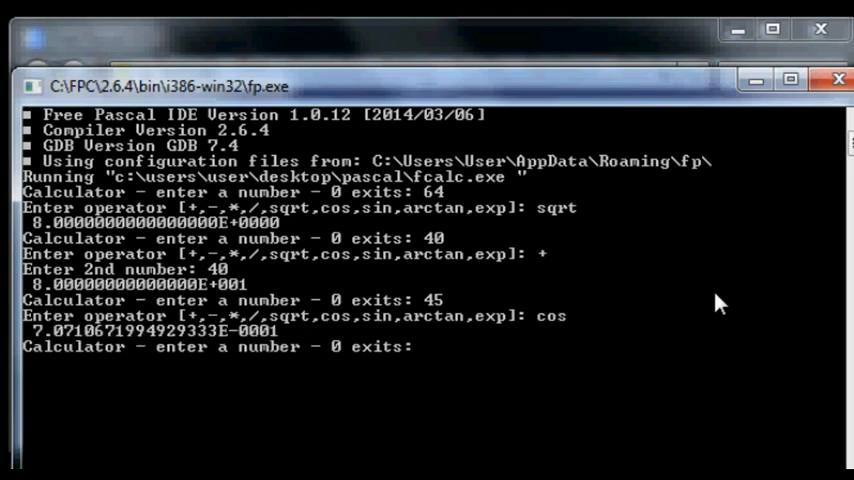
type("45")
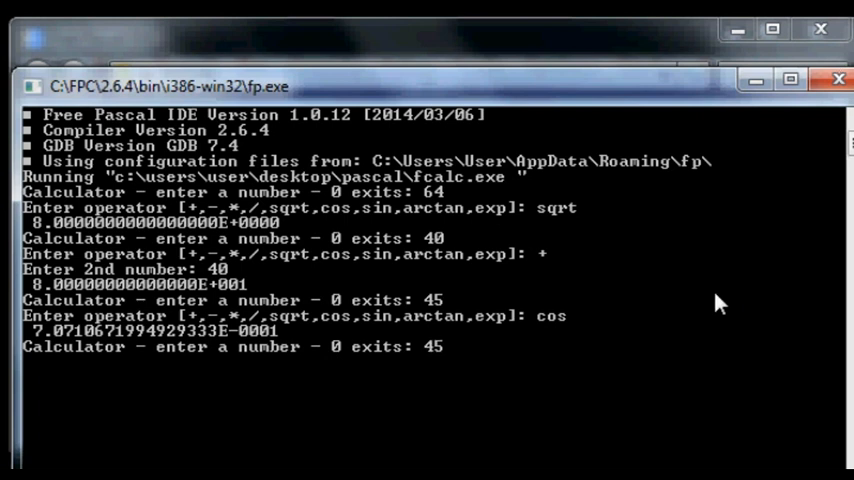
type("sqrt,cos,sin,arctan,exp]: sin")
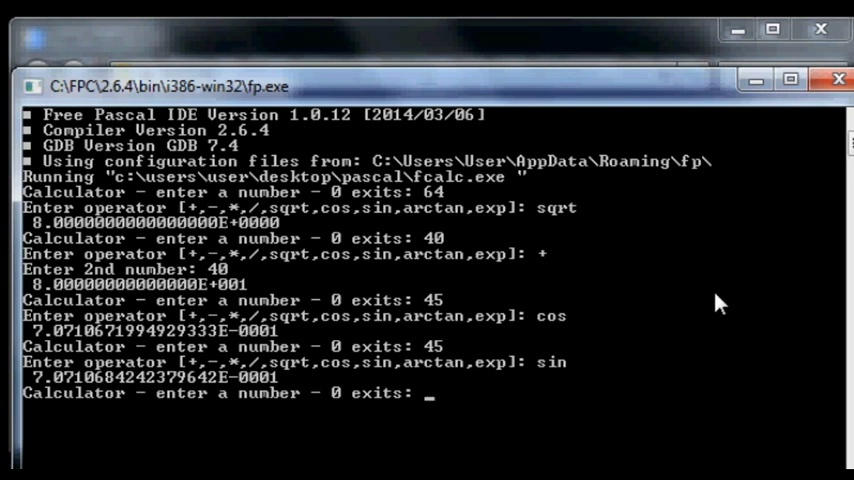
type("0")
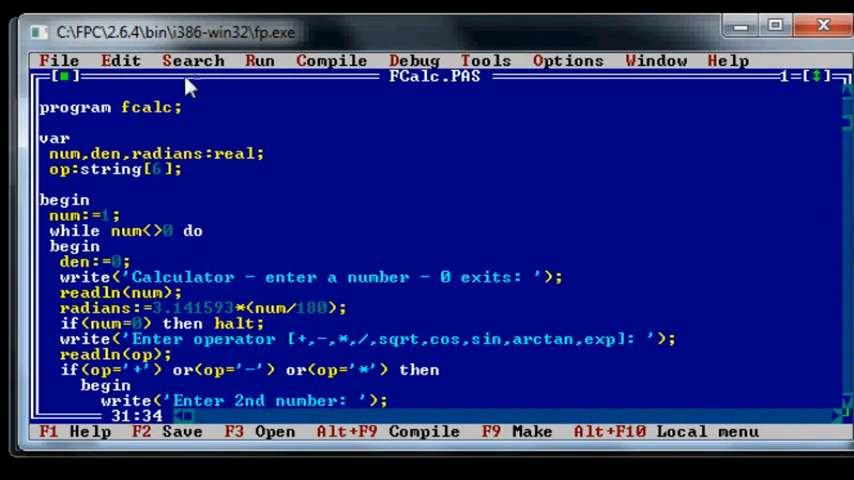
Close FCalc.PAS and bring up the open-file dialog with arith.pas selected
left_click(58, 60)
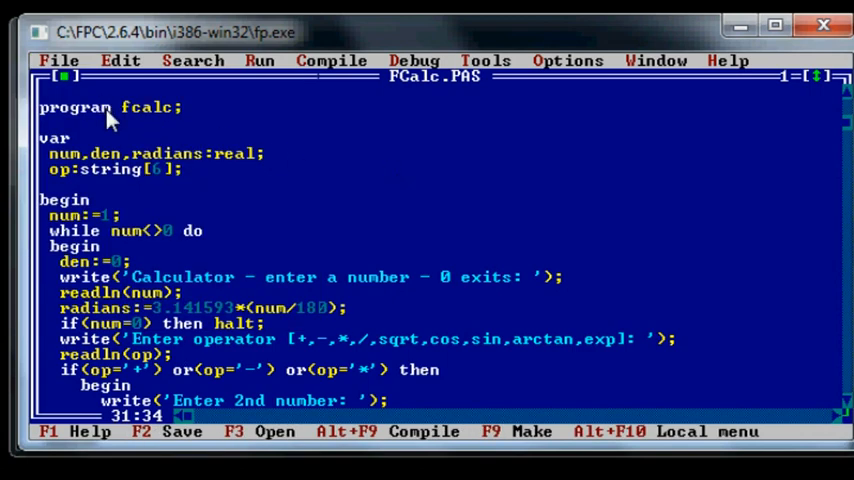
left_click(58, 60)
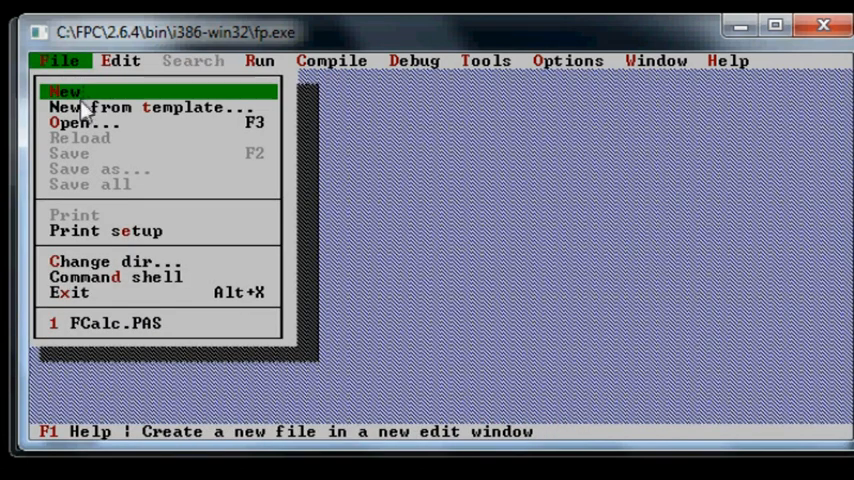
left_click(72, 122)
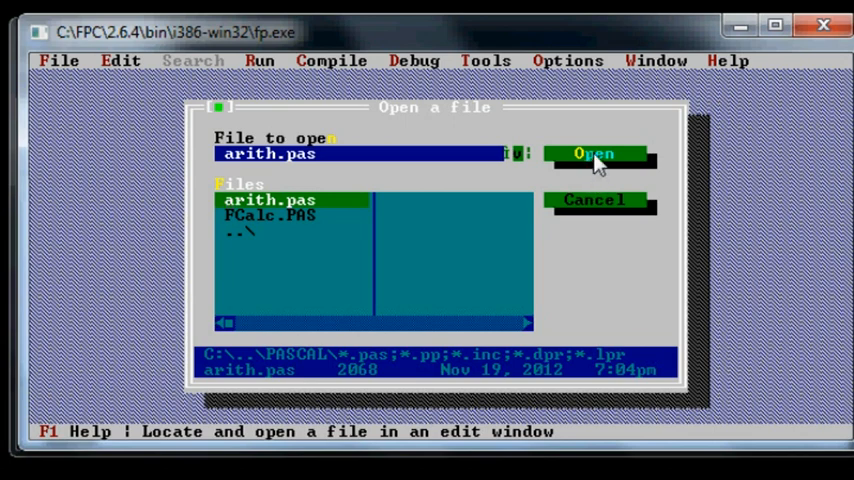
left_click(596, 154)
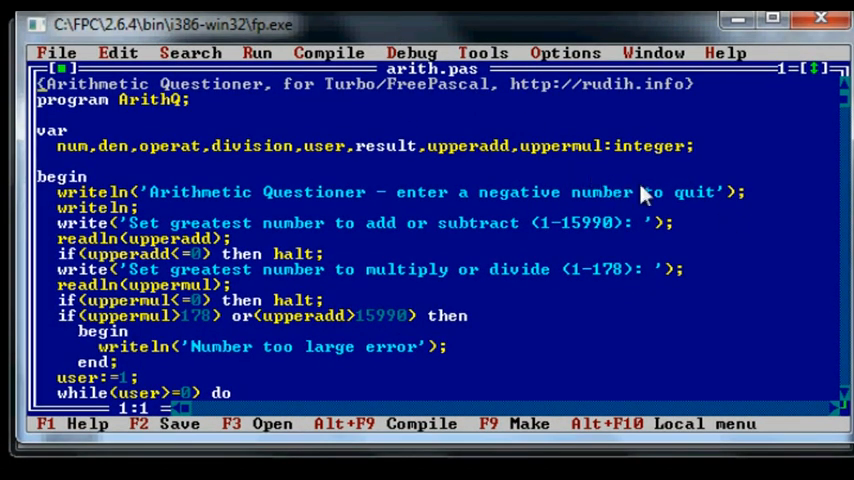
mouse_move(556, 192)
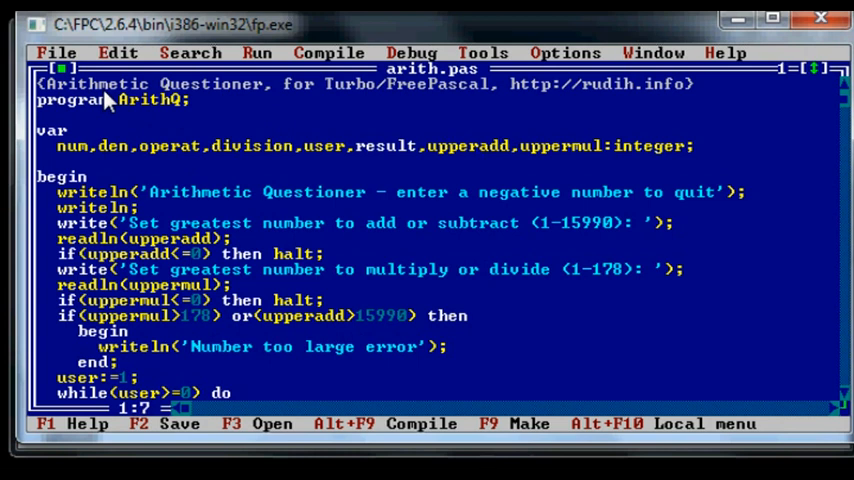
mouse_move(728, 234)
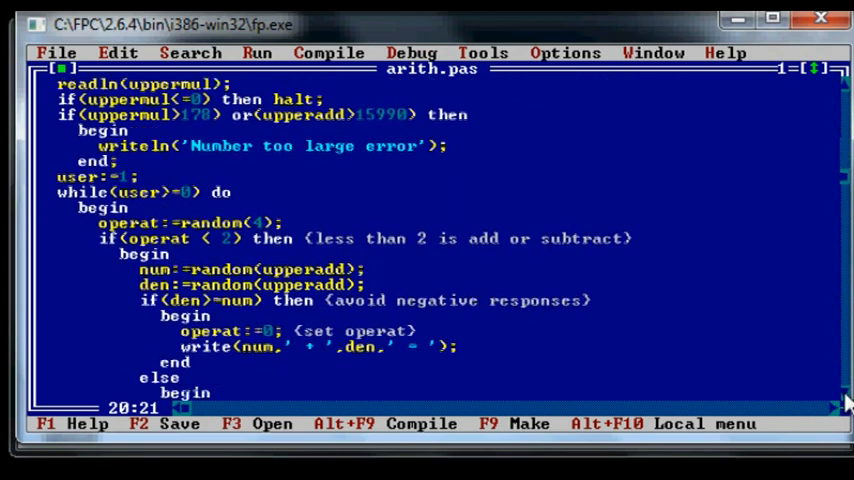
scroll("down", 3)
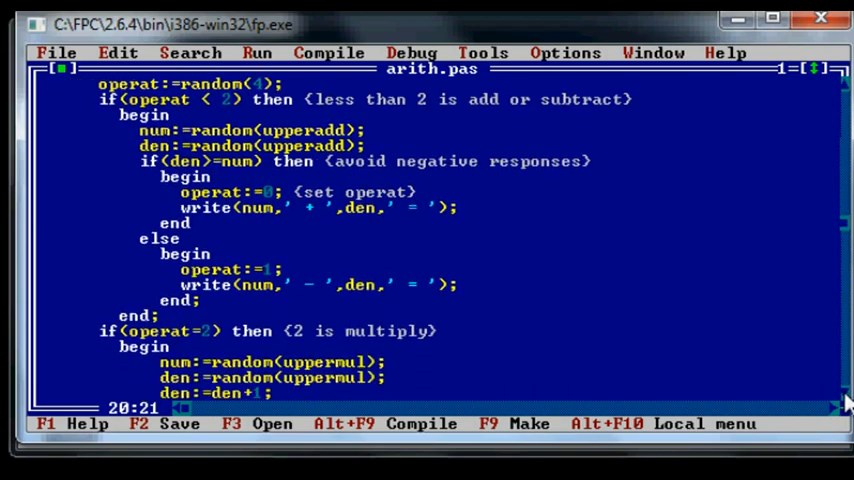
scroll("down", 3)
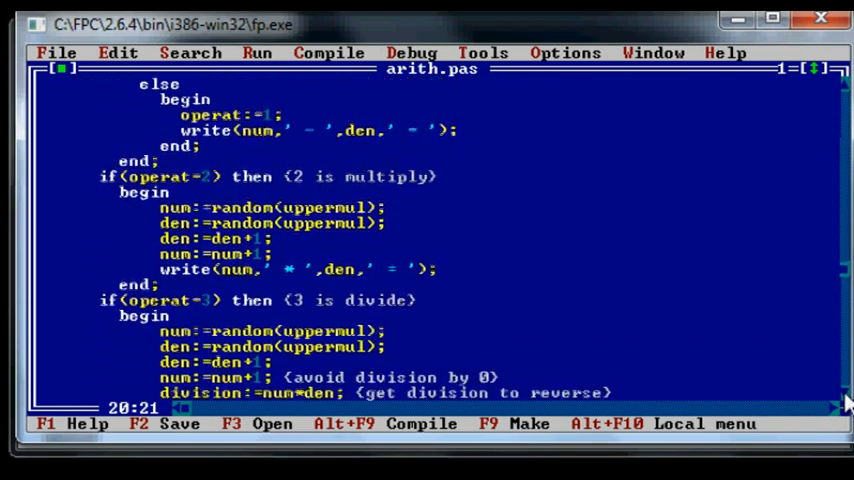
scroll("down", 3)
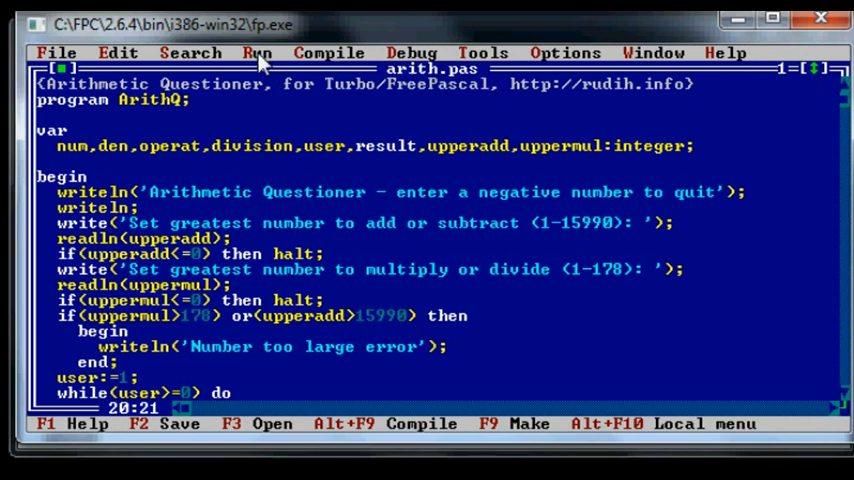
mouse_move(332, 116)
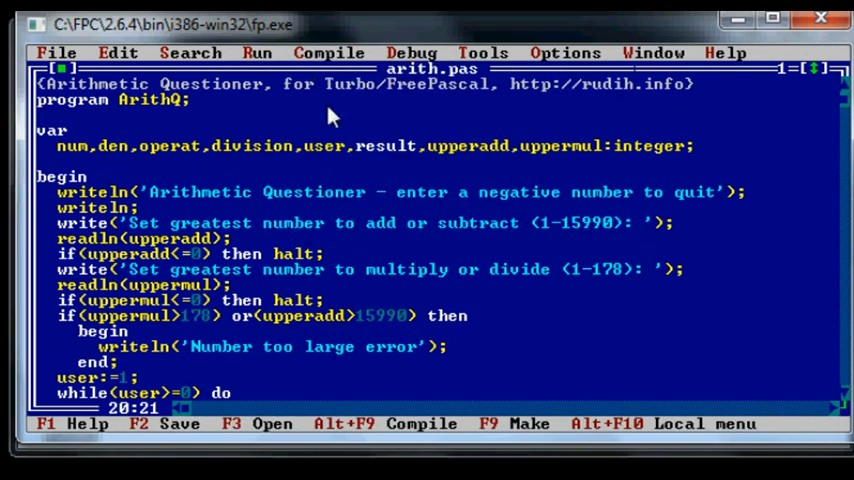
Compile arith.pas with zero errors and run the arithmetic quiz
left_click(328, 52)
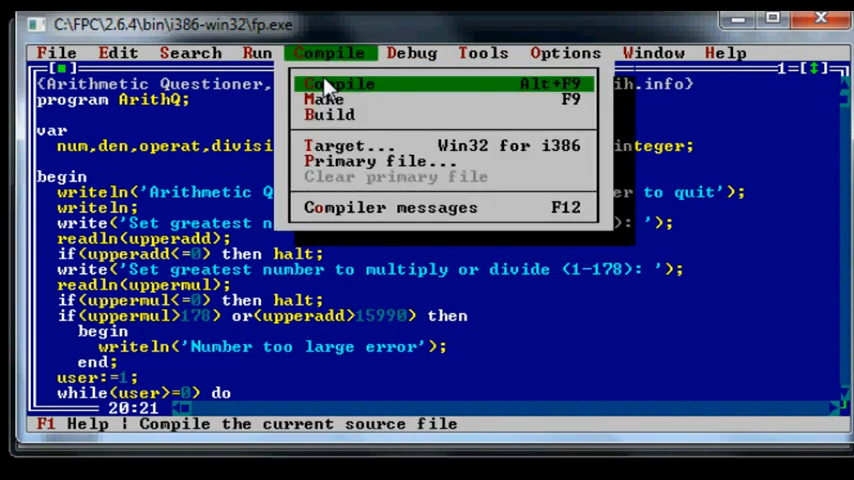
left_click(338, 84)
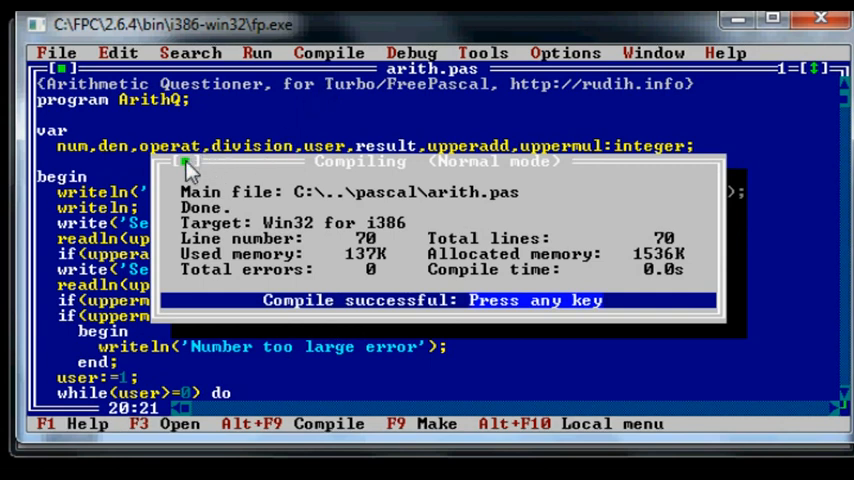
left_click(256, 52)
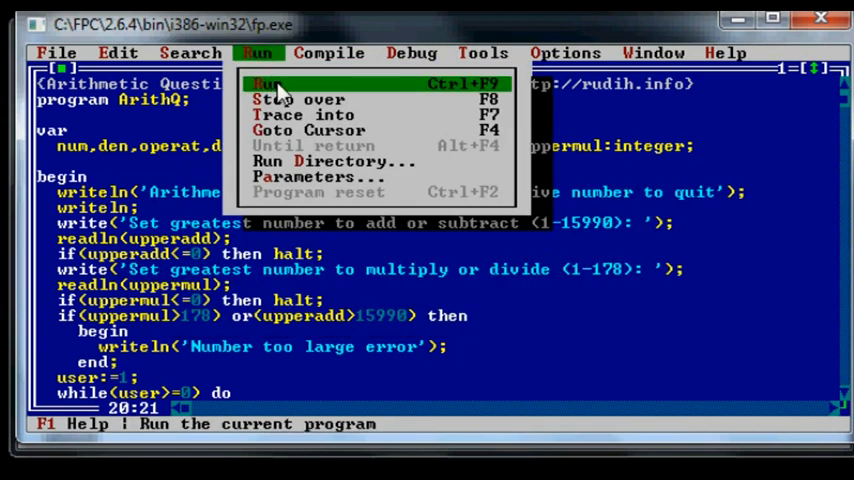
left_click(268, 84)
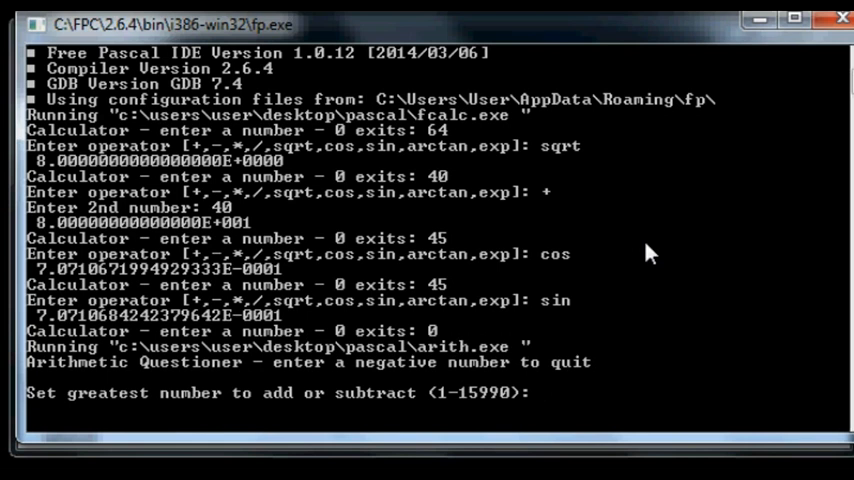
Set quiz limits 20 and 8, then answer questions with 30, 2 and 22
type("20")
type("8")
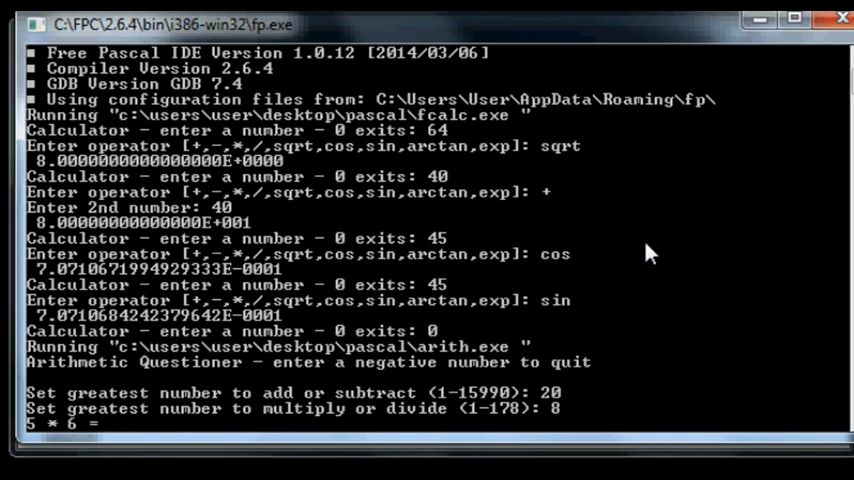
type("30")
type("45")
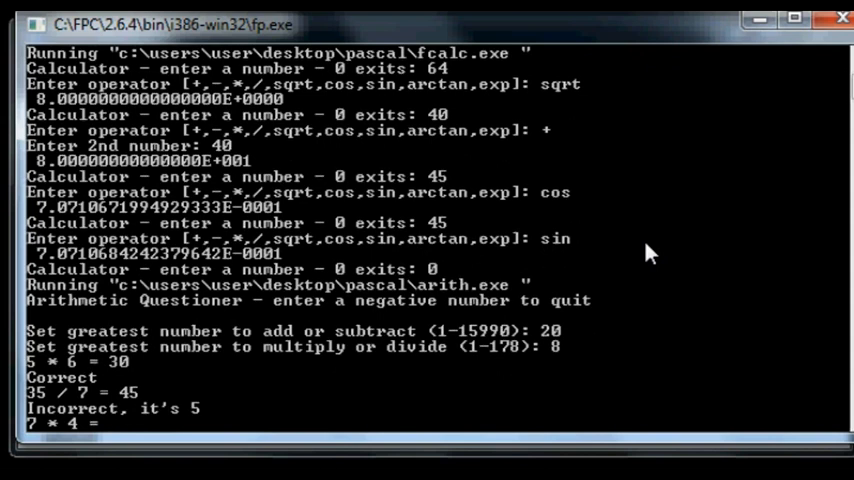
type("28")
type("3")
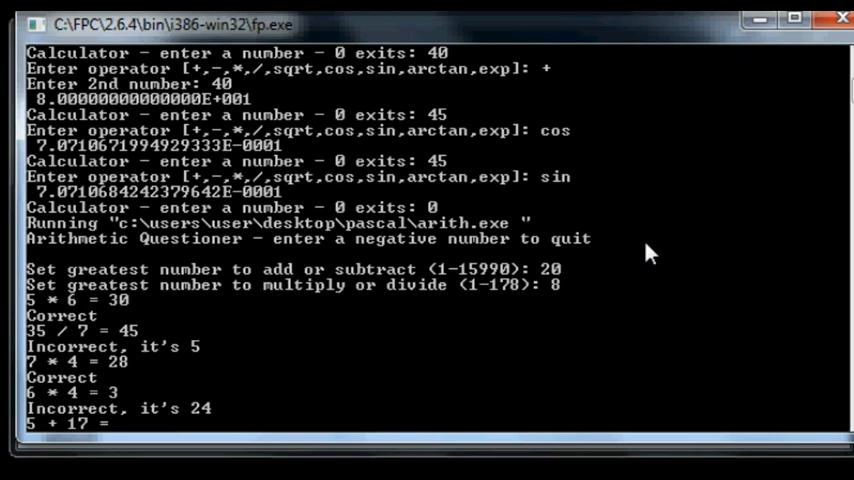
type("22")
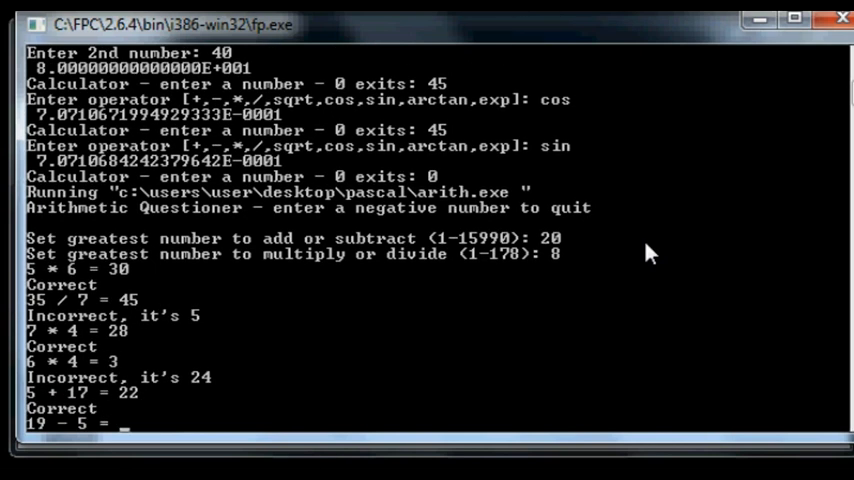
mouse_move(776, 140)
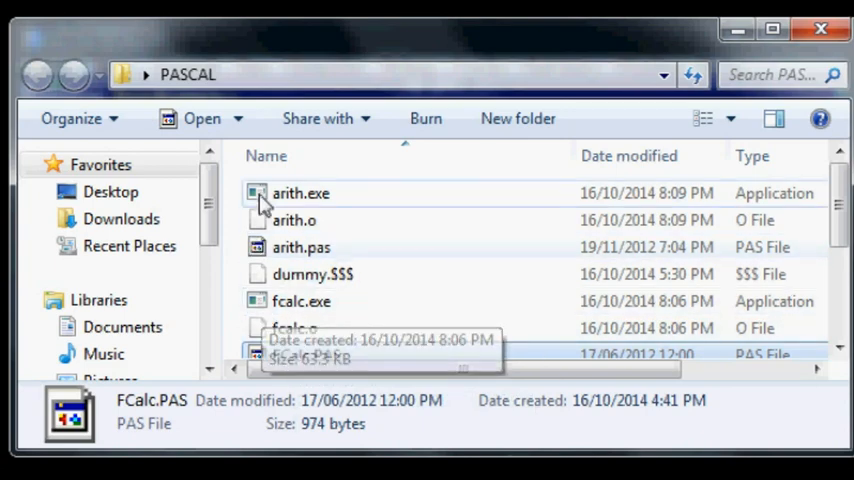
Launch arith.exe standalone from the PASCAL folder
double_click(300, 192)
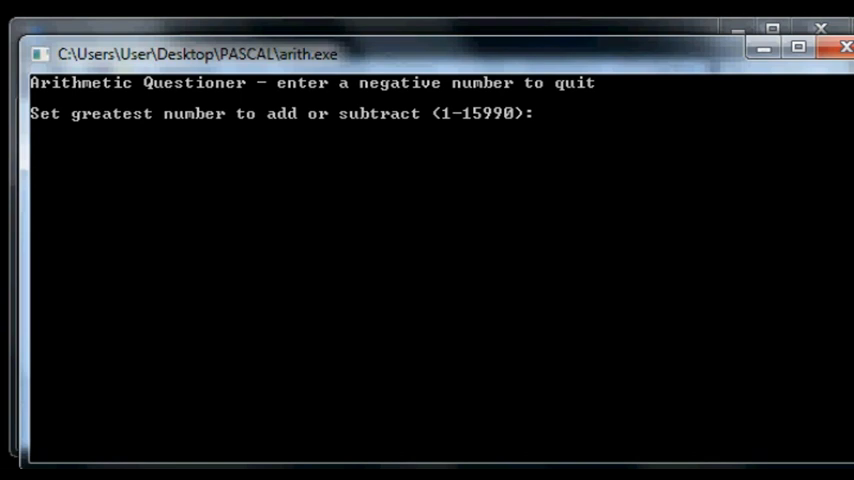
Set quiz limits 10 and 4, then answer 9, 8, 6, 60 and 600 (2+8 wrong)
type("10")
type("4")
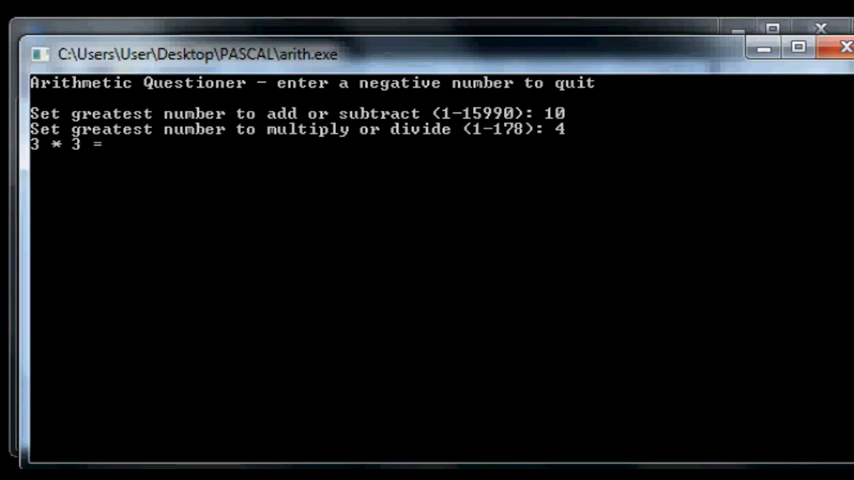
type("9")
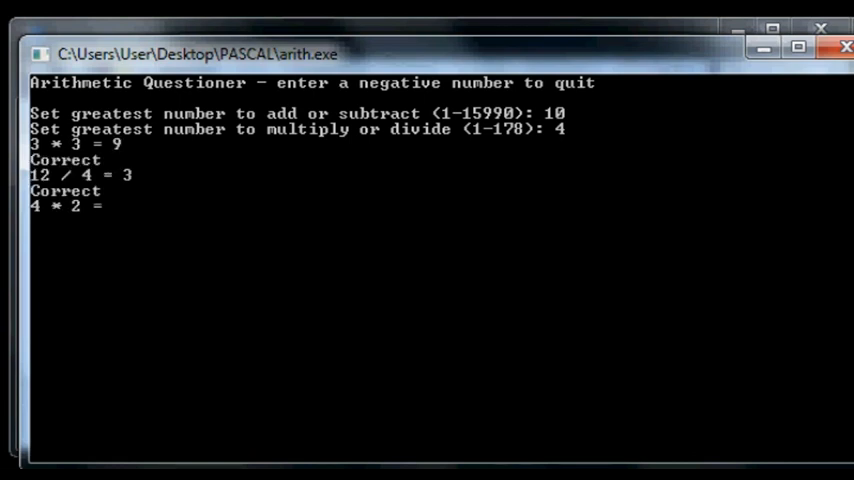
type("8")
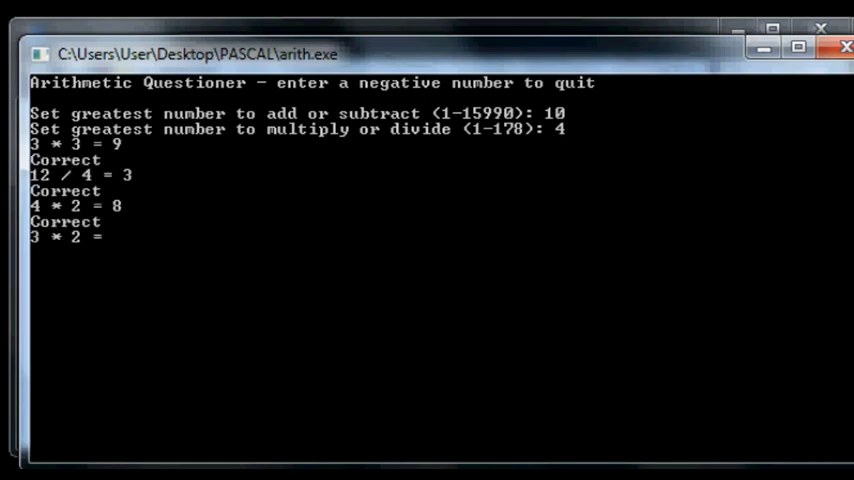
type("6")
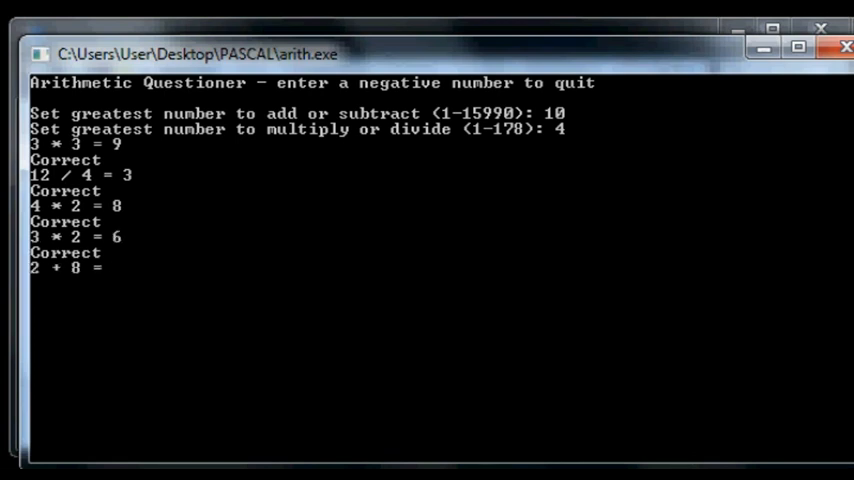
type("60")
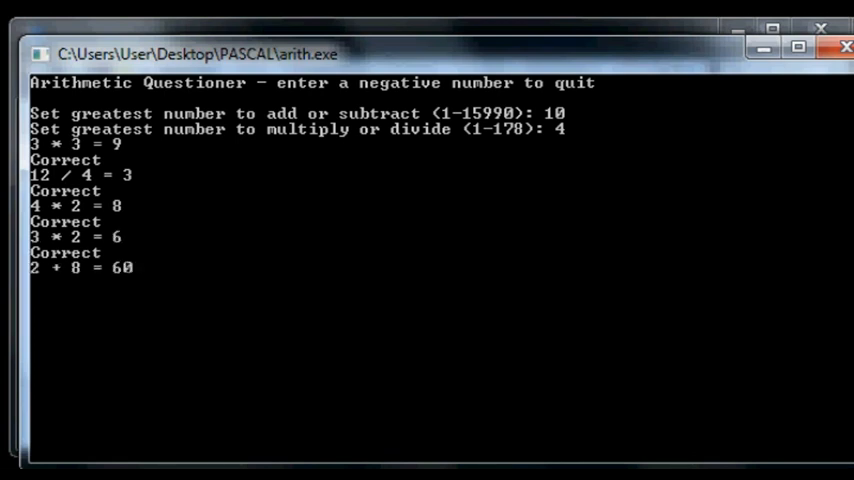
type("600")
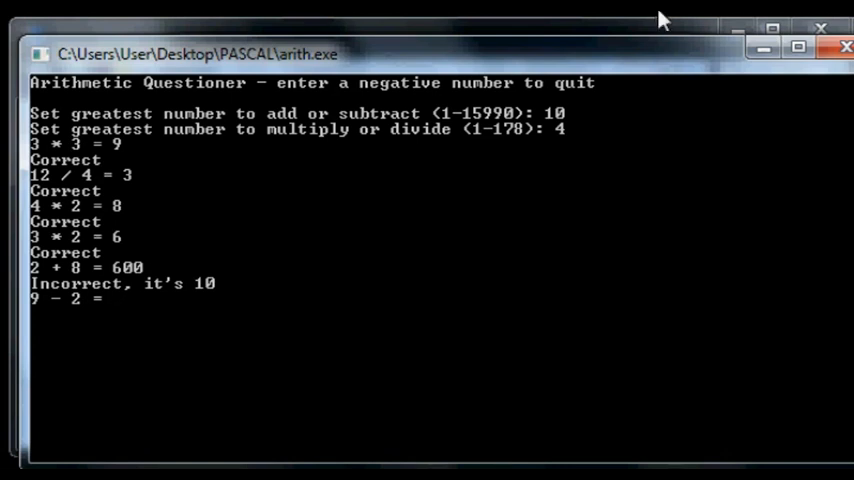
mouse_move(668, 144)
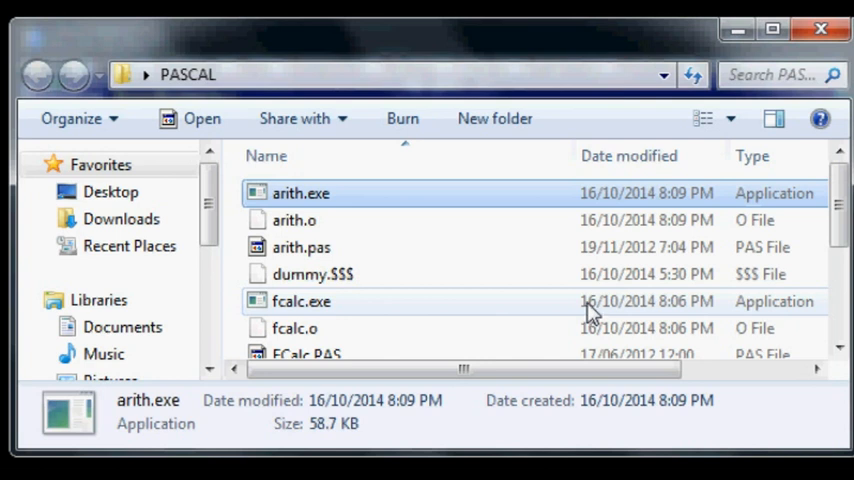
mouse_move(624, 330)
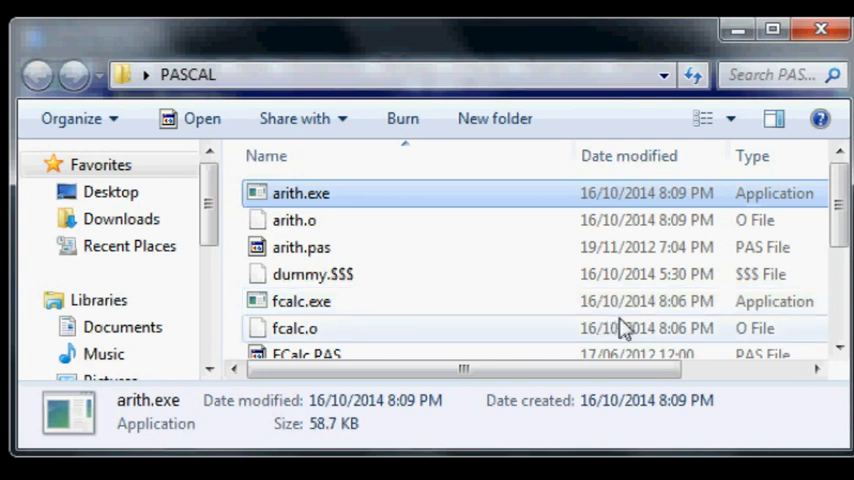